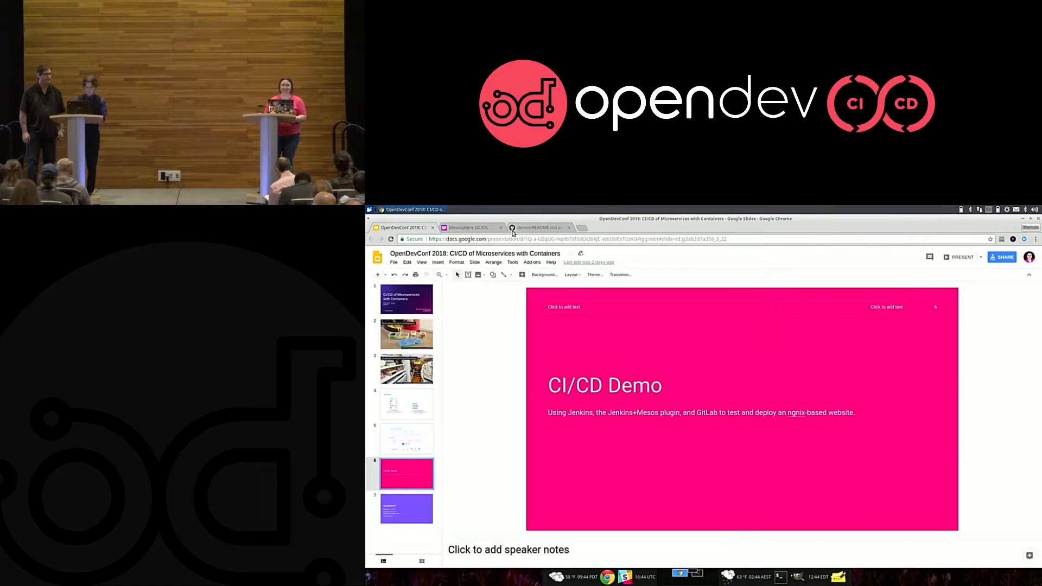
Bring up the DC/OS console and show the cluster dashboard overview.
{"action": "left_click", "coordinate": [473, 227]}
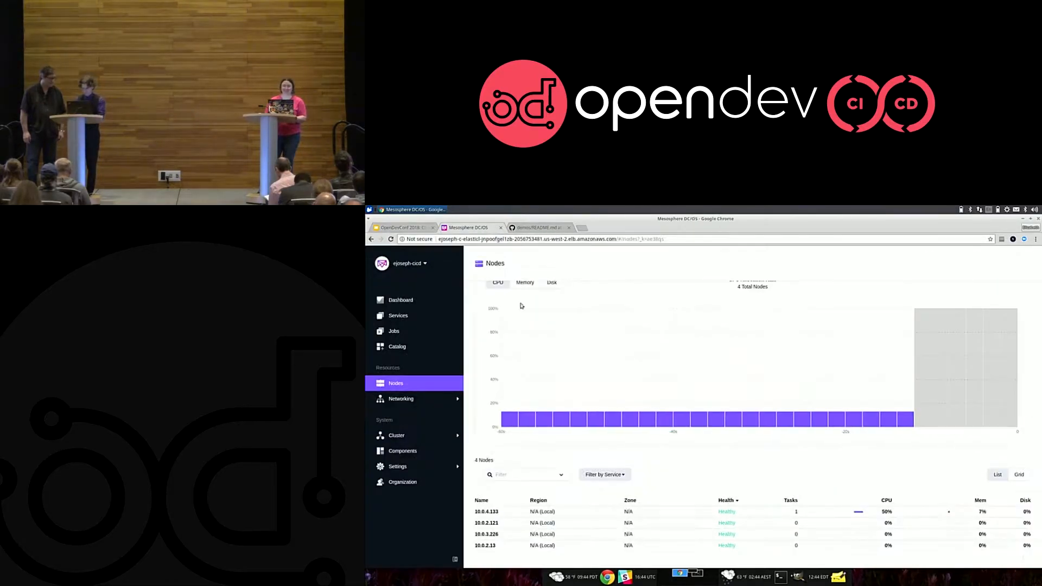
{"action": "left_click", "coordinate": [400, 299]}
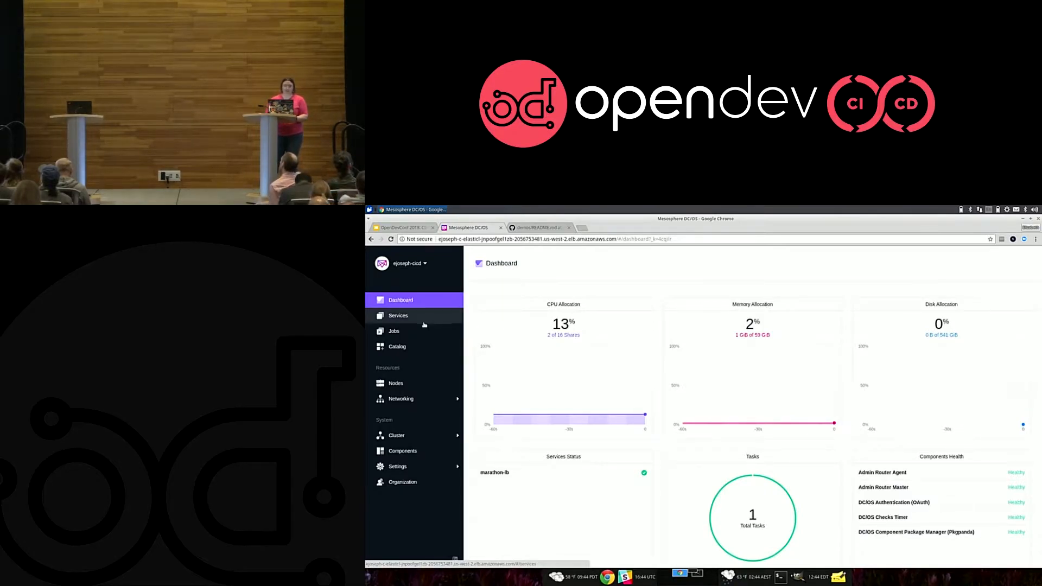
Find the jenkins package in the Catalog and start its Review & Run configuration.
{"action": "left_click", "coordinate": [398, 347]}
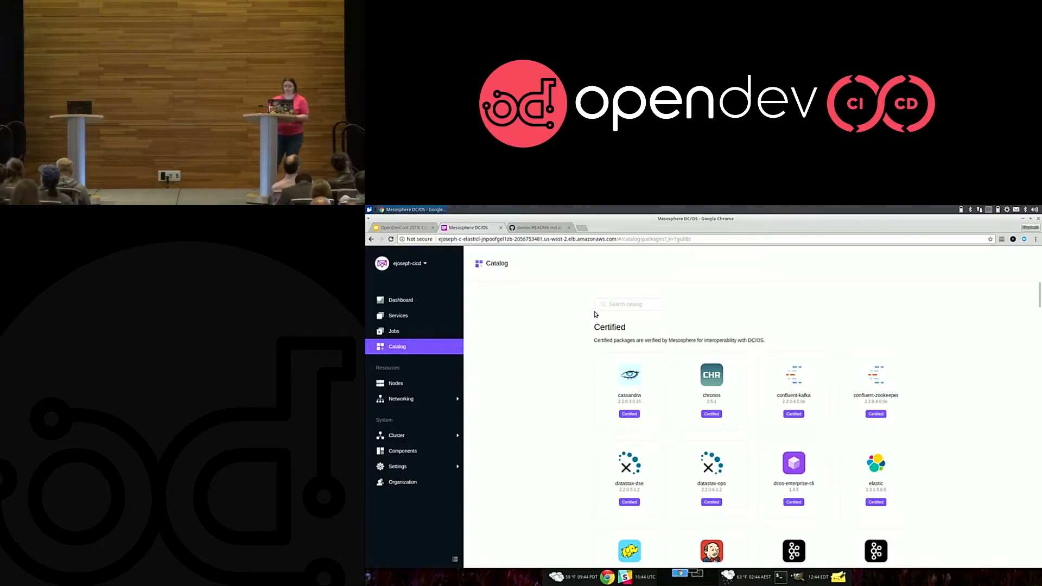
{"action": "type", "text": "jenk"}
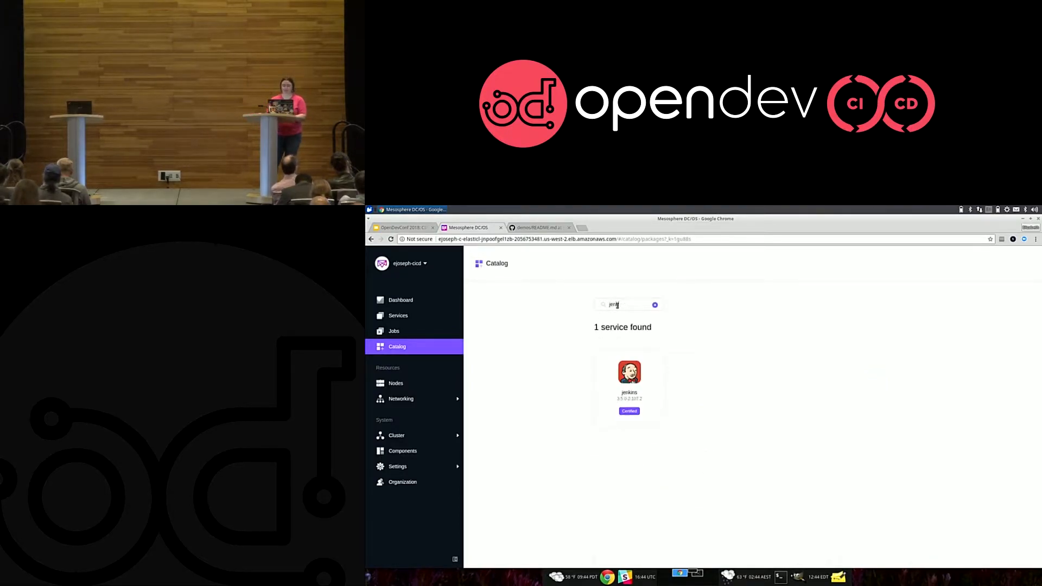
{"action": "left_click", "coordinate": [629, 371]}
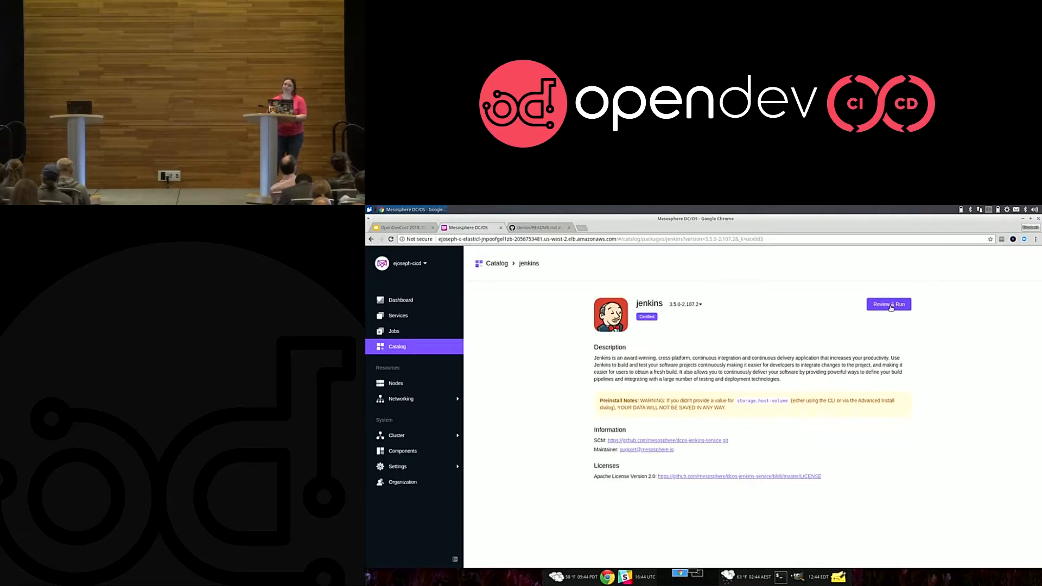
{"action": "left_click", "coordinate": [889, 304]}
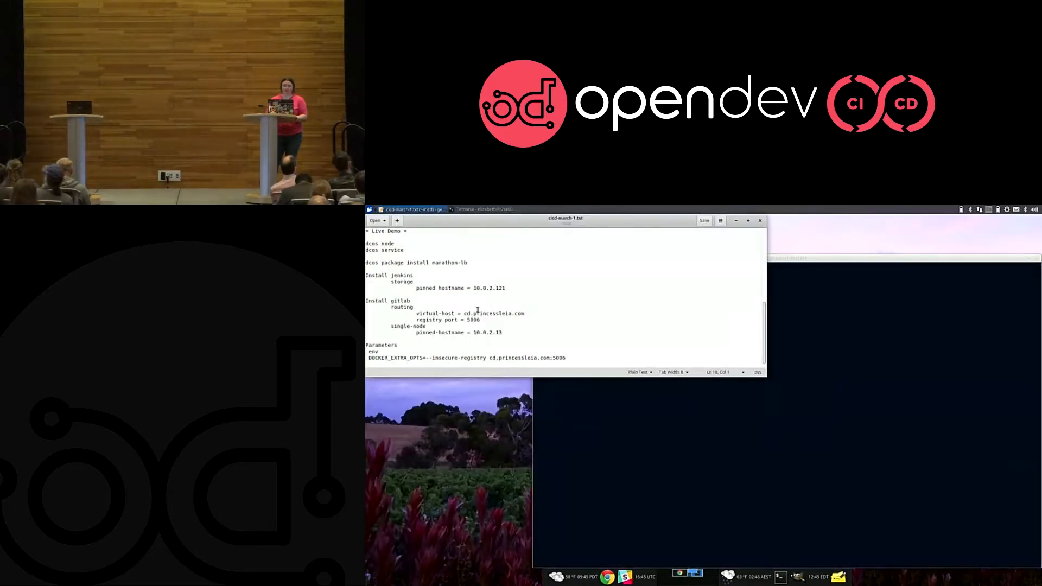
{"action": "left_click", "coordinate": [474, 288]}
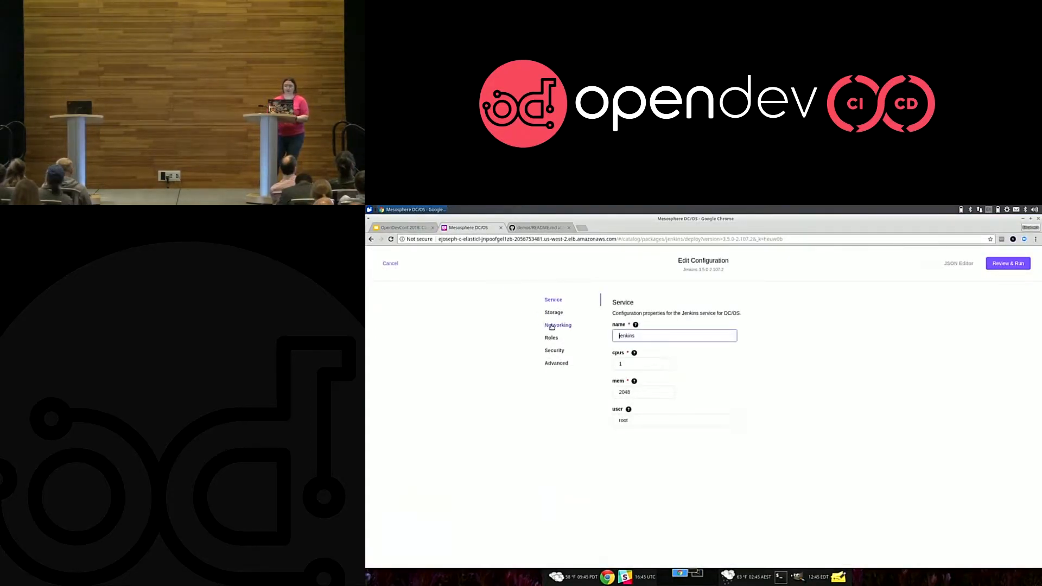
Pin Jenkins storage to host 10.0.2.121, review the config and run it as a service.
{"action": "left_click", "coordinate": [553, 313]}
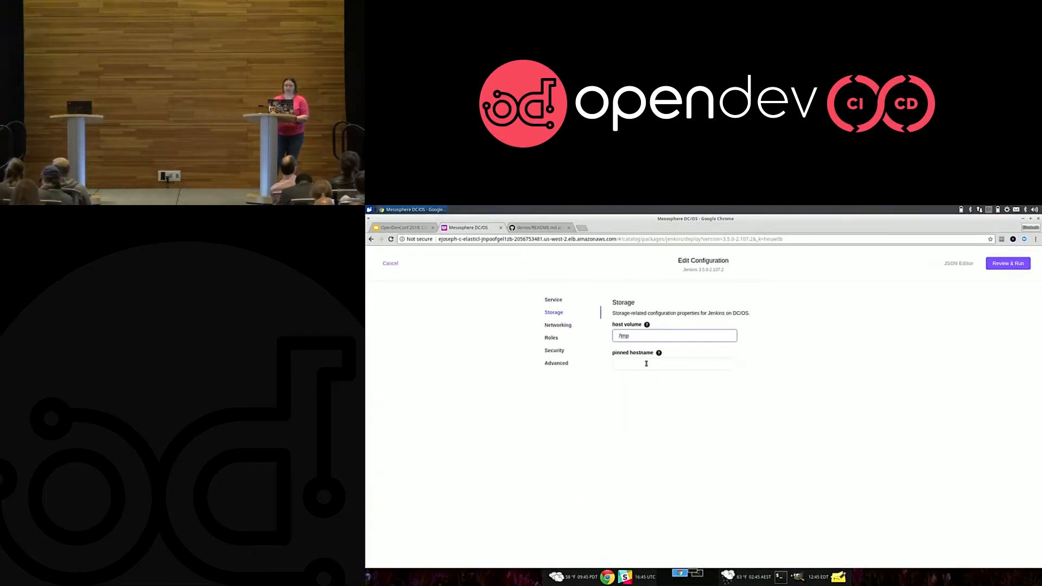
{"action": "type", "text": "10.0.2.121"}
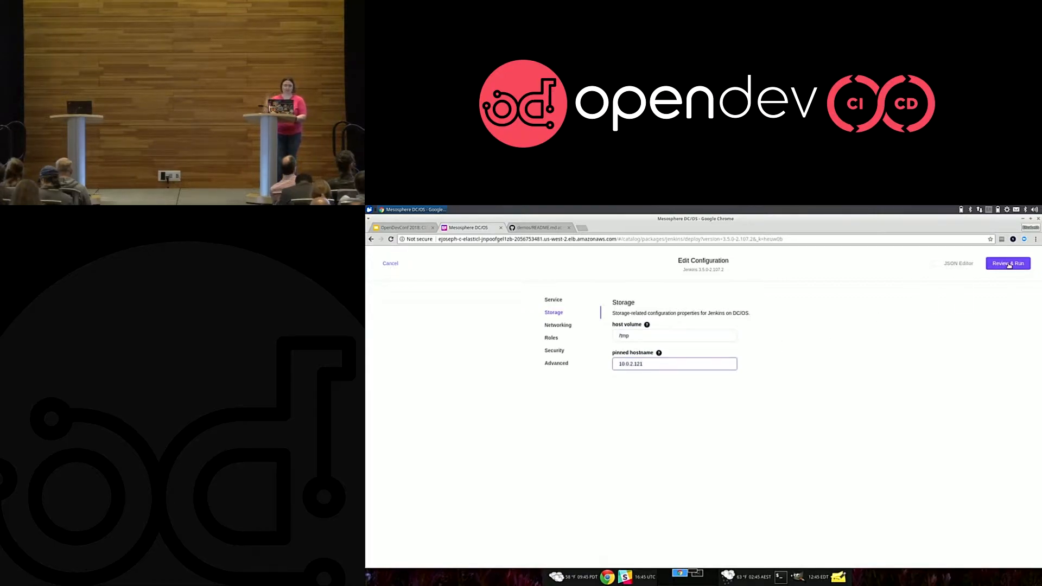
{"action": "left_click", "coordinate": [1008, 262]}
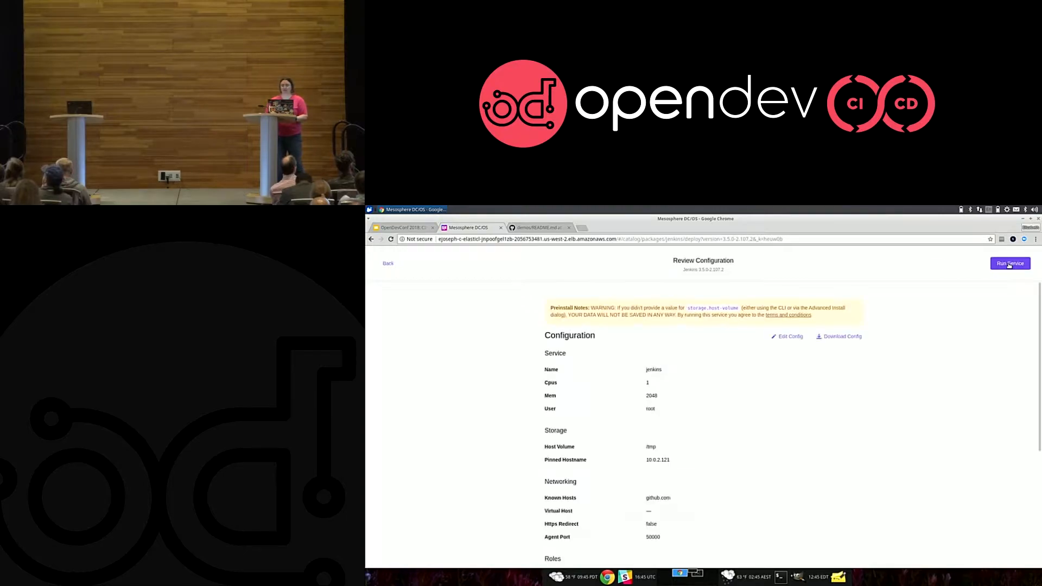
{"action": "left_click", "coordinate": [1009, 262]}
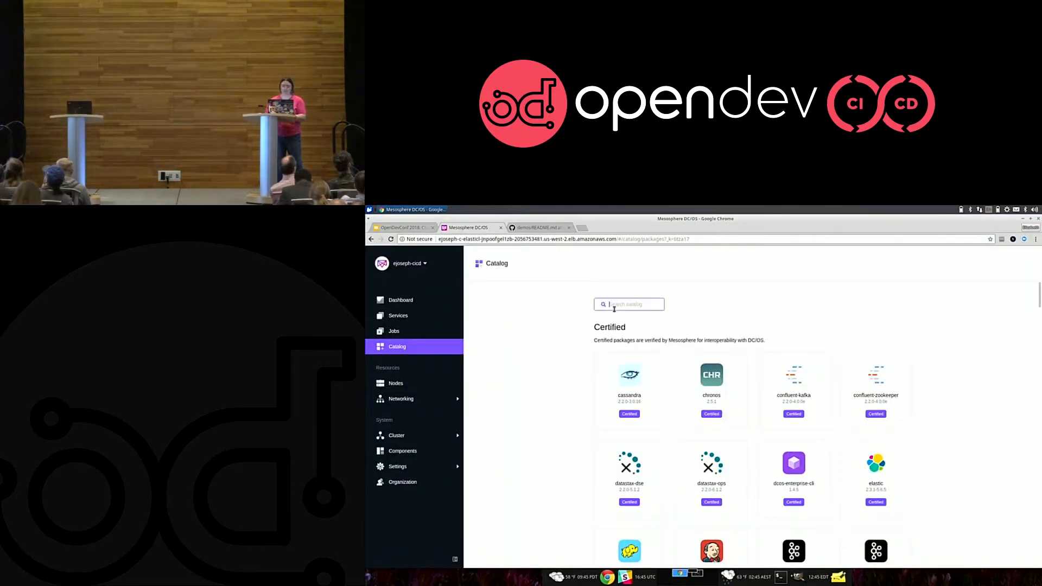
Start configuring the gitlab package with virtual host cd.princessleia.com in Routing.
{"action": "type", "text": "git"}
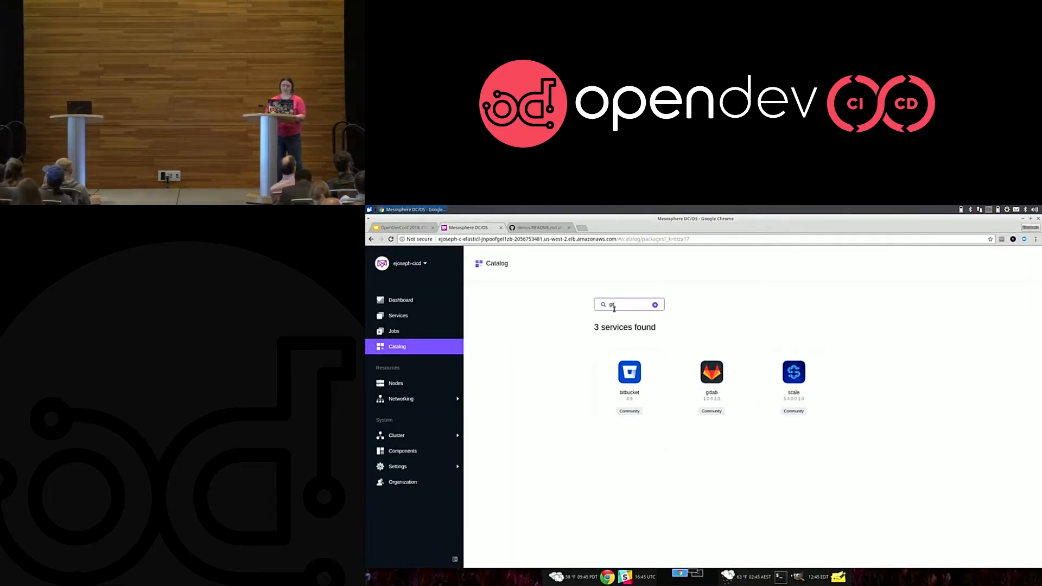
{"action": "left_click", "coordinate": [711, 373]}
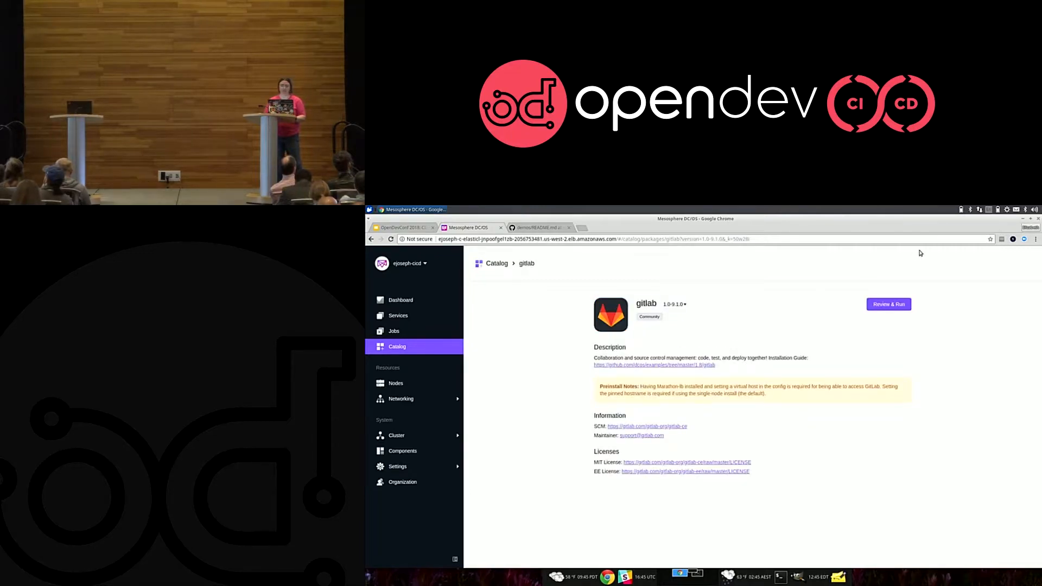
{"action": "left_click", "coordinate": [889, 304]}
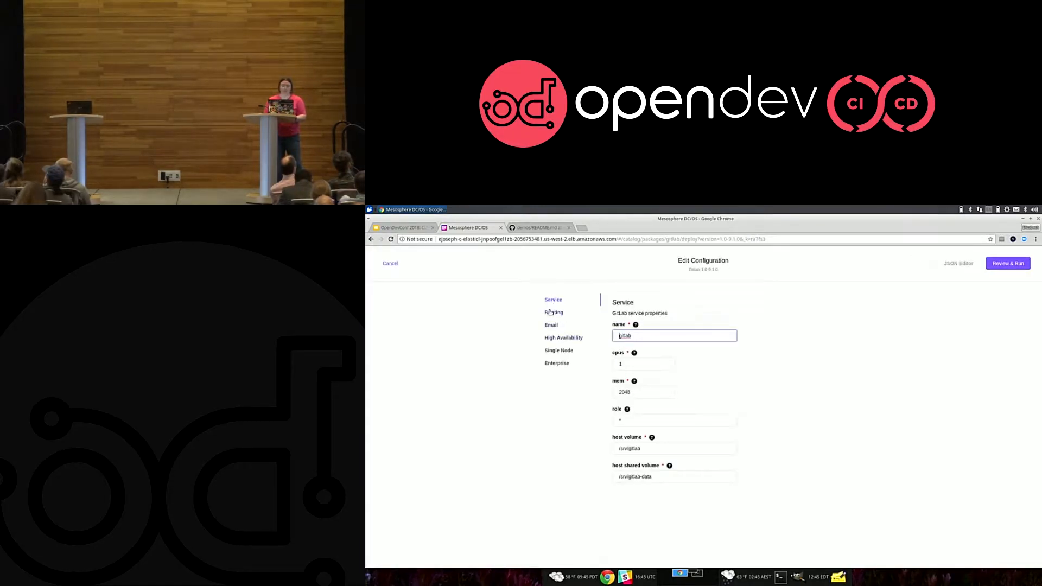
{"action": "left_click", "coordinate": [554, 313]}
{"action": "type", "text": "cd"}
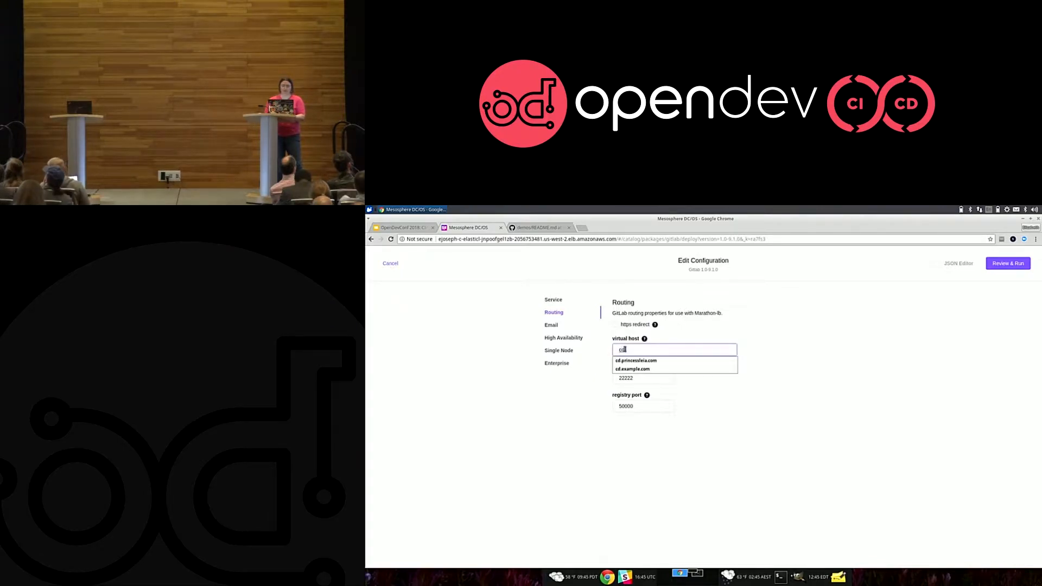
{"action": "left_click", "coordinate": [635, 361]}
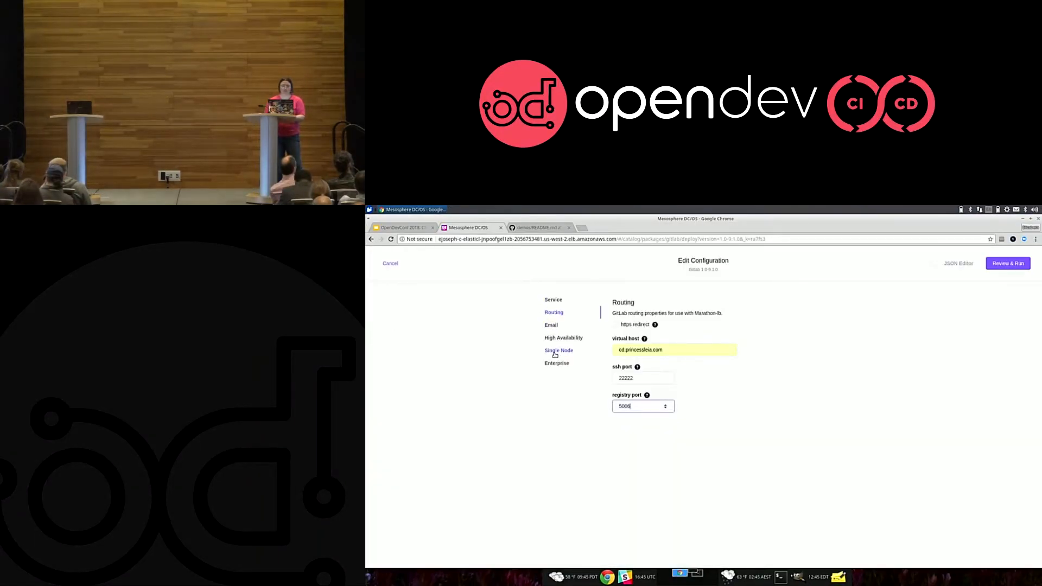
Set GitLab's Single Node pinned hostname 10.0.2.13, review and run the service.
{"action": "left_click", "coordinate": [558, 351]}
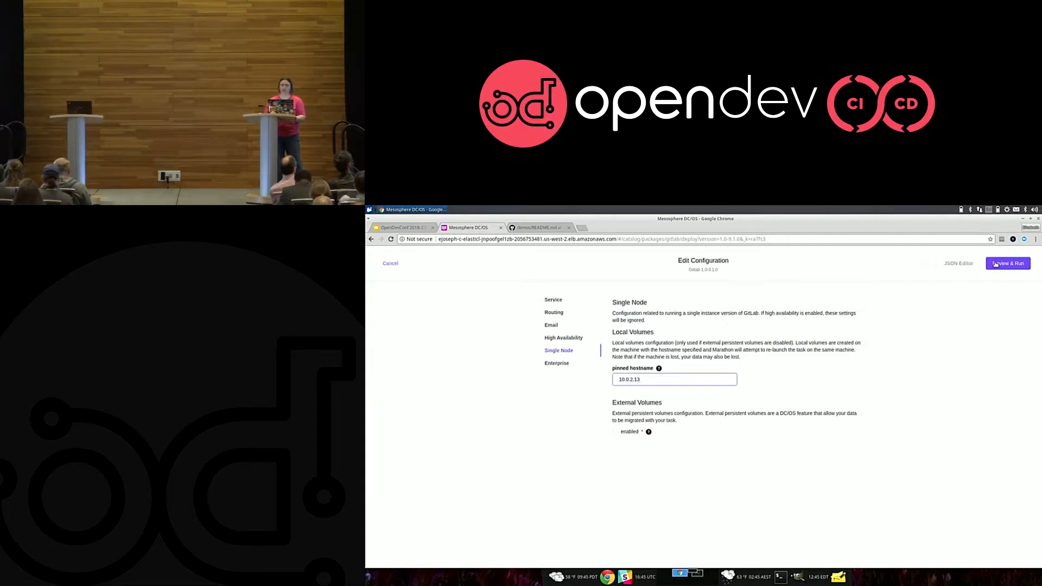
{"action": "left_click", "coordinate": [1008, 263]}
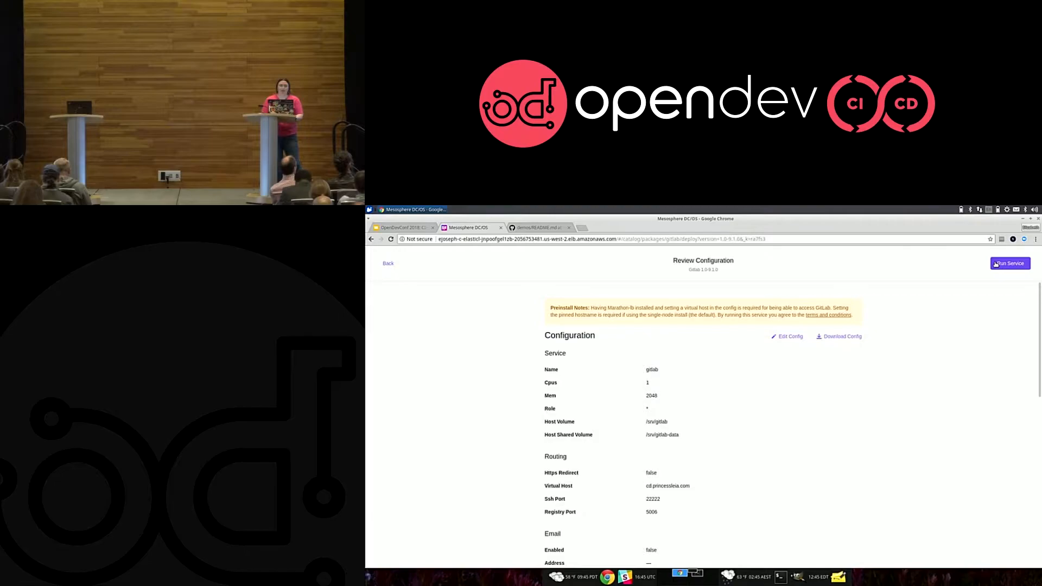
{"action": "left_click", "coordinate": [389, 263]}
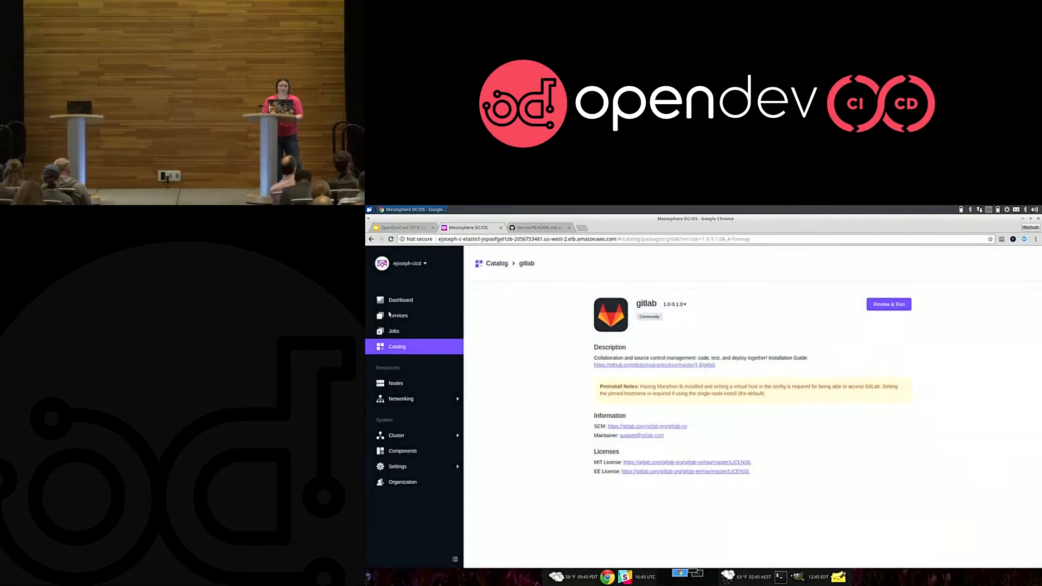
View the Services list and launch the running Jenkins service's web interface.
{"action": "left_click", "coordinate": [398, 315]}
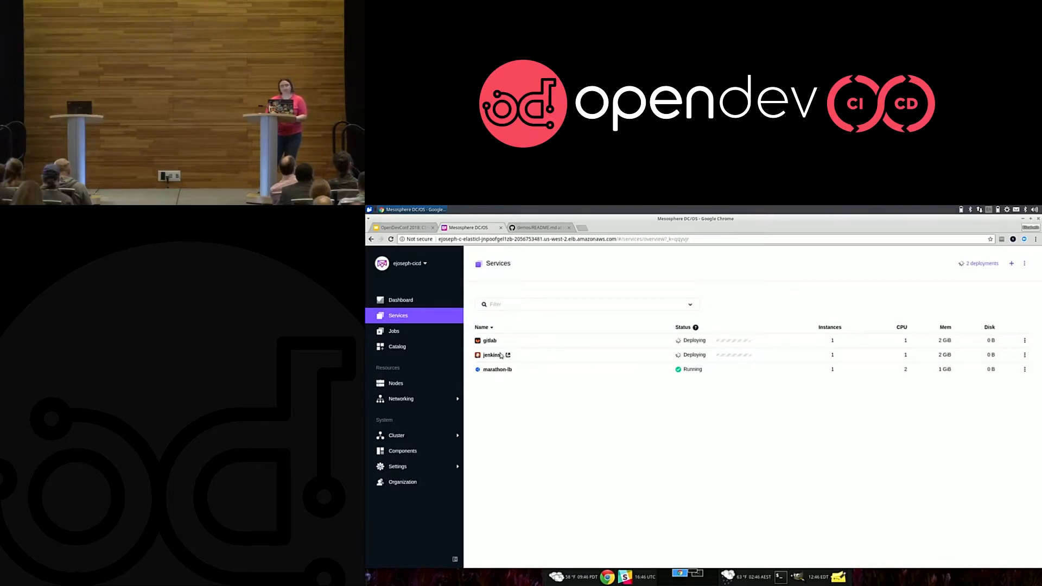
{"action": "left_click", "coordinate": [493, 354]}
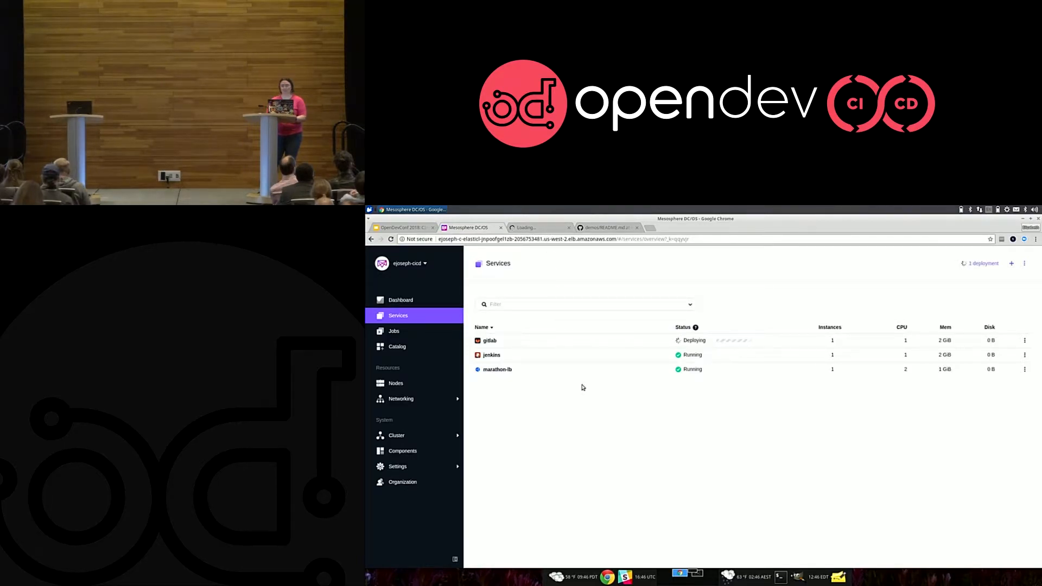
{"action": "left_click", "coordinate": [491, 354]}
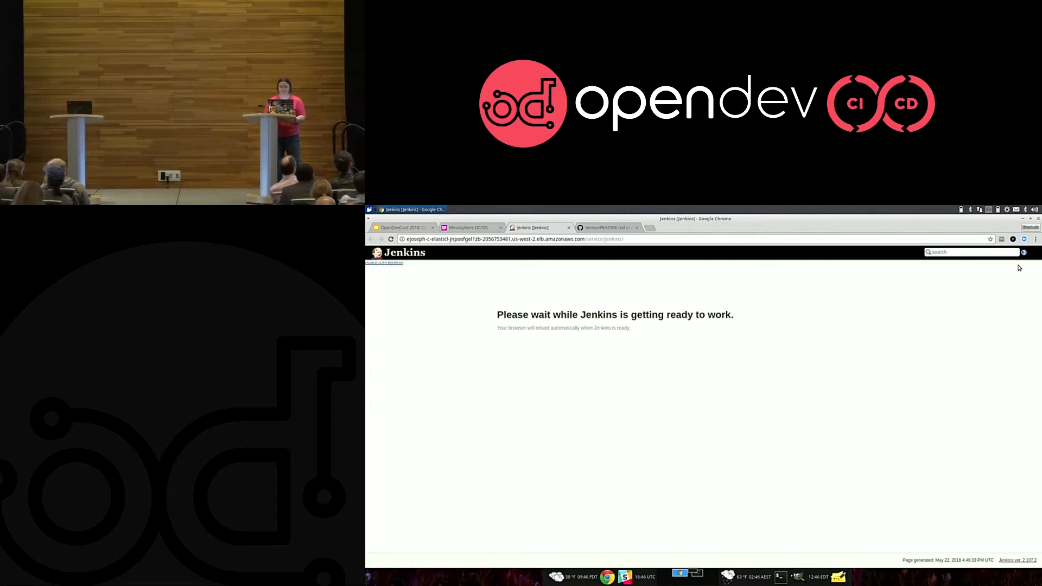
{"action": "mouse_move", "coordinate": [666, 262]}
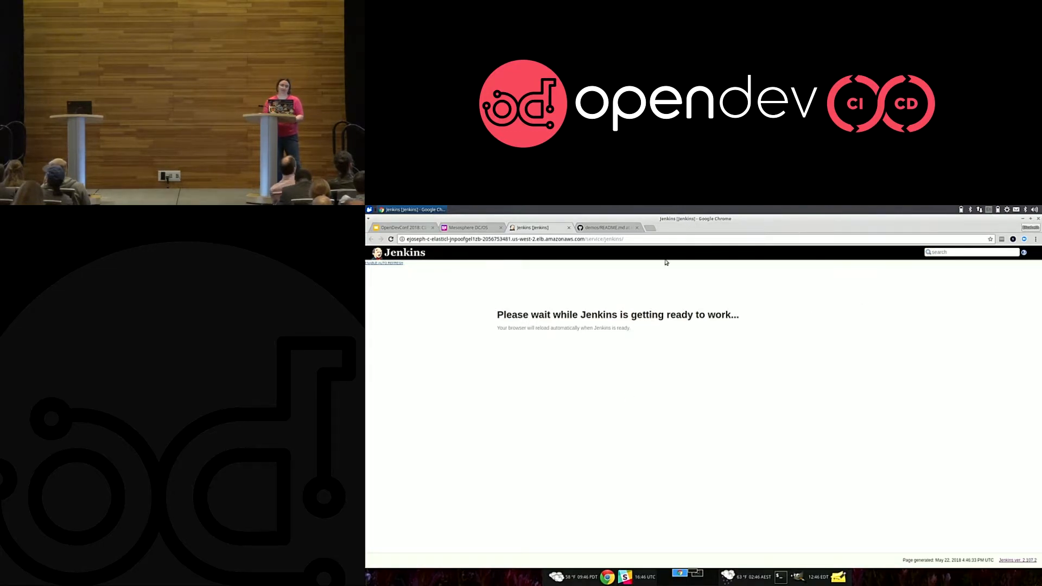
Check the DC/OS services while Jenkins starts, then return to the loaded Jenkins dashboard.
{"action": "left_click", "coordinate": [469, 227]}
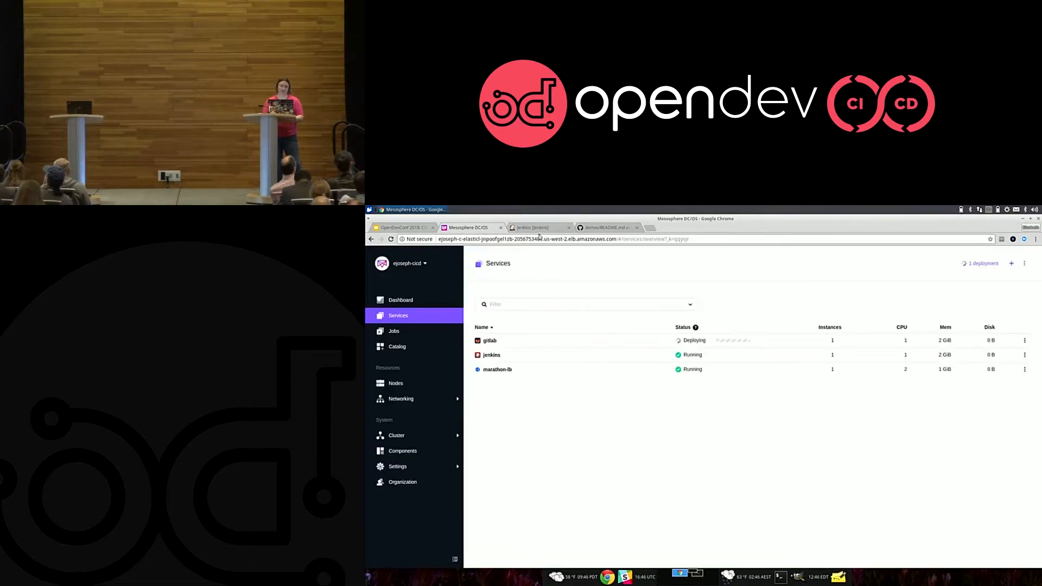
{"action": "left_click", "coordinate": [539, 227]}
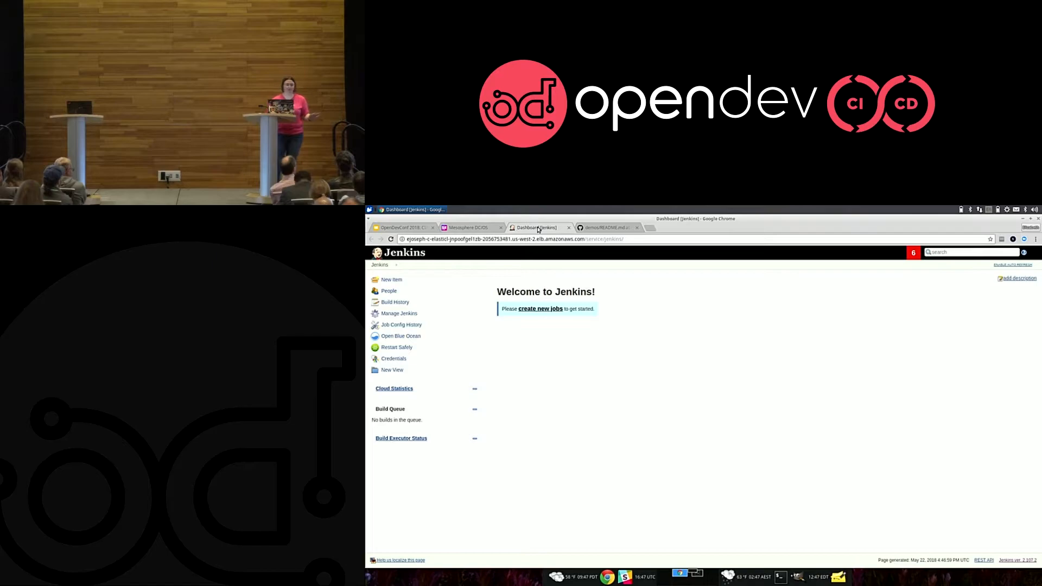
{"action": "mouse_move", "coordinate": [398, 313]}
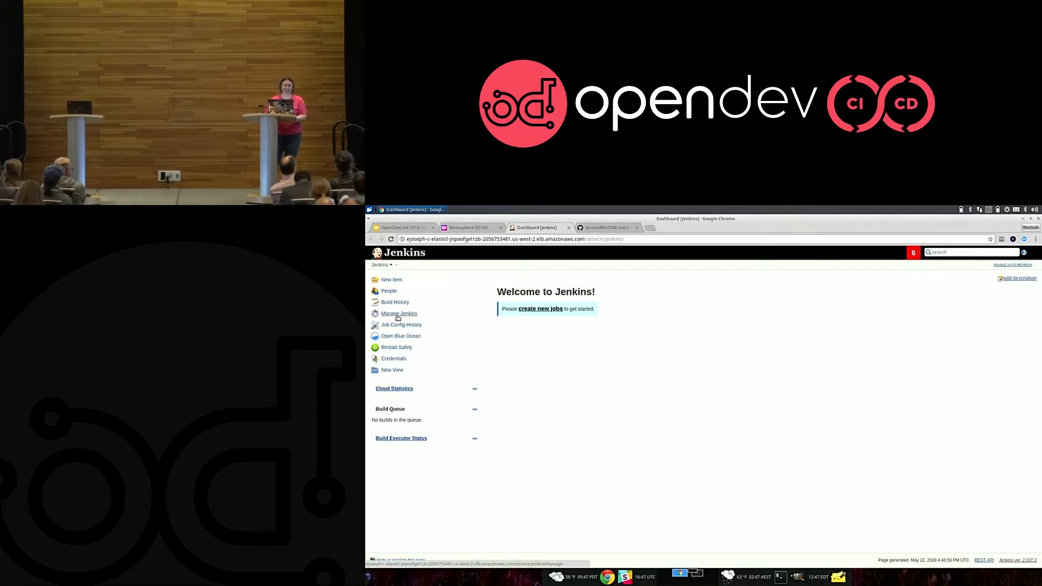
{"action": "mouse_move", "coordinate": [417, 357]}
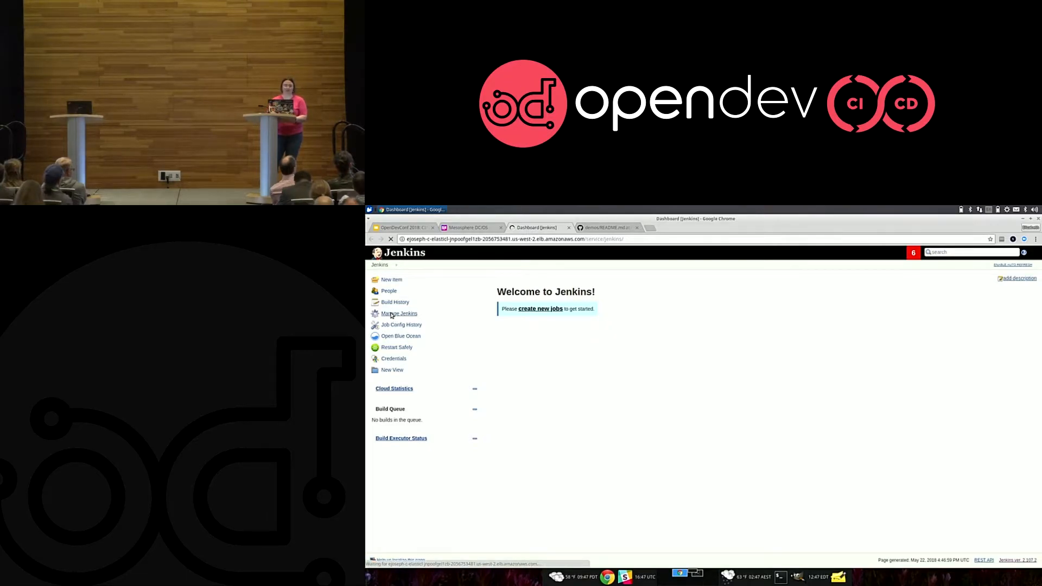
Go to Manage Jenkins and bring up the Configure System page.
{"action": "left_click", "coordinate": [399, 313]}
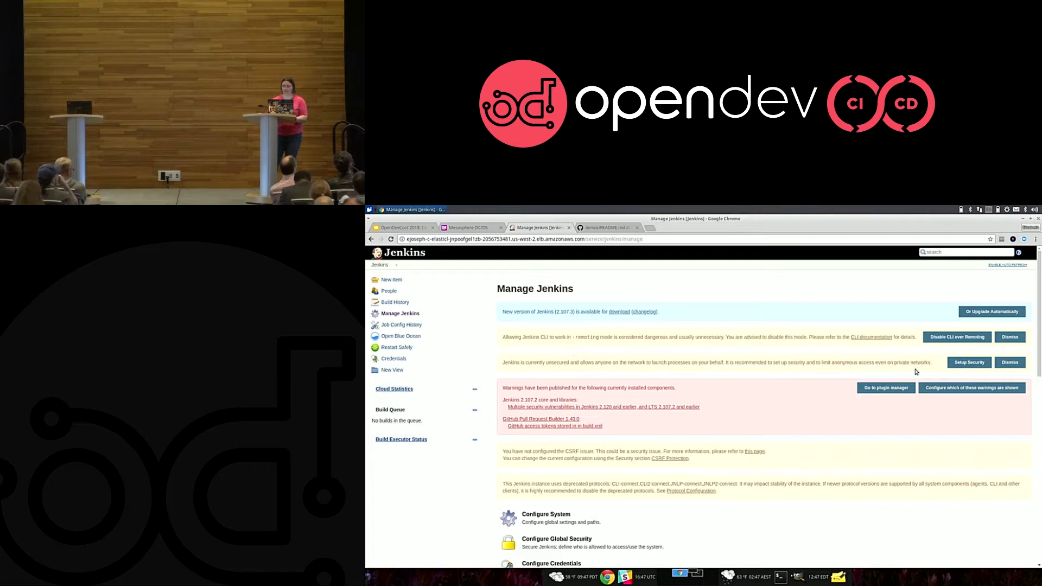
{"action": "scroll", "scroll_direction": "down", "scroll_amount": 3}
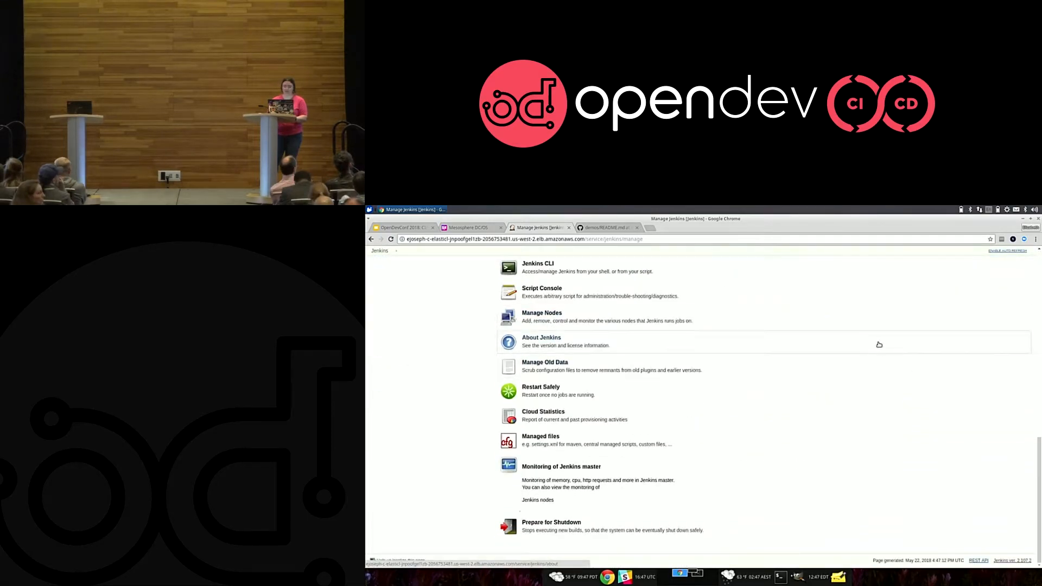
{"action": "scroll", "scroll_direction": "up", "scroll_amount": 3}
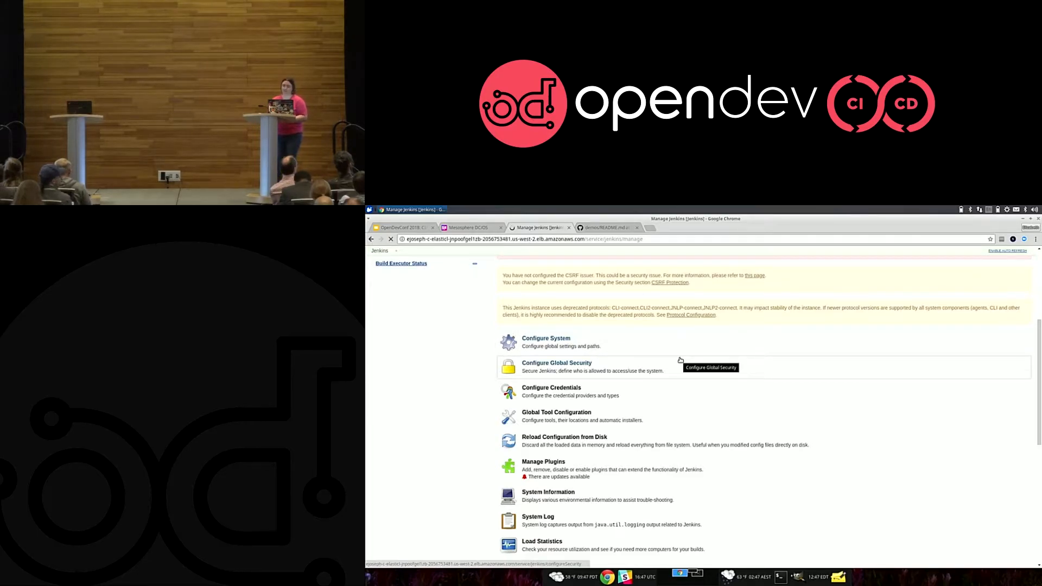
{"action": "left_click", "coordinate": [546, 338]}
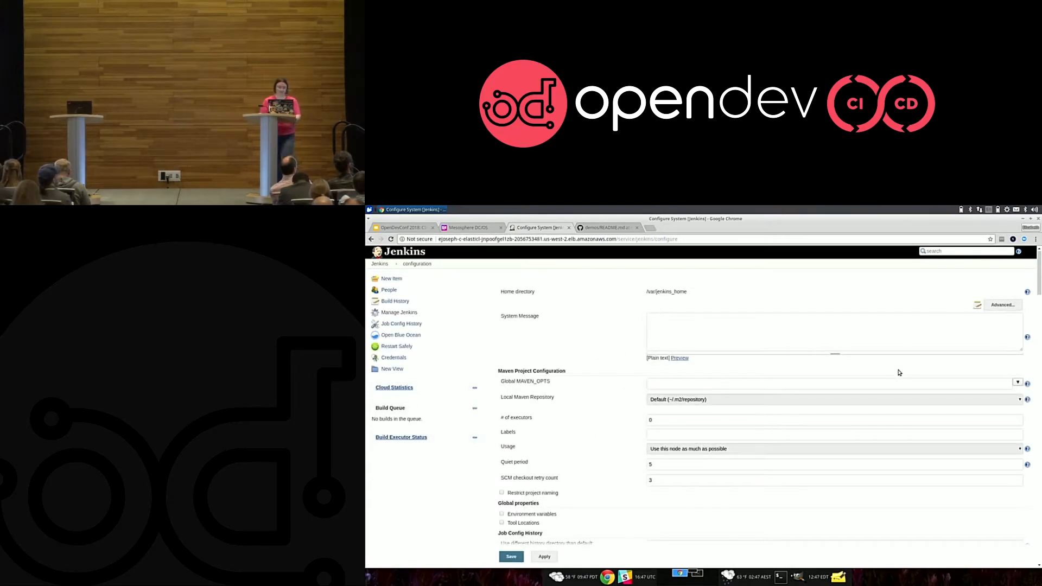
Add Mesos agent parameter env = DOCKER_EXTRA_OPTS=--insecure-registry cd.princessleia.com:5000 and save.
{"action": "scroll", "scroll_direction": "down", "scroll_amount": 3}
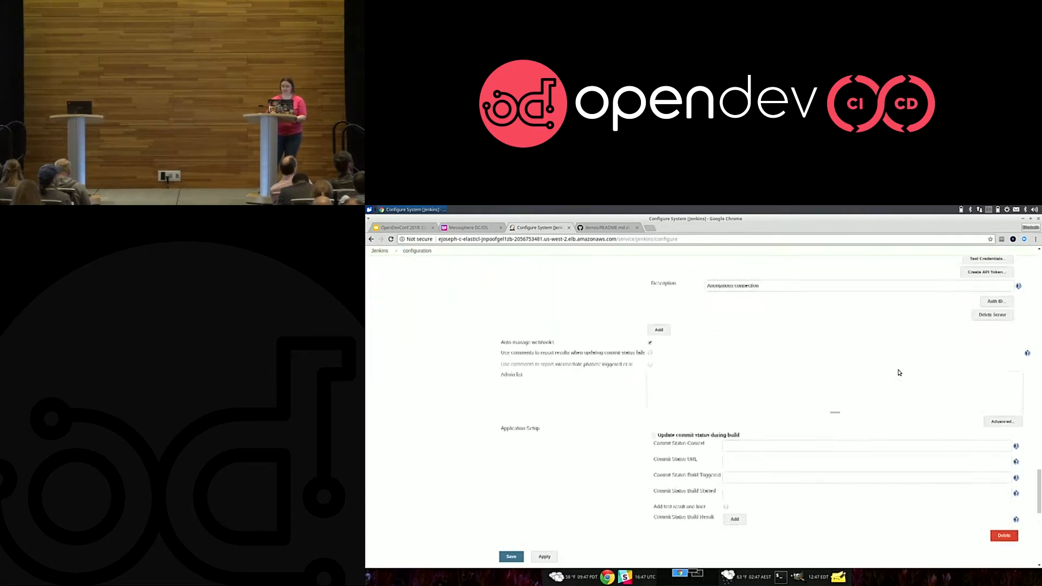
{"action": "scroll", "scroll_direction": "down", "scroll_amount": 3}
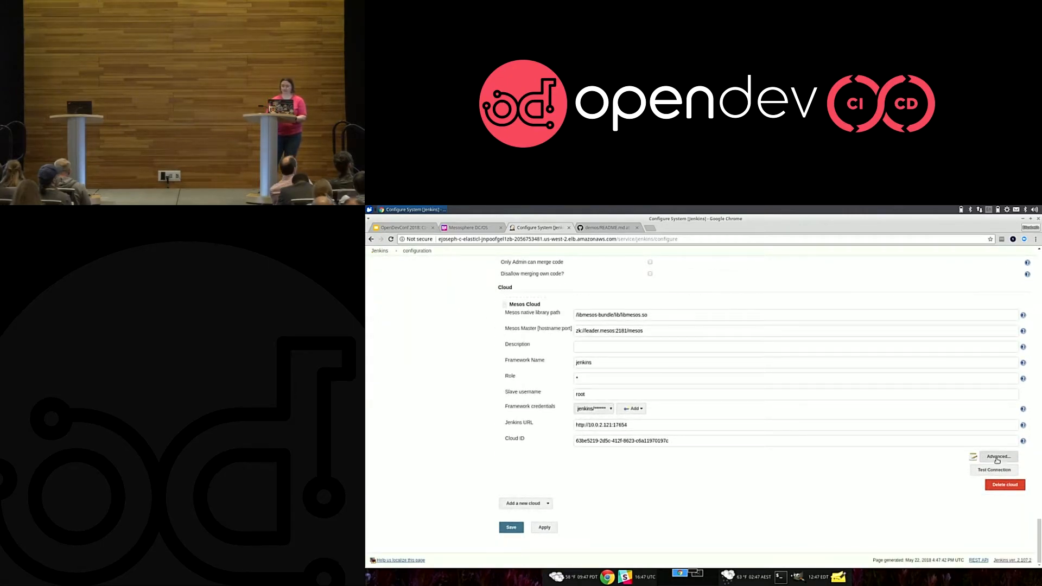
{"action": "left_click", "coordinate": [998, 457]}
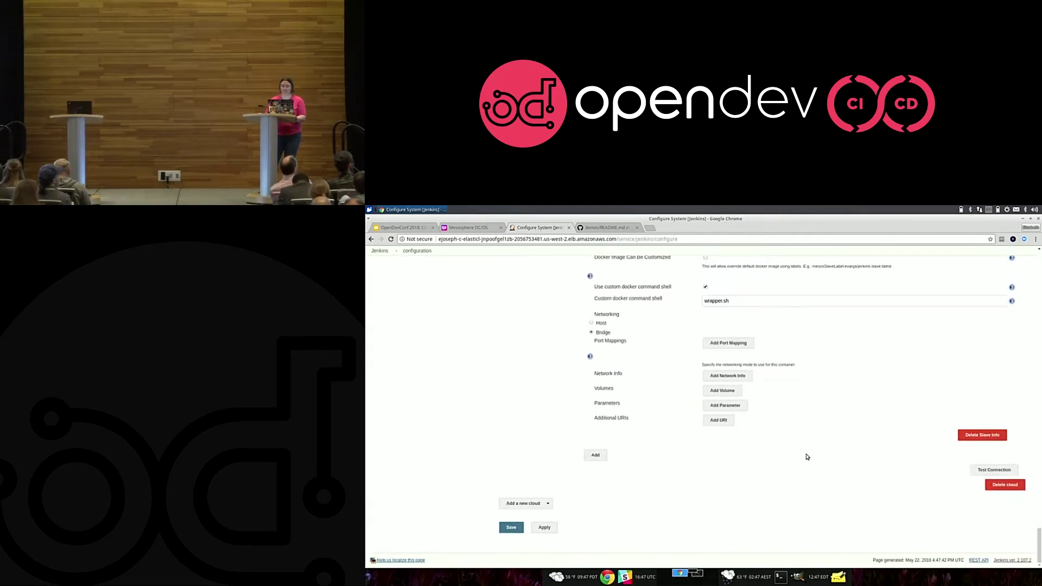
{"action": "left_click", "coordinate": [725, 405]}
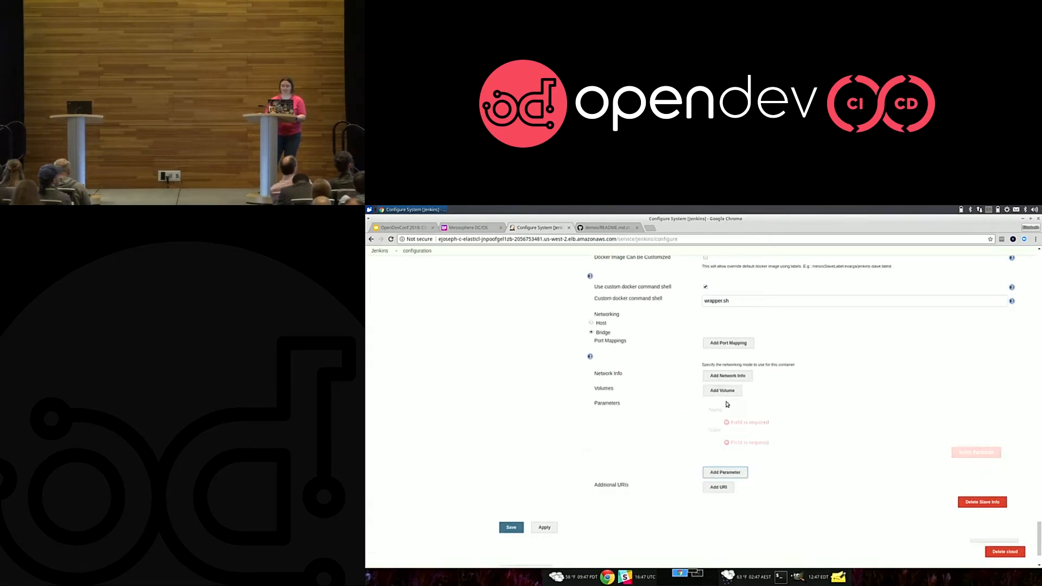
{"action": "left_click", "coordinate": [724, 473]}
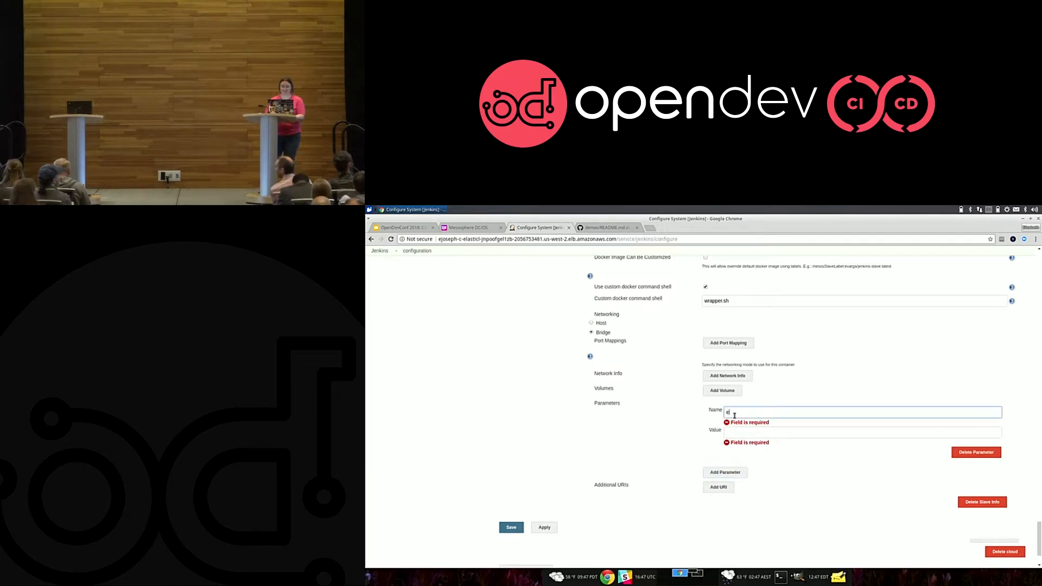
{"action": "type", "text": "DOCKER_EXTRA_OPTS=--insecure-registry cd.princessleia.com:5000"}
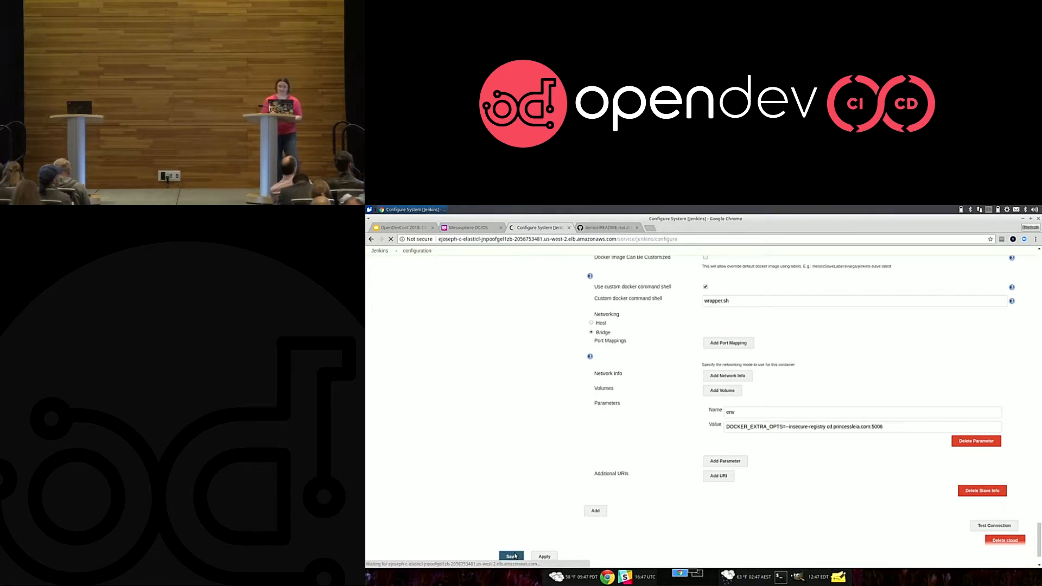
{"action": "left_click", "coordinate": [510, 556]}
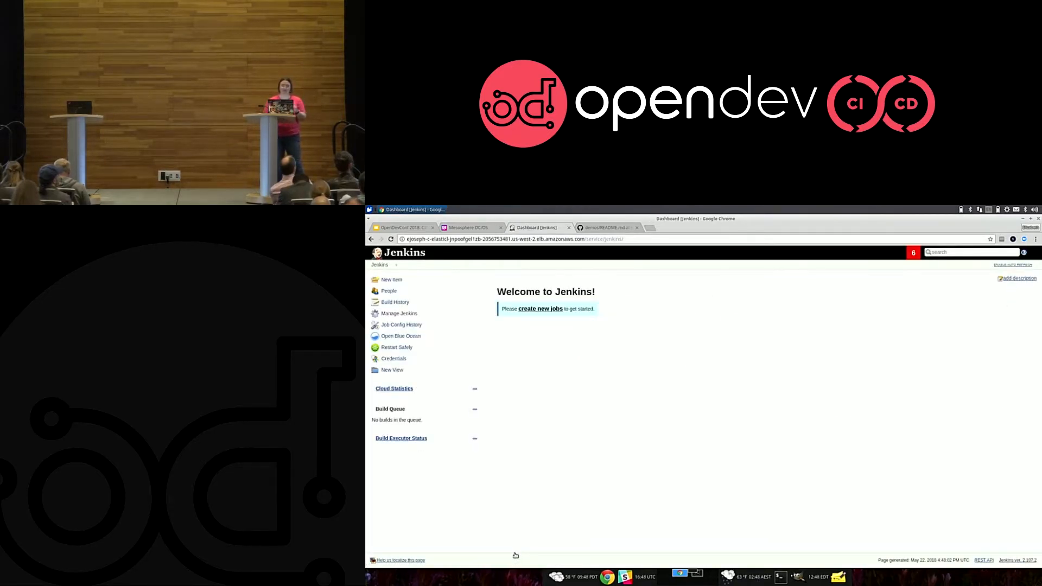
{"action": "mouse_move", "coordinate": [604, 227]}
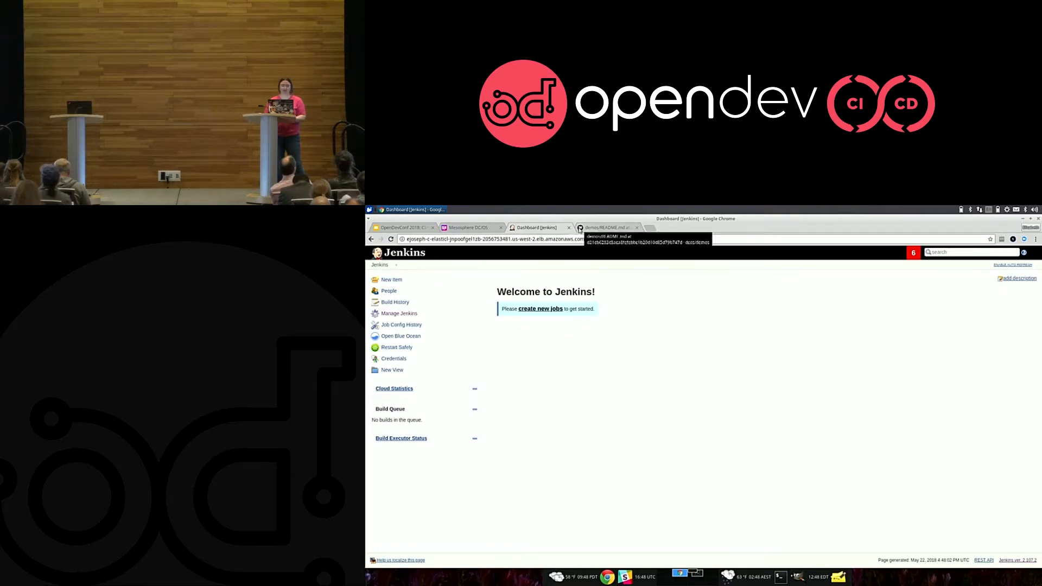
Check gitlab's status in DC/OS Services, then load GitLab's page in a new browser tab.
{"action": "left_click", "coordinate": [470, 227]}
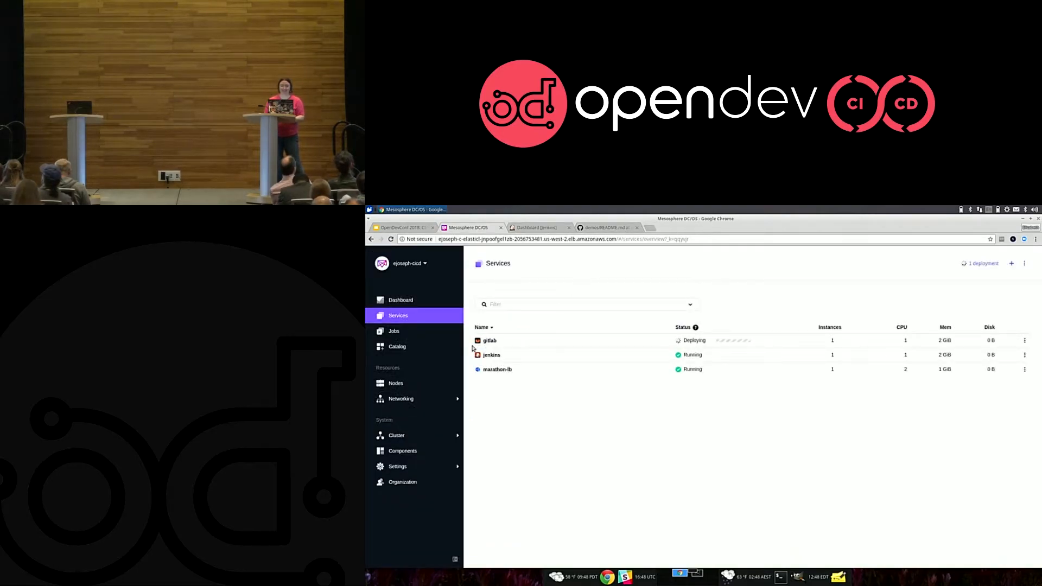
{"action": "left_click", "coordinate": [490, 340]}
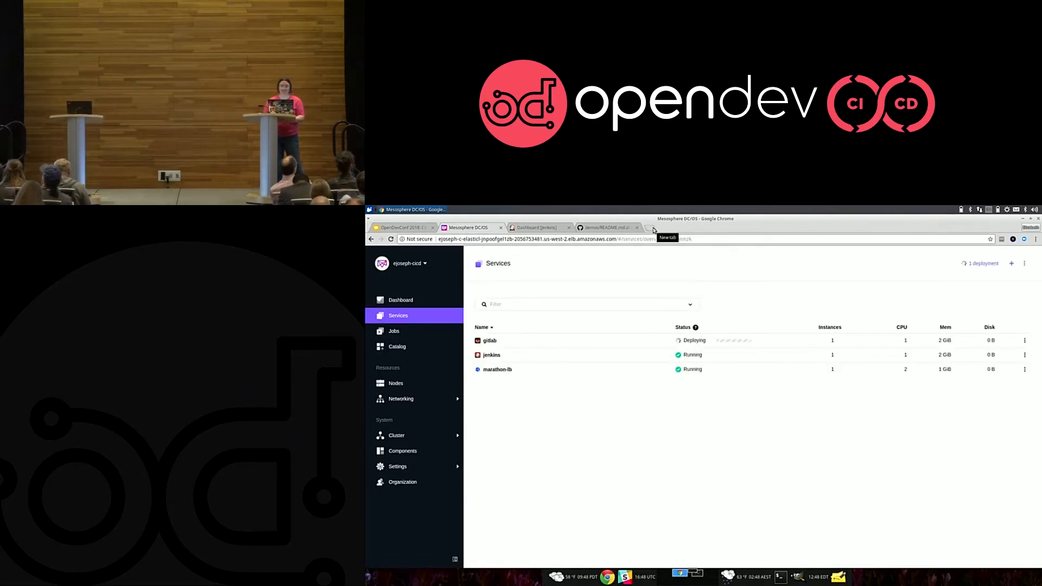
{"action": "left_click", "coordinate": [654, 227]}
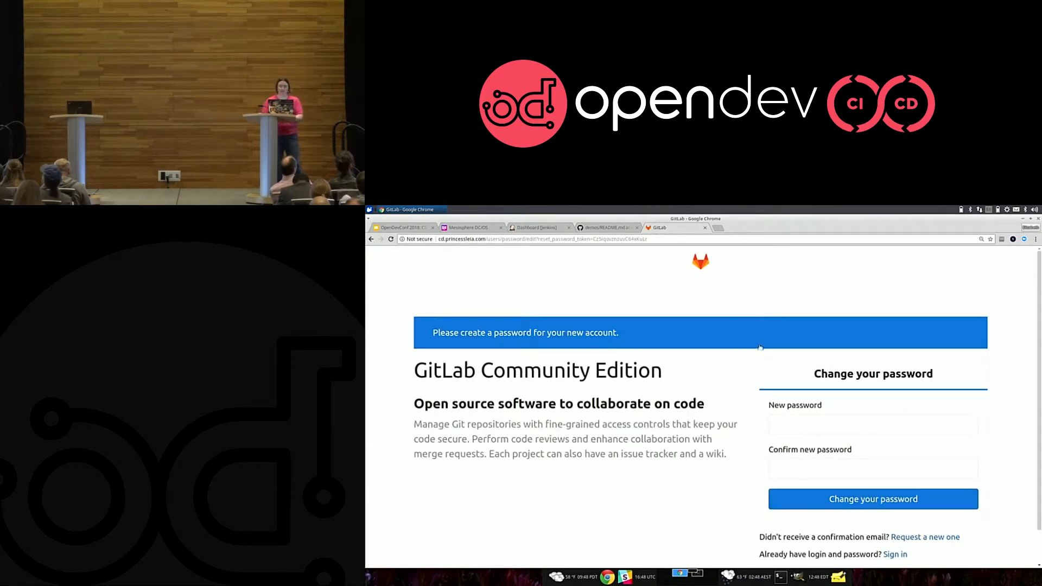
Set and confirm the new GitLab account password, then begin signing in as root.
{"action": "left_click", "coordinate": [873, 424]}
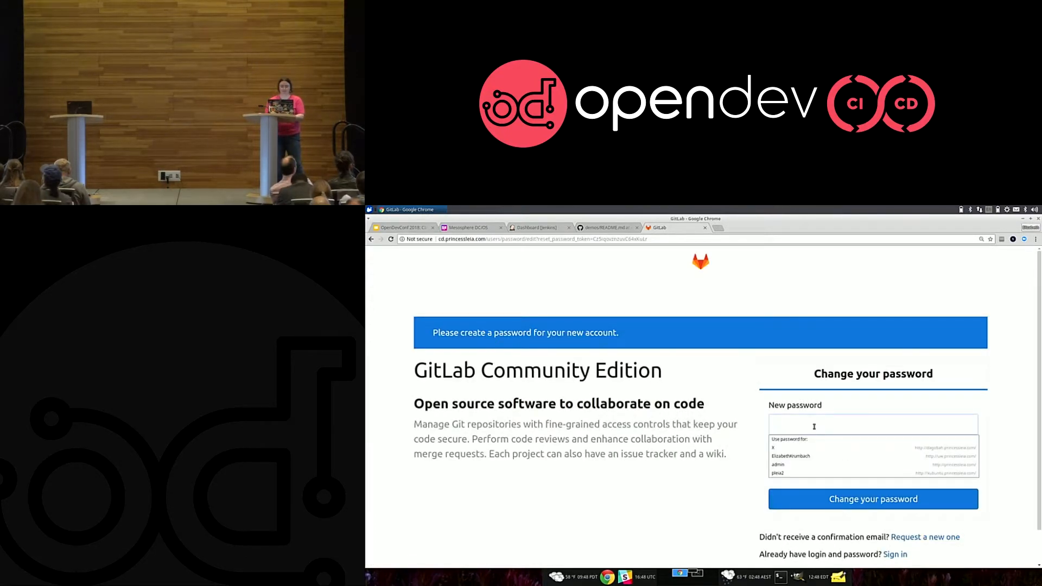
{"action": "type", "text": "••••••"}
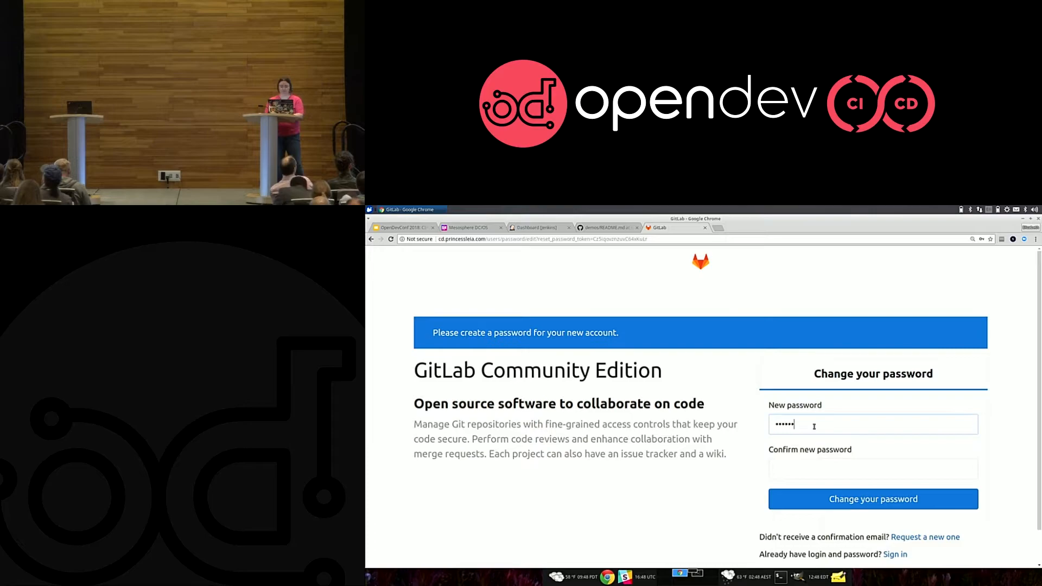
{"action": "left_click", "coordinate": [872, 469]}
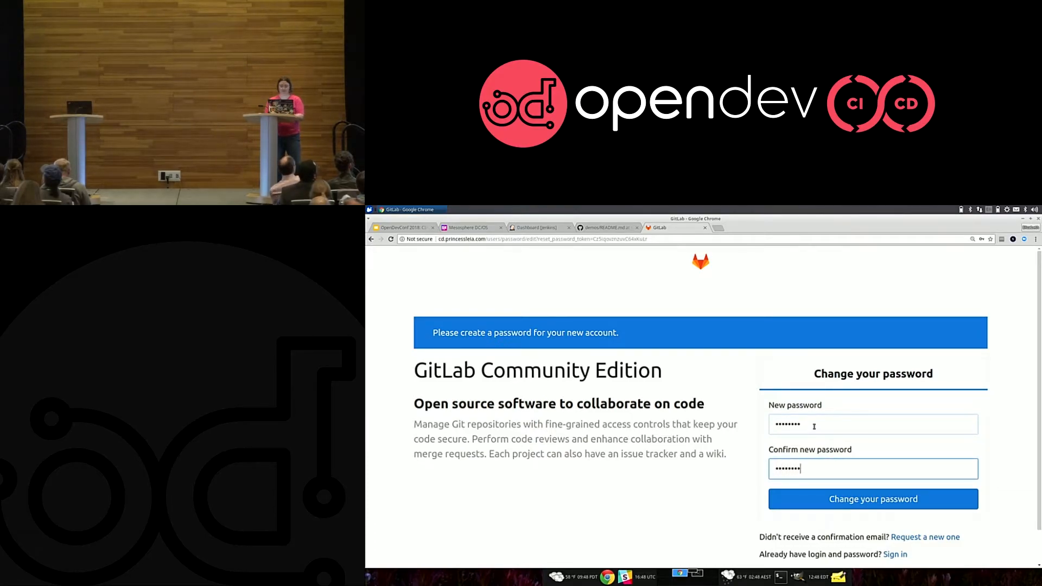
{"action": "left_click", "coordinate": [873, 500]}
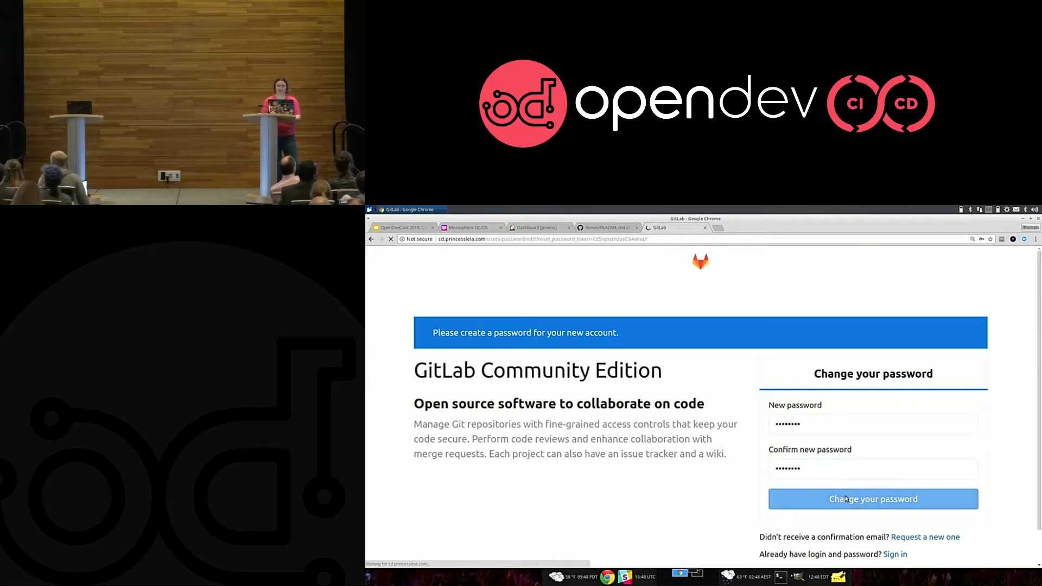
{"action": "left_click", "coordinate": [873, 500]}
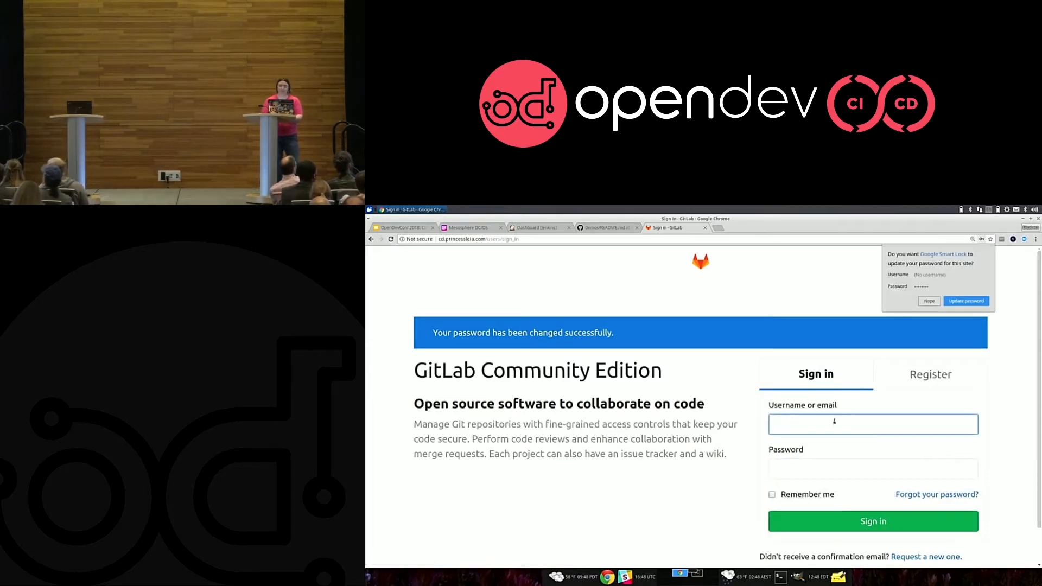
{"action": "type", "text": "root"}
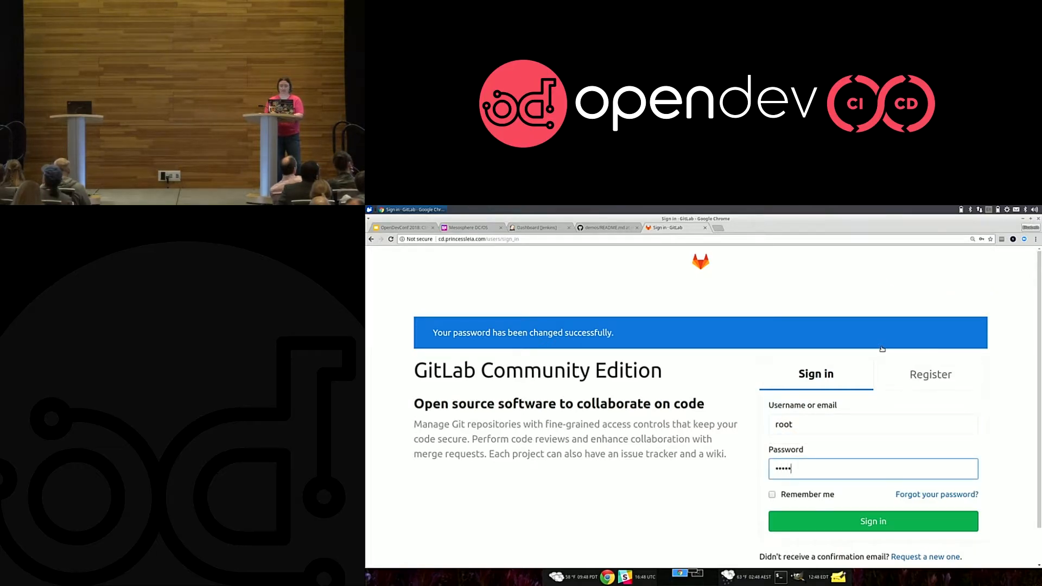
Sign in to GitLab as the administrator and begin a new project.
{"action": "type", "text": "•••"}
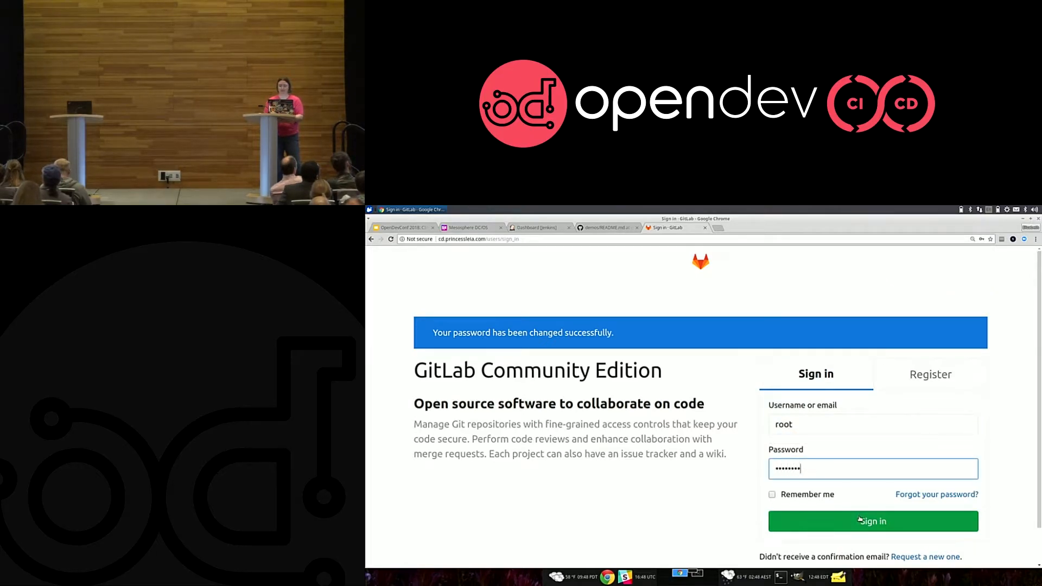
{"action": "left_click", "coordinate": [872, 521]}
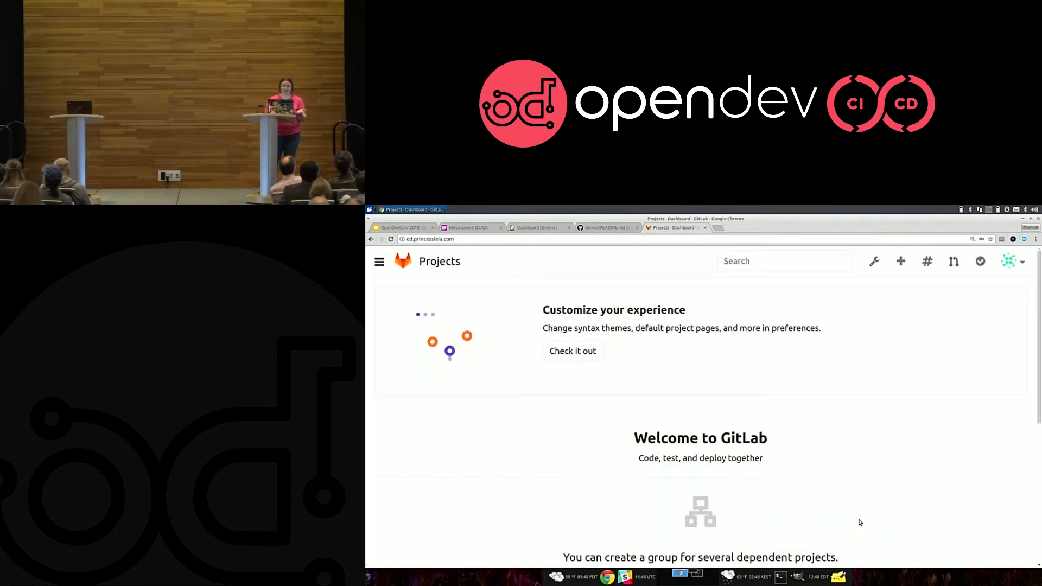
{"action": "scroll", "scroll_direction": "down", "scroll_amount": 3}
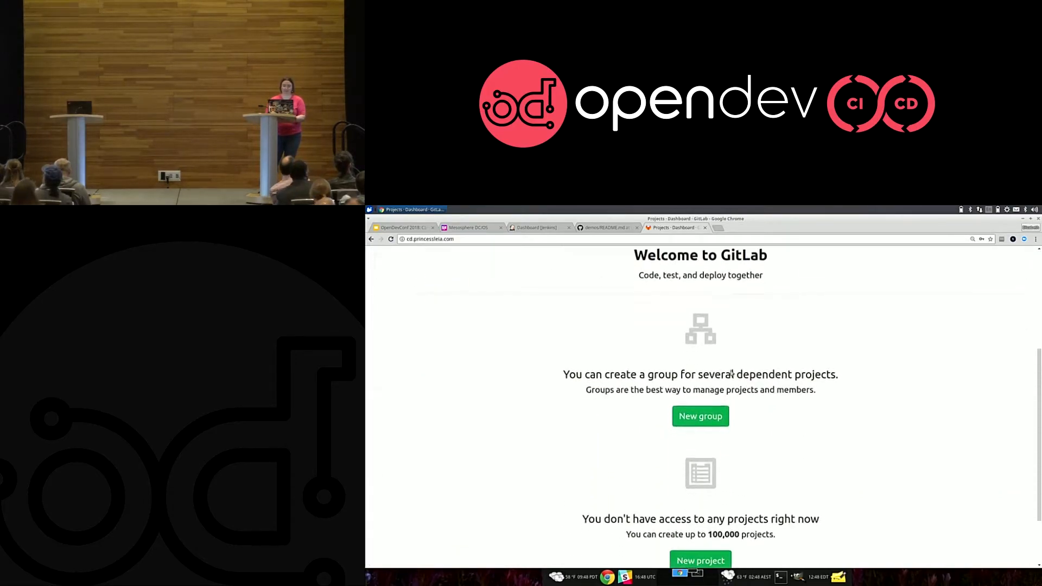
{"action": "left_click", "coordinate": [700, 560]}
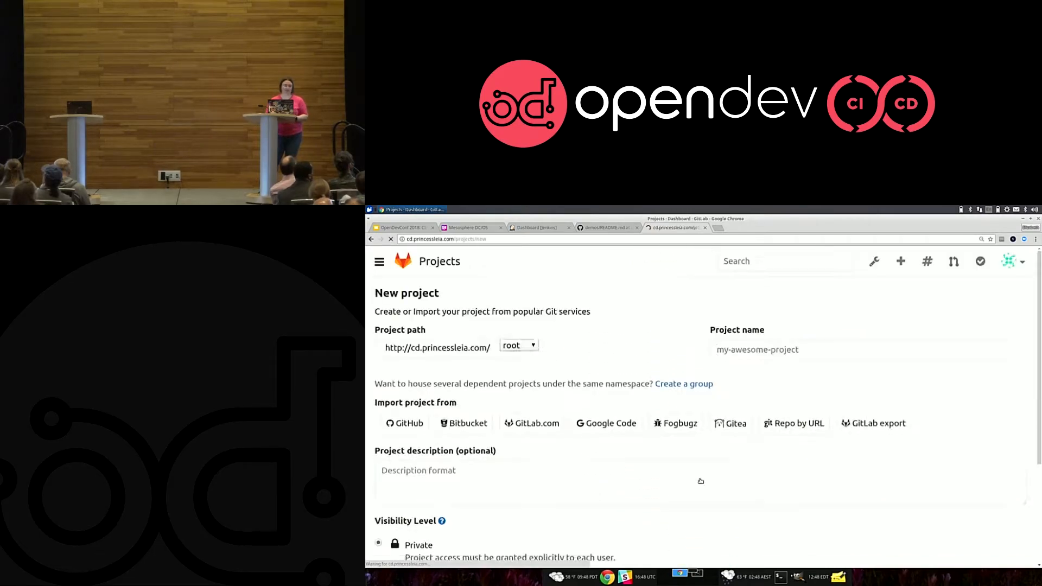
Create a public project named site-test.
{"action": "left_click", "coordinate": [868, 350]}
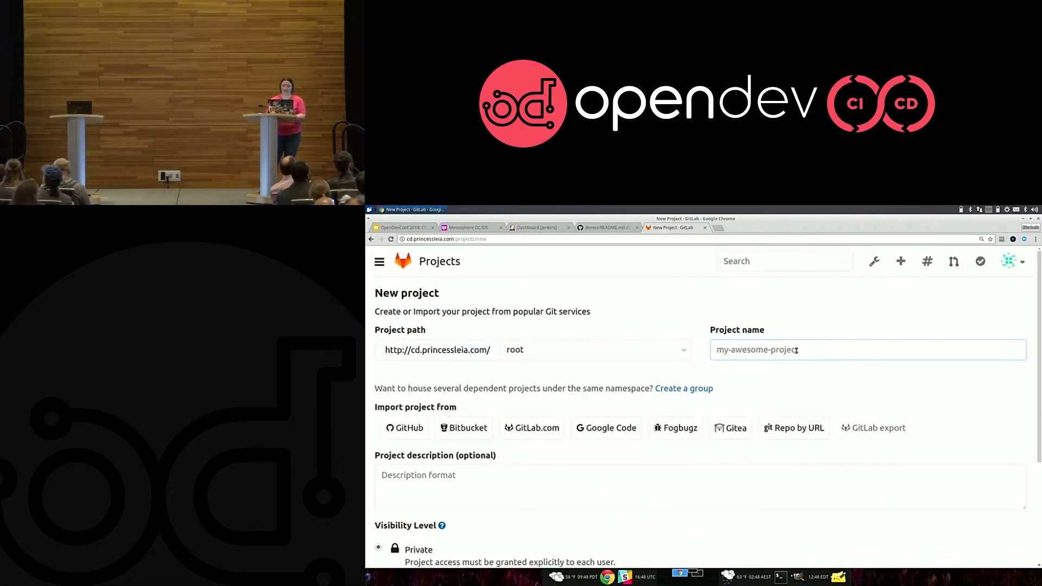
{"action": "type", "text": "site-test"}
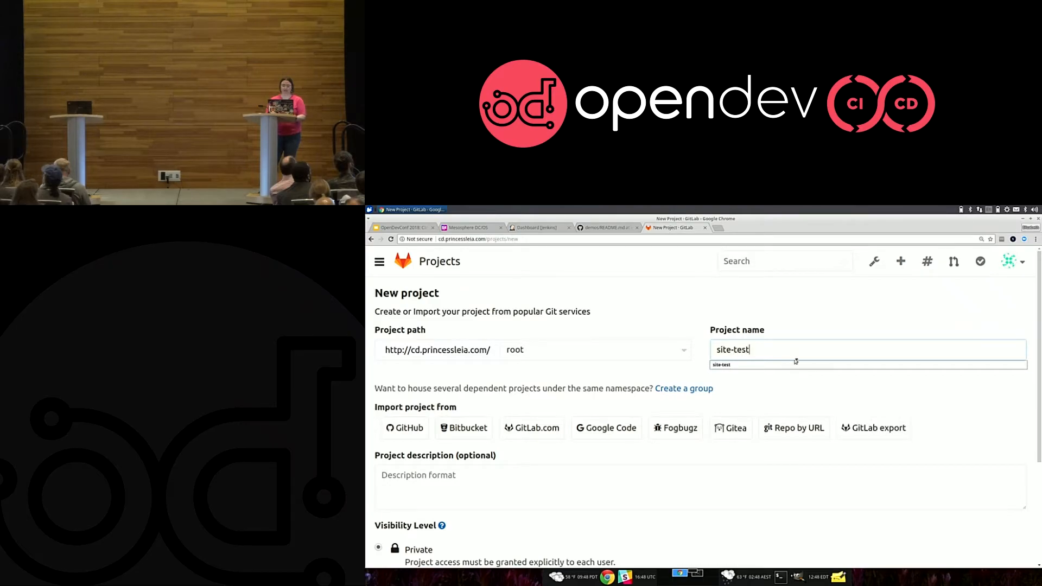
{"action": "scroll", "scroll_direction": "down", "scroll_amount": 3}
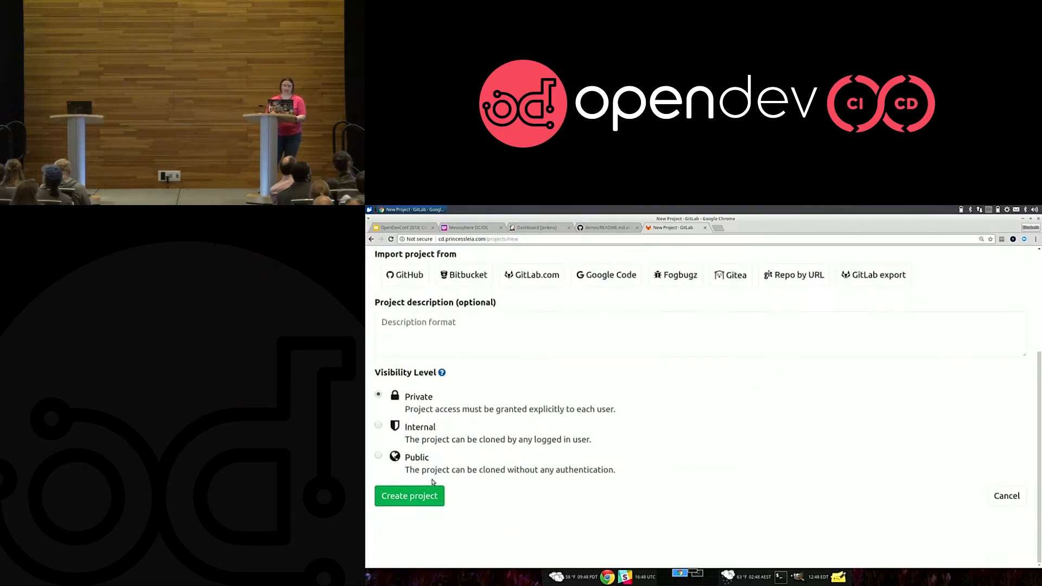
{"action": "left_click", "coordinate": [409, 497]}
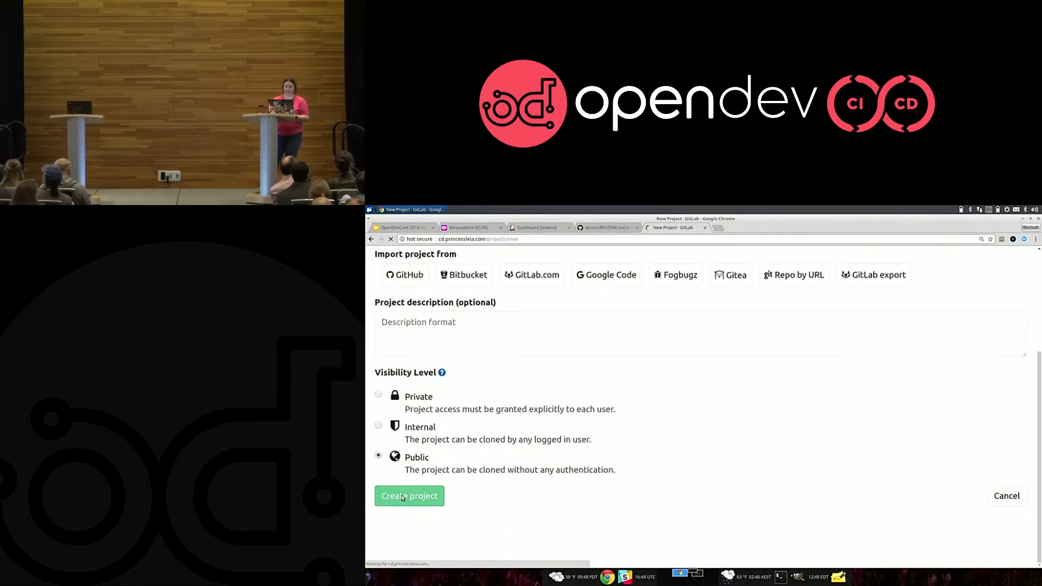
{"action": "left_click", "coordinate": [410, 496]}
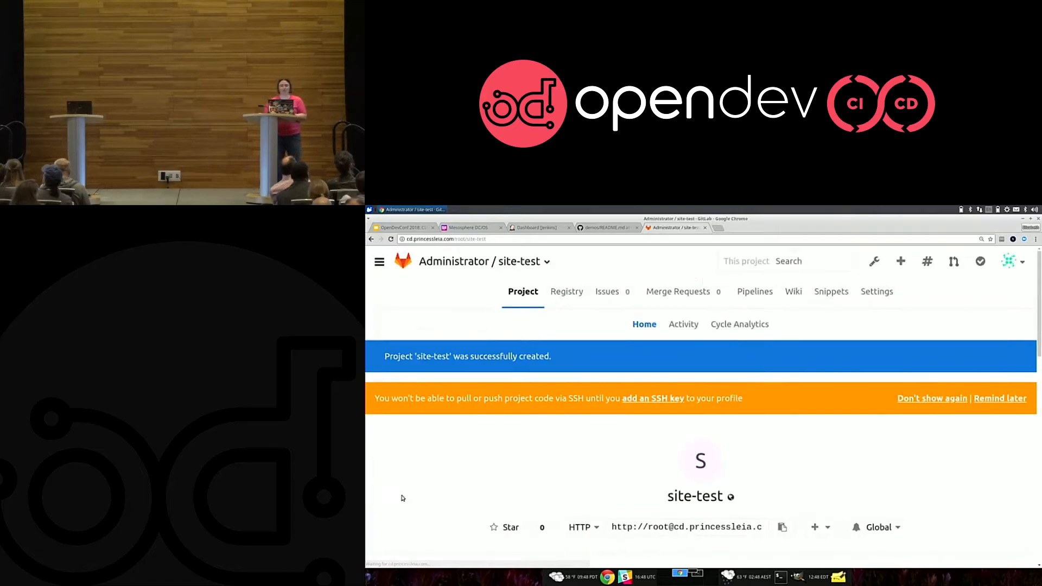
{"action": "scroll", "scroll_direction": "down", "scroll_amount": 3}
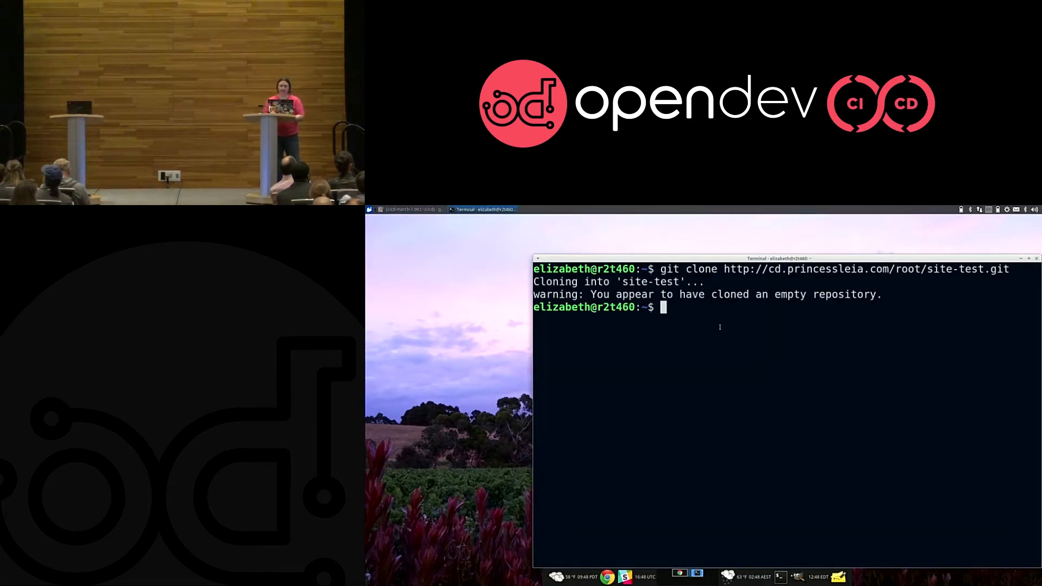
Enter the site-test clone and copy in the ~/git/demos/cicd/1.11/site-test demo files.
{"action": "type", "text": "c"}
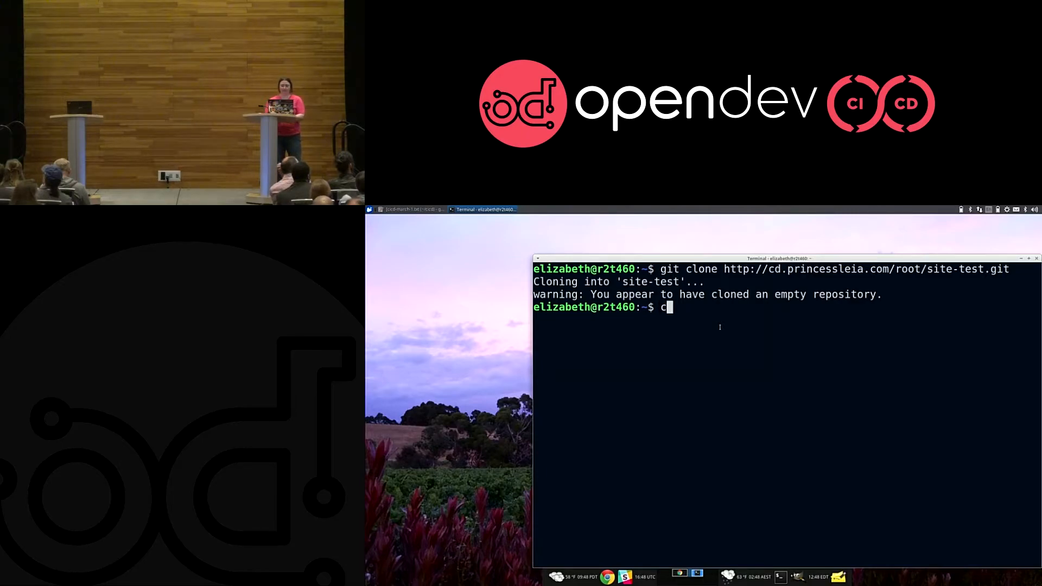
{"action": "type", "text": "d site-test"}
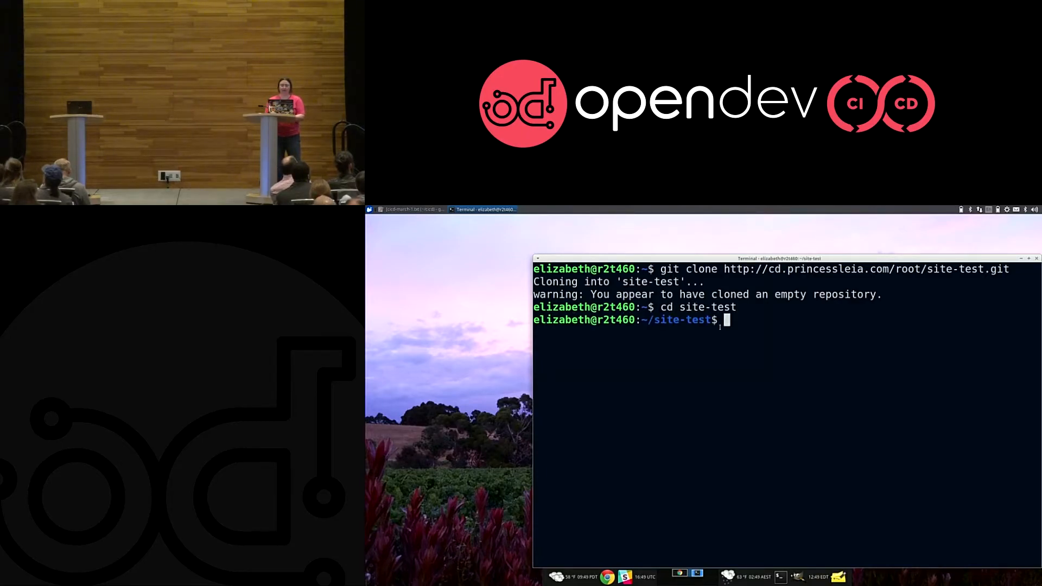
{"action": "type", "text": "cp"}
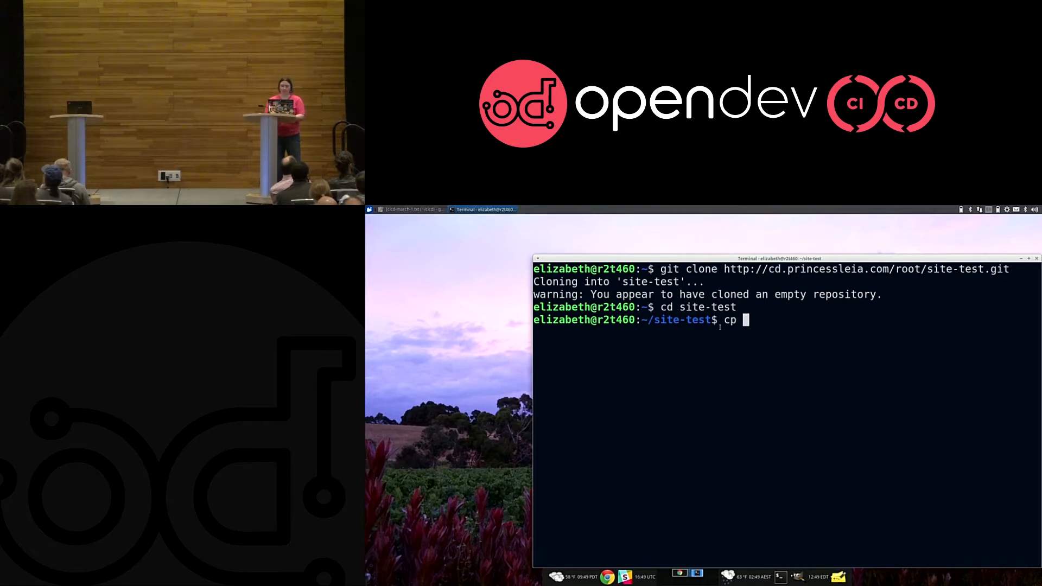
{"action": "type", "text": "gi"}
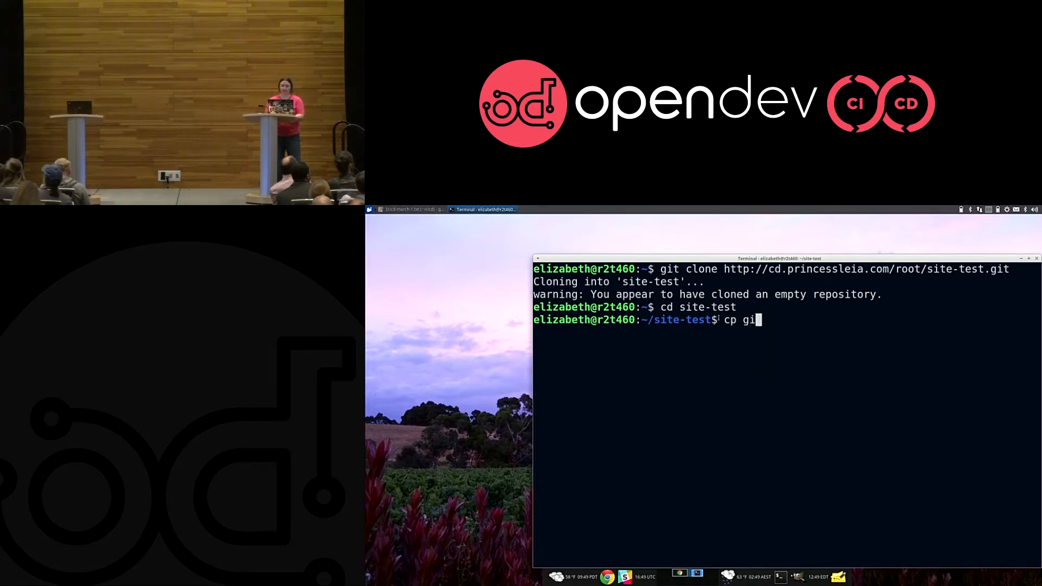
{"action": "type", "text": "t/"}
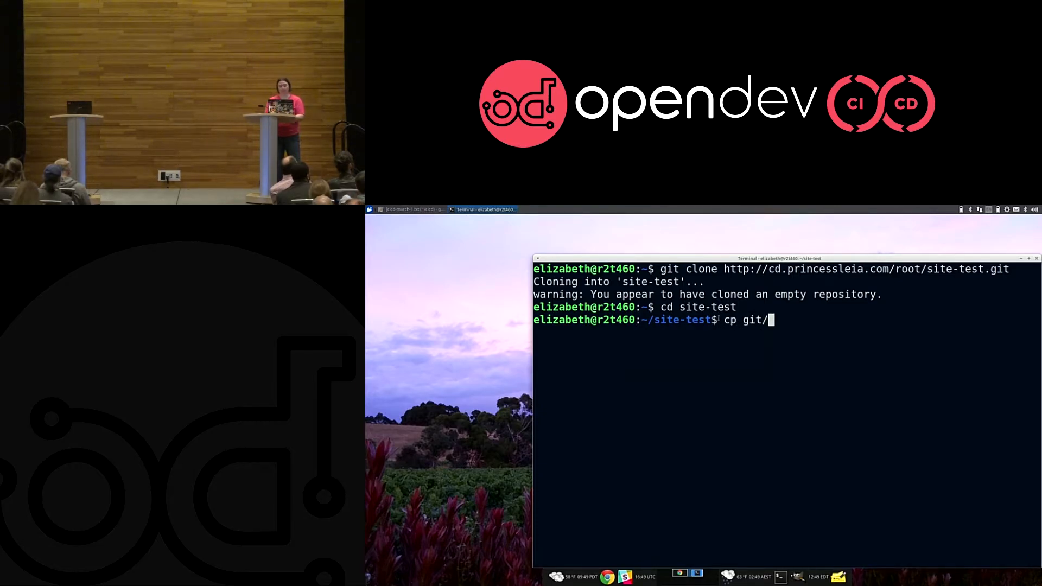
{"action": "type", "text": "demos/"}
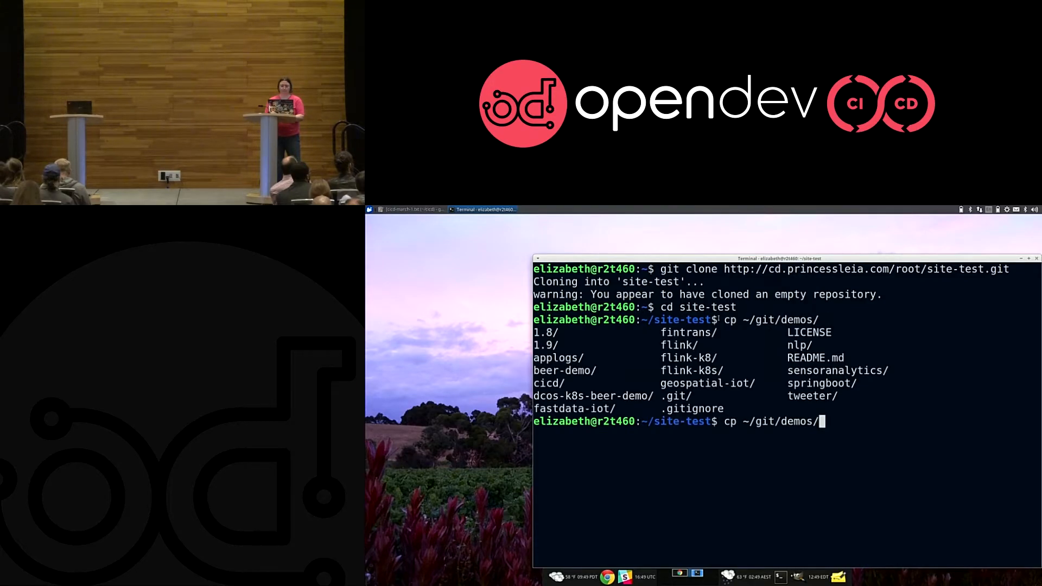
{"action": "type", "text": "cicd/1.11/"}
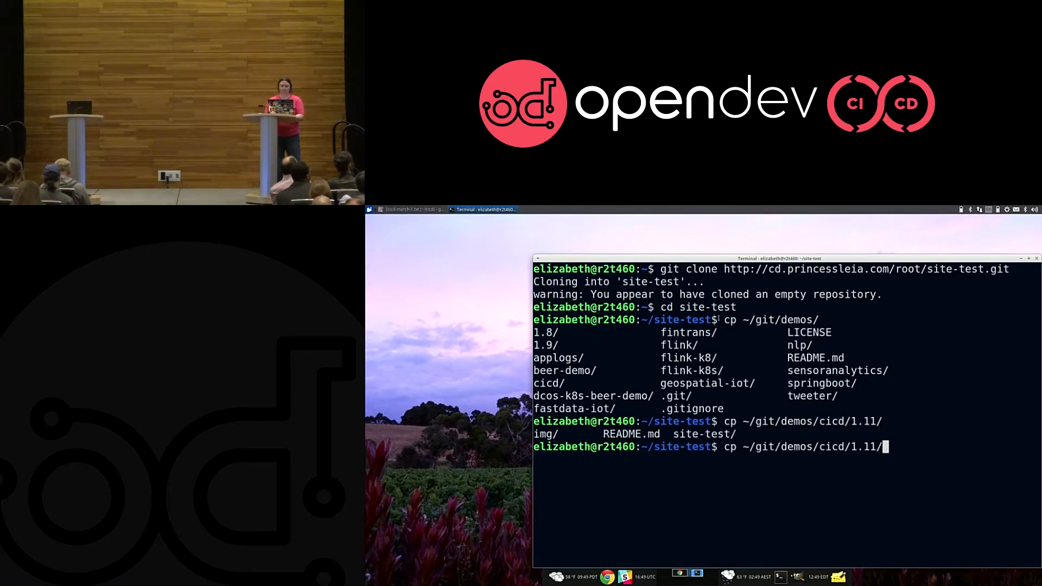
{"action": "key", "text": "Return"}
{"action": "type", "text": "ls"}
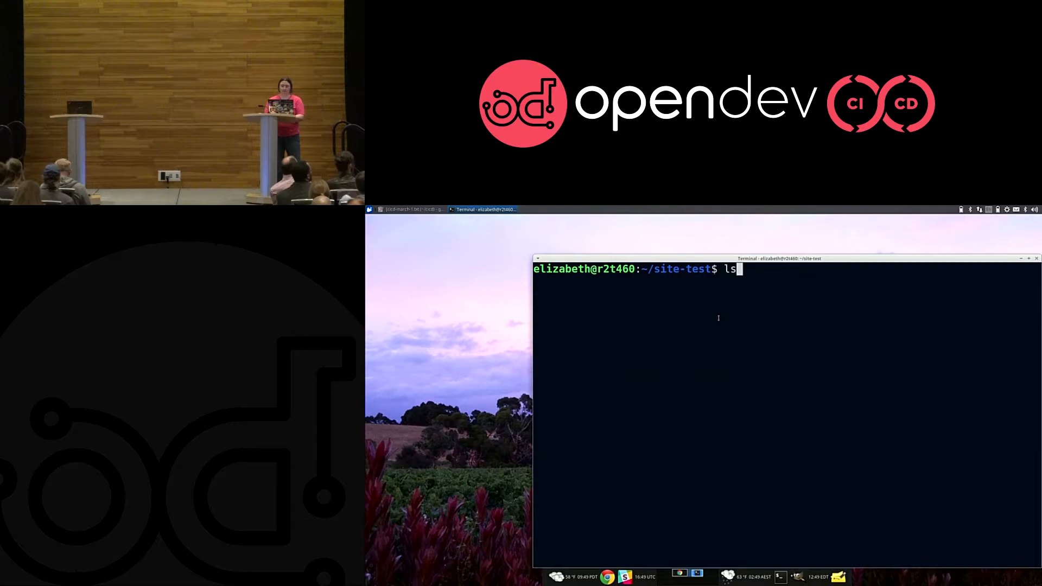
Stage the four pipeline files and commit them as "Initial commit".
{"action": "key", "text": "Return"}
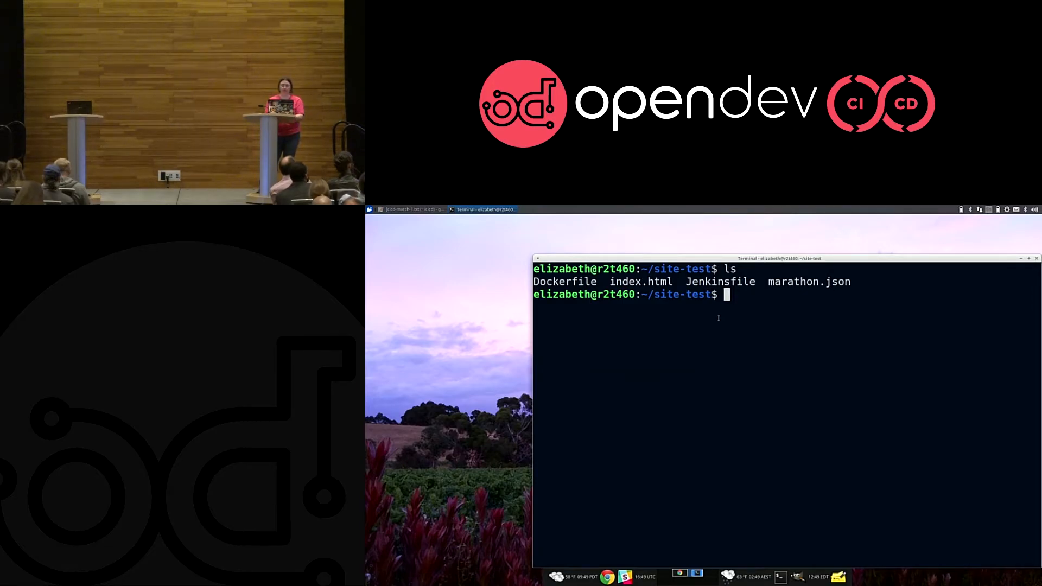
{"action": "type", "text": "s"}
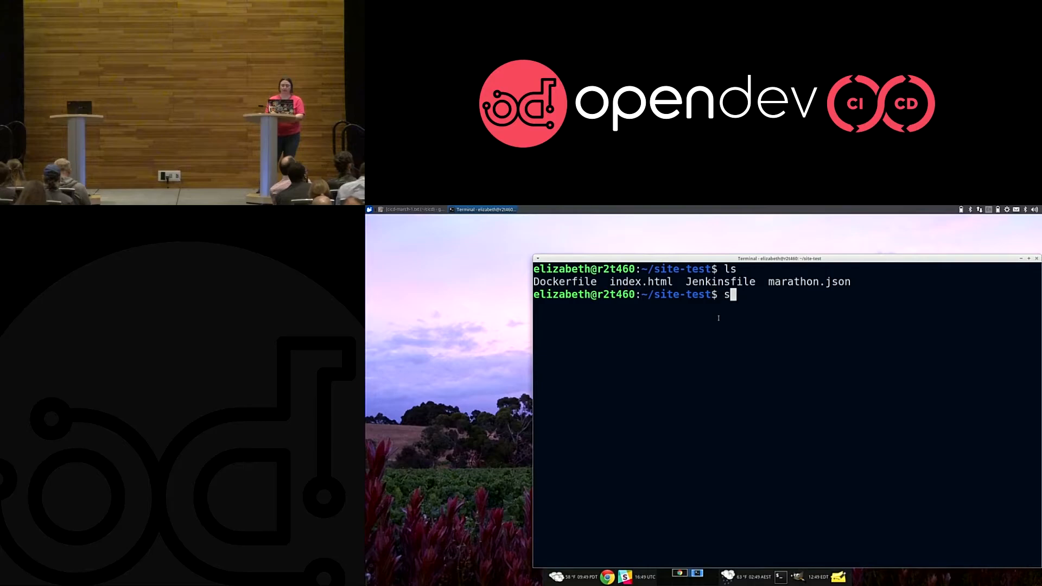
{"action": "type", "text": "git add *"}
{"action": "type", "text": "git commit -"}
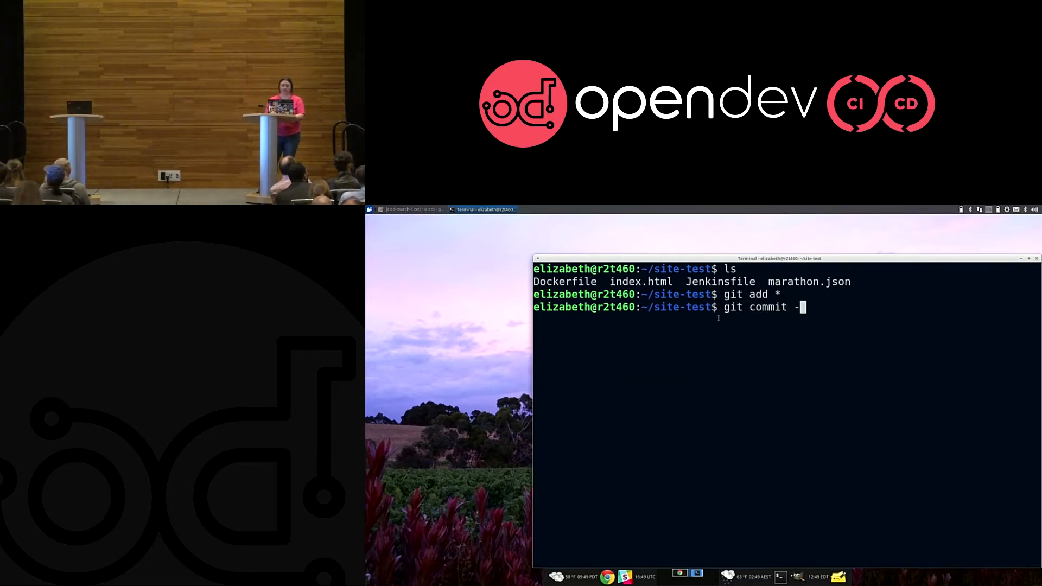
{"action": "type", "text": "m \"Initial C"}
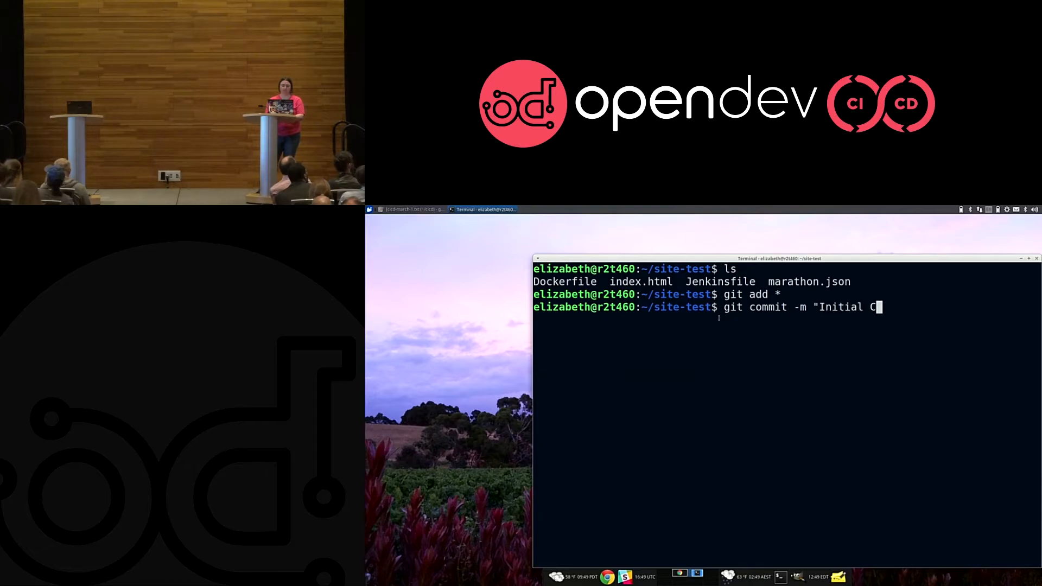
{"action": "type", "text": "om"}
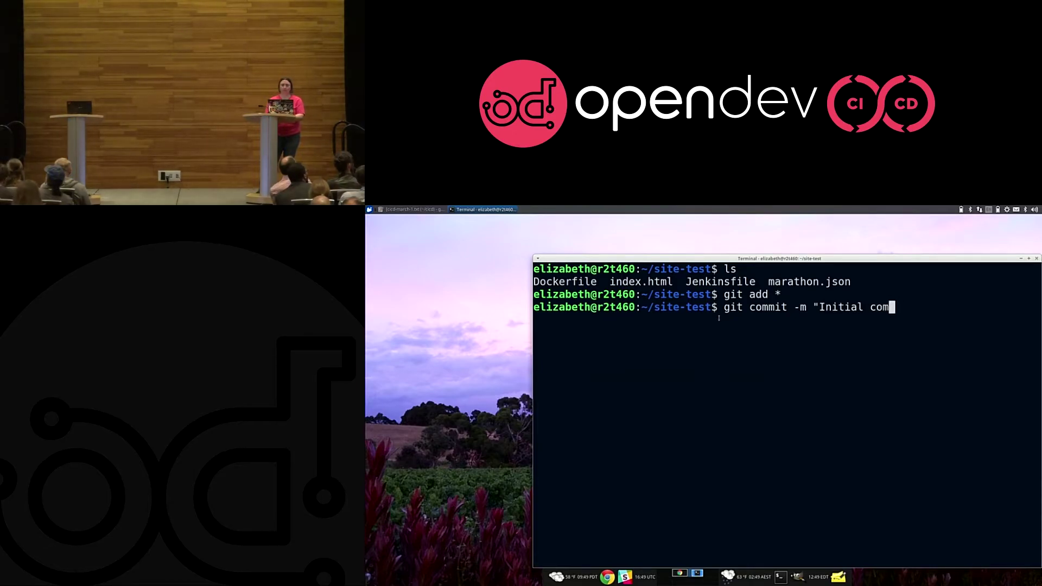
{"action": "key", "text": "Return"}
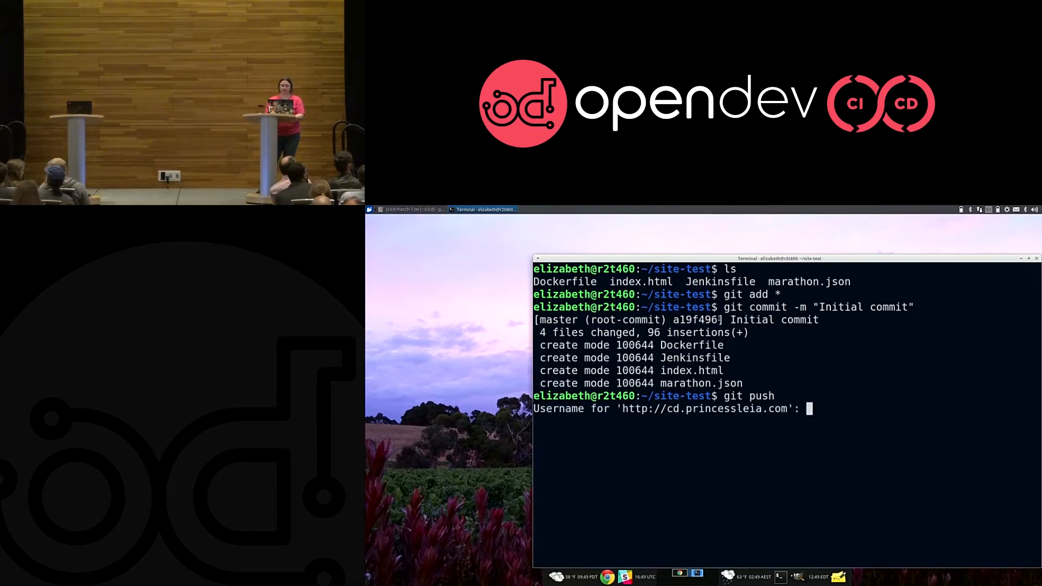
Push the commit to GitLab as root and return to the site-test project page.
{"action": "type", "text": "root"}
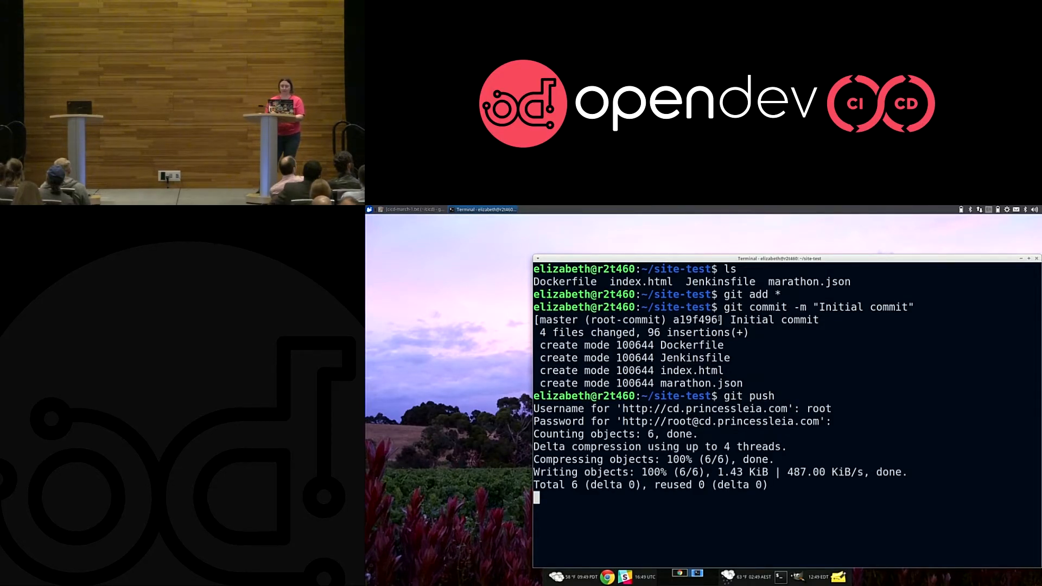
{"action": "left_click", "coordinate": [412, 210]}
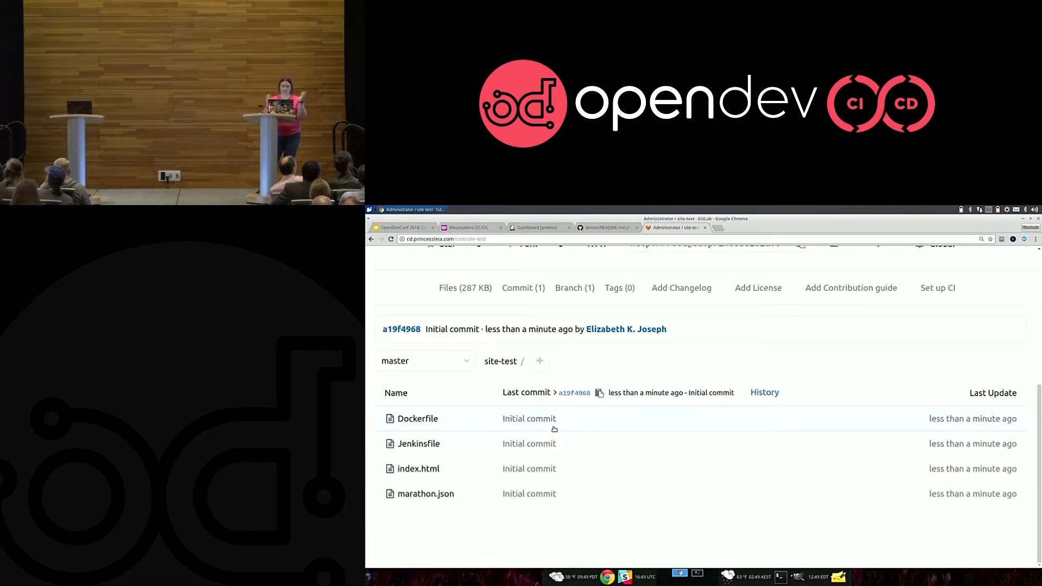
Check that the site-test Container Registry holds no images, then return to the Jenkins dashboard.
{"action": "scroll", "scroll_direction": "up", "scroll_amount": 3}
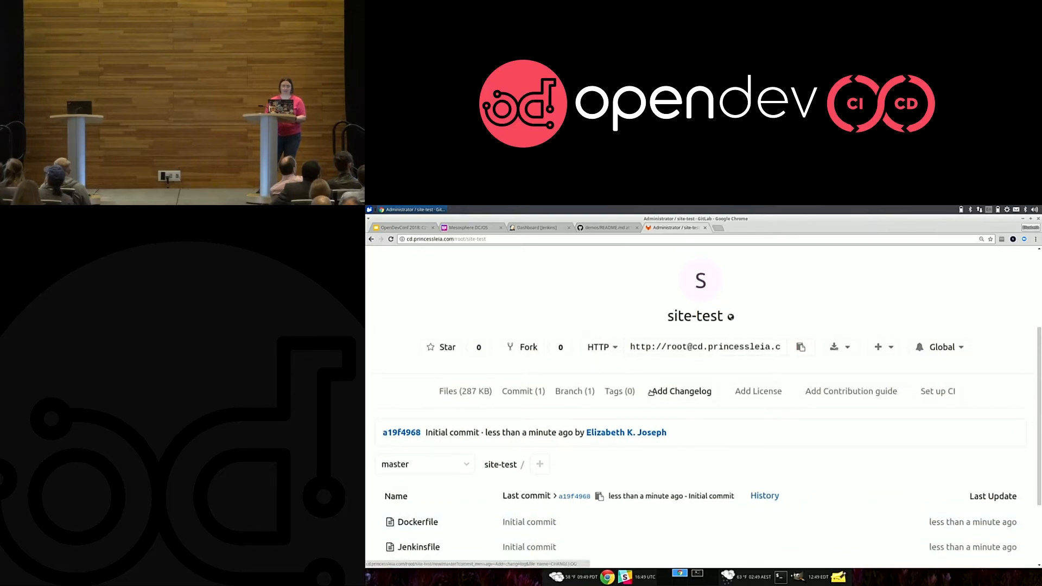
{"action": "scroll", "scroll_direction": "up", "scroll_amount": 3}
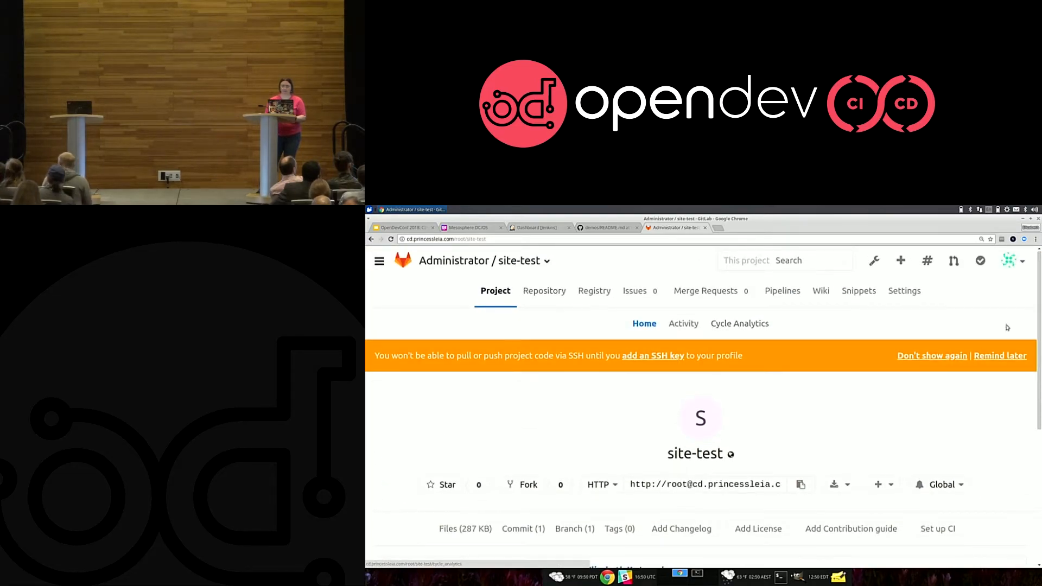
{"action": "left_click", "coordinate": [593, 291]}
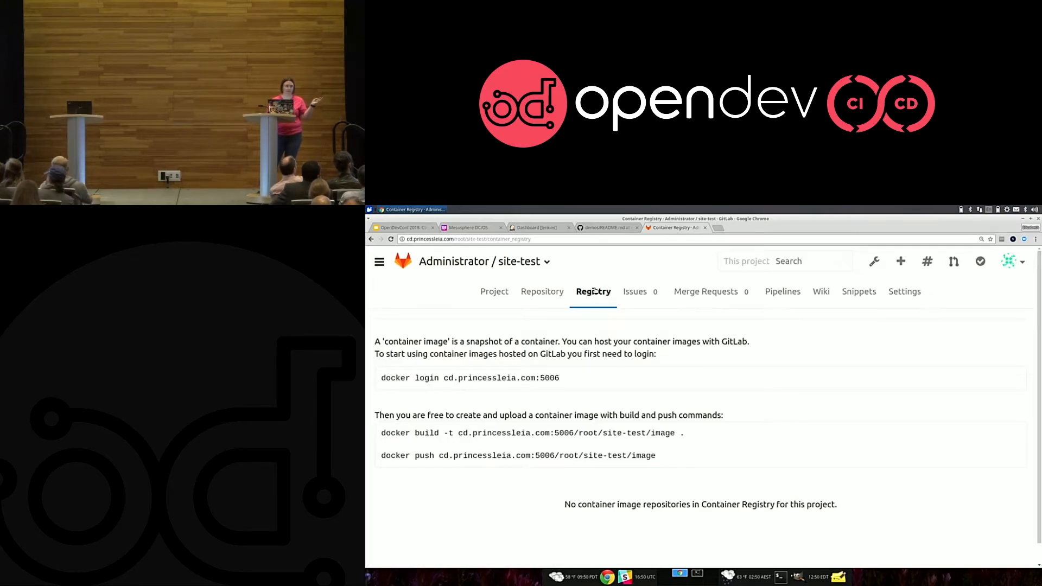
{"action": "left_click", "coordinate": [495, 291]}
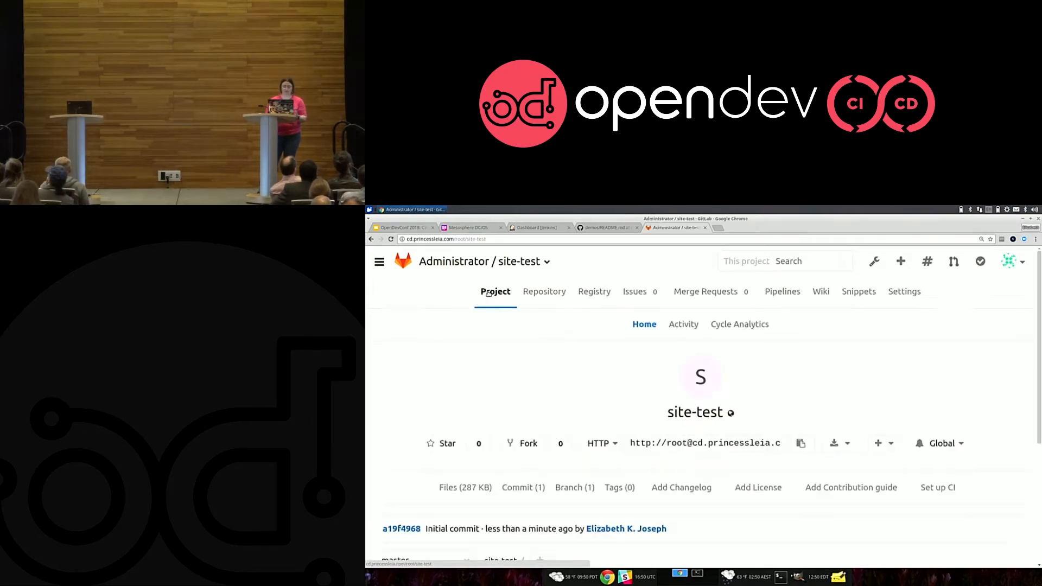
{"action": "scroll", "scroll_direction": "down", "scroll_amount": 3}
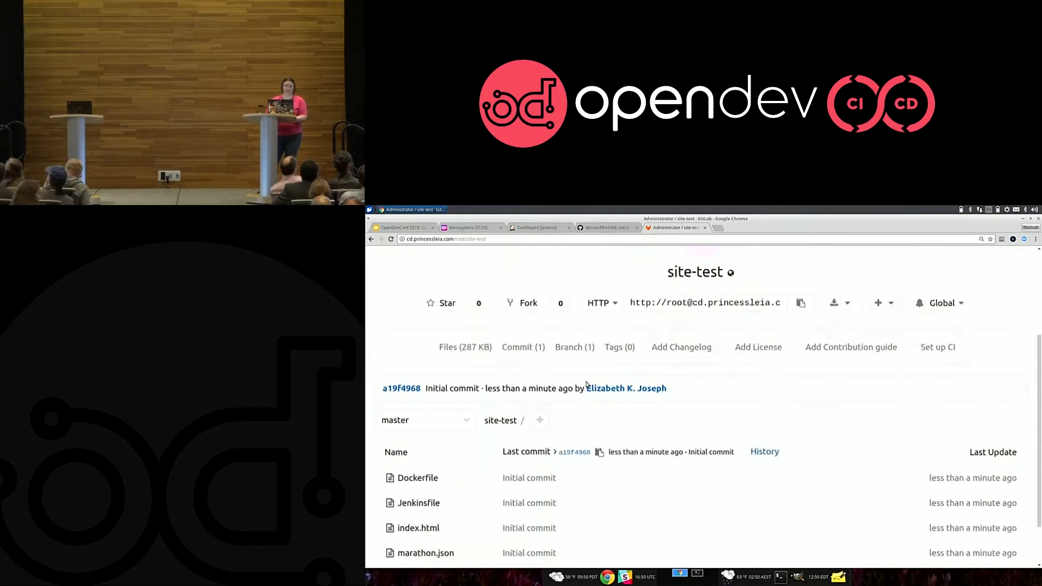
{"action": "scroll", "scroll_direction": "down", "scroll_amount": 3}
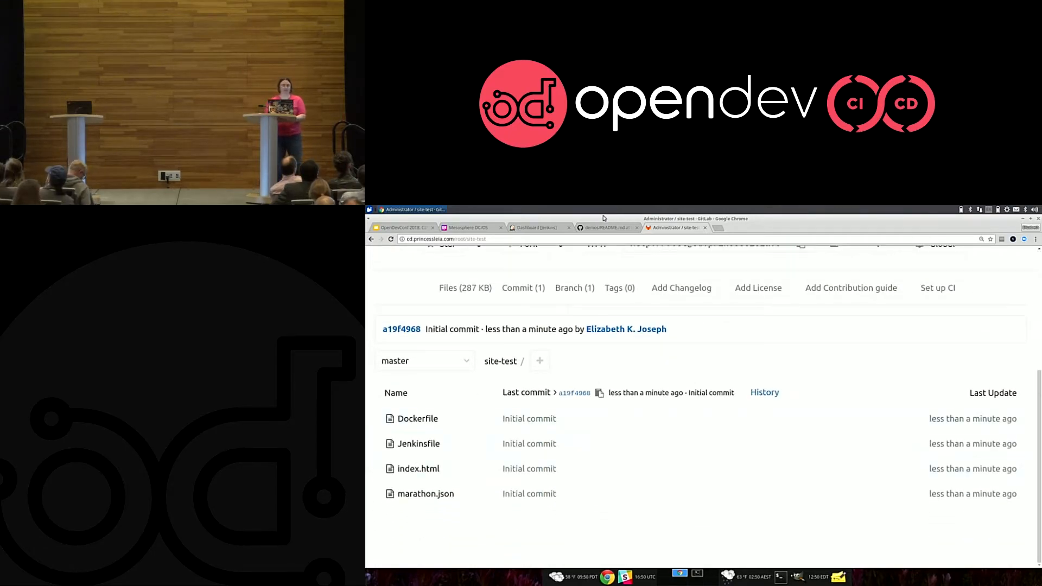
{"action": "left_click", "coordinate": [538, 227]}
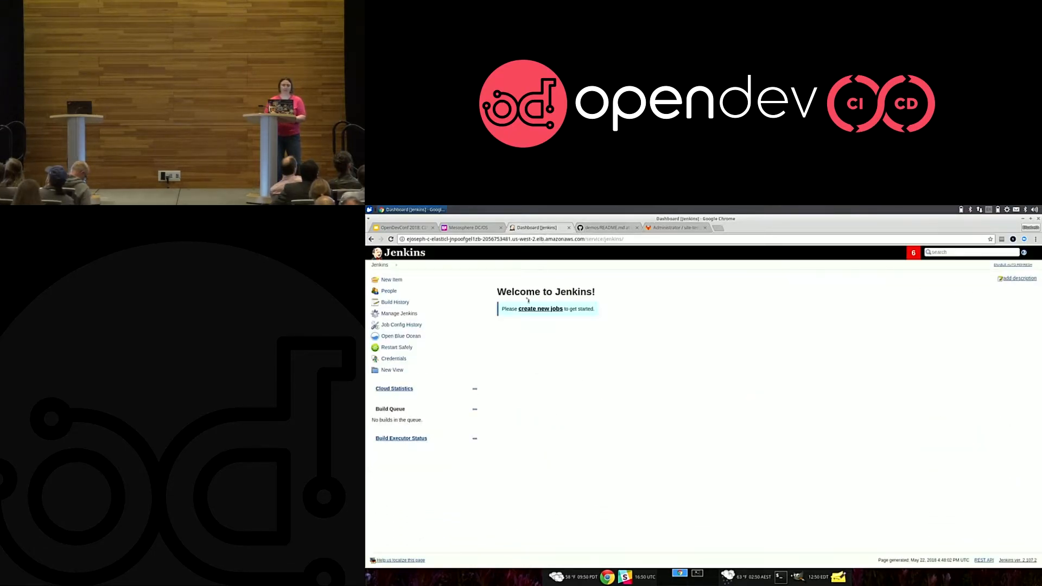
Create a new Jenkins Pipeline job named site-test.
{"action": "left_click", "coordinate": [392, 279]}
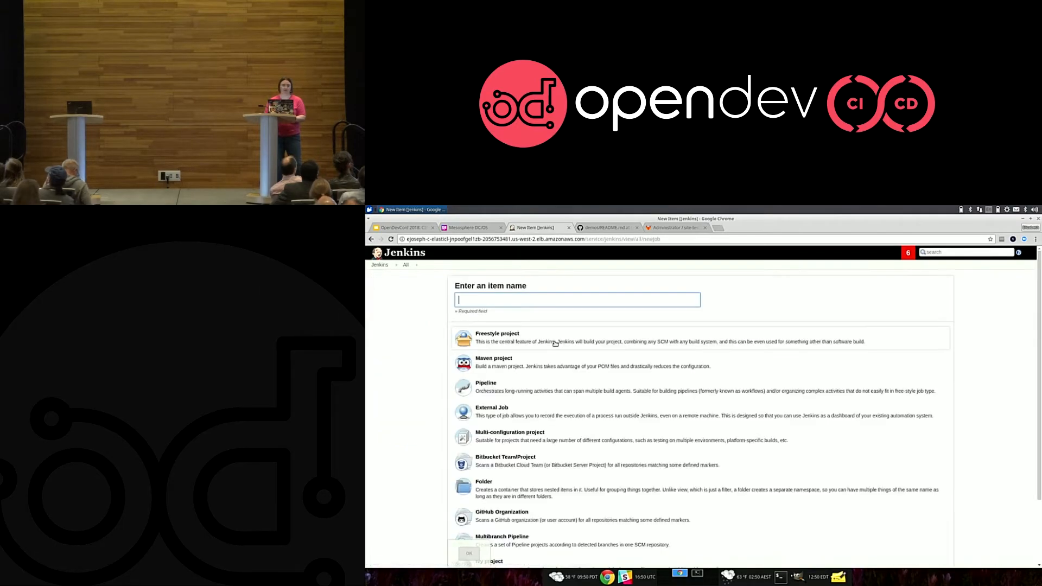
{"action": "left_click", "coordinate": [576, 300]}
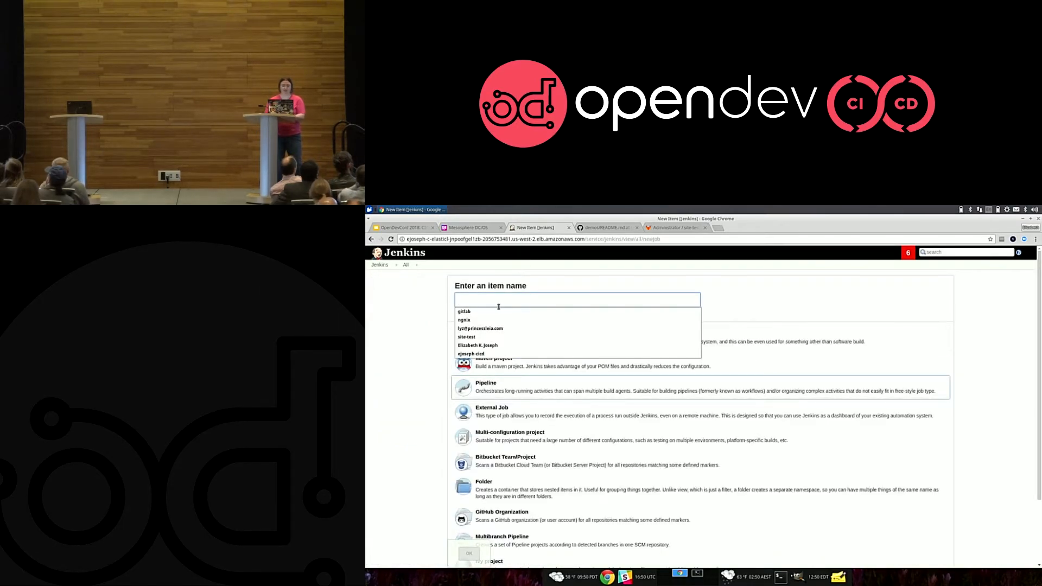
{"action": "type", "text": "site-test"}
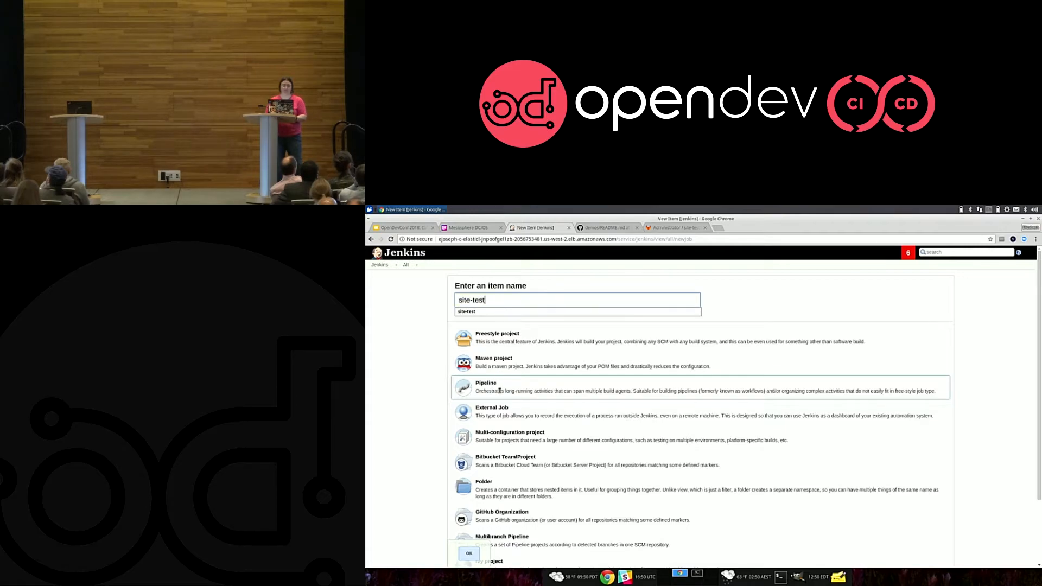
{"action": "scroll", "scroll_direction": "down", "scroll_amount": 3}
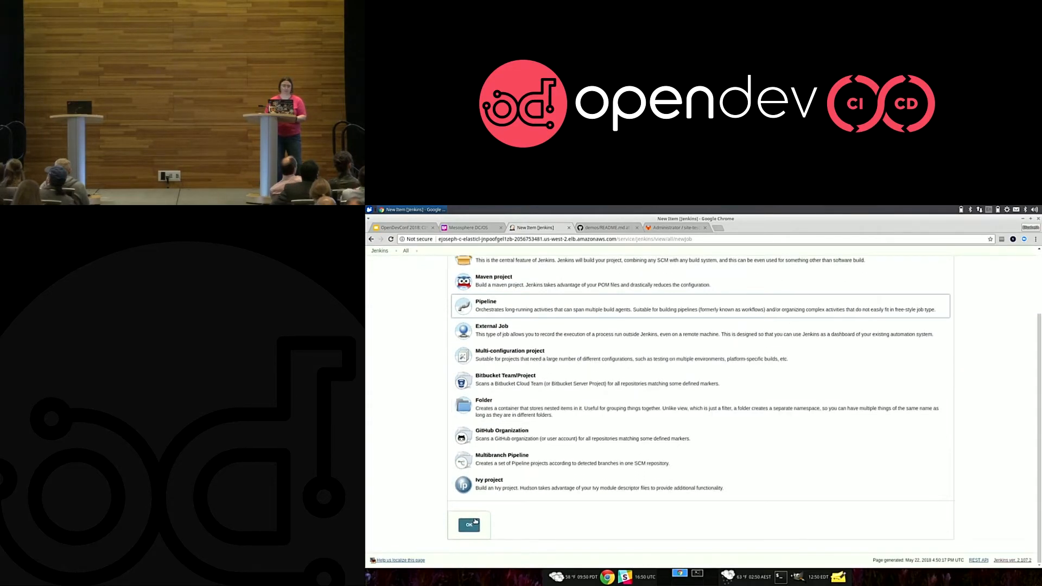
{"action": "left_click", "coordinate": [469, 525]}
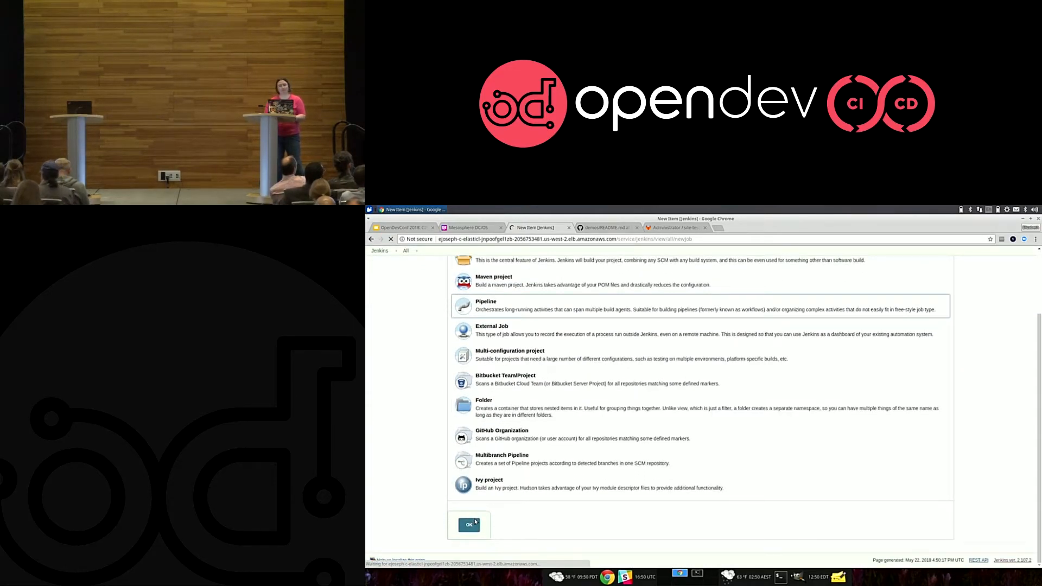
{"action": "left_click", "coordinate": [469, 525]}
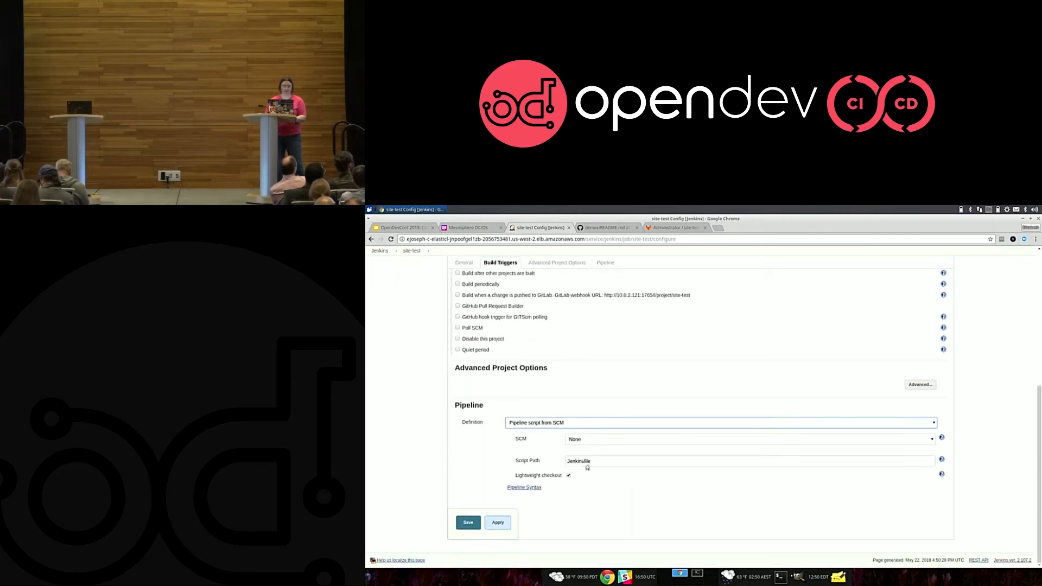
Set the pipeline definition to script from SCM with Git as the source control.
{"action": "left_click", "coordinate": [748, 439]}
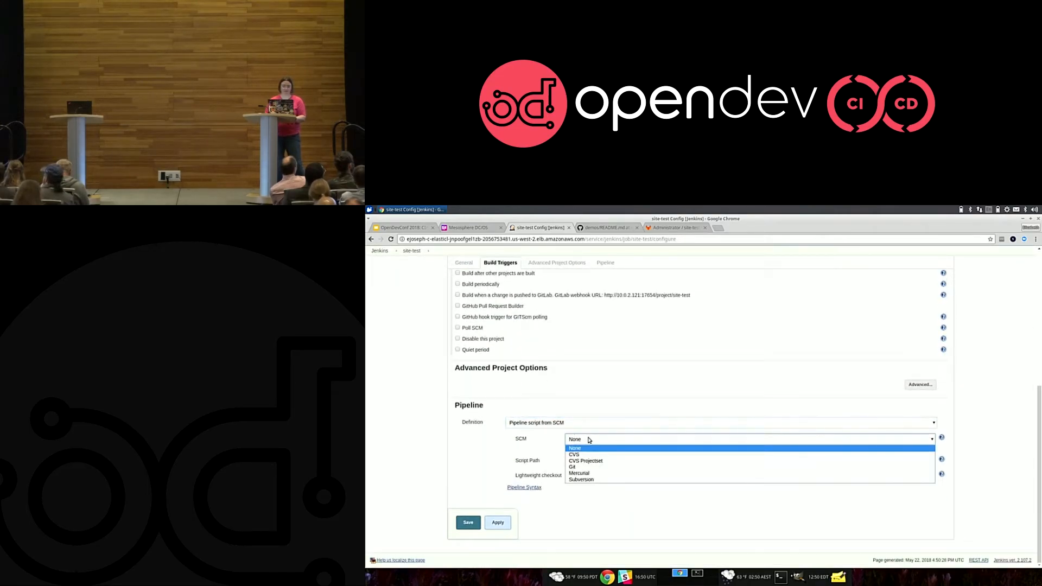
{"action": "left_click", "coordinate": [573, 467]}
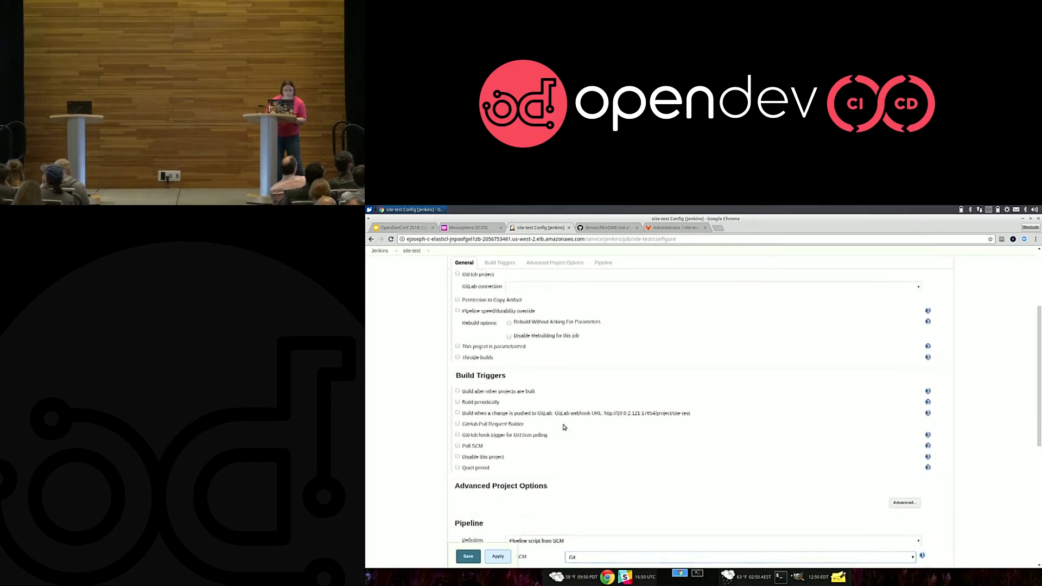
{"action": "scroll", "scroll_direction": "up", "scroll_amount": 3}
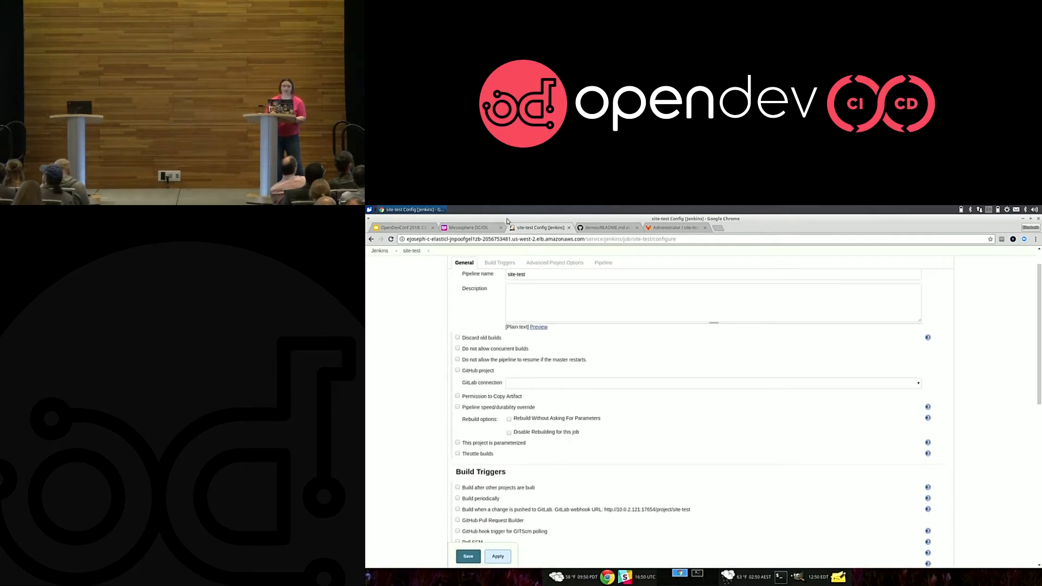
Enable Poll SCM on the site-test job with a * * * * cron schedule, after checking the README.
{"action": "left_click", "coordinate": [604, 227]}
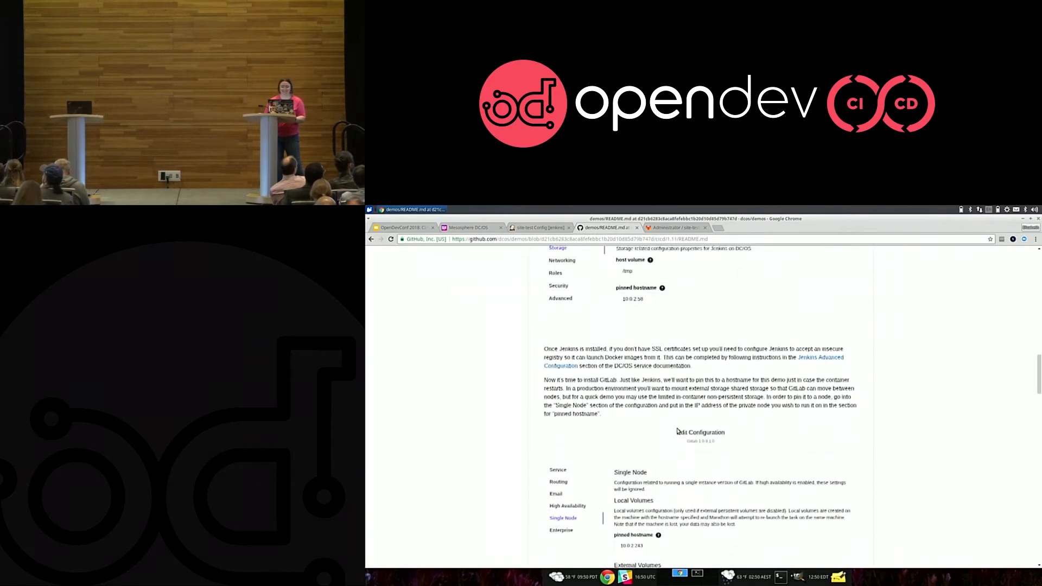
{"action": "scroll", "scroll_direction": "down", "scroll_amount": 3}
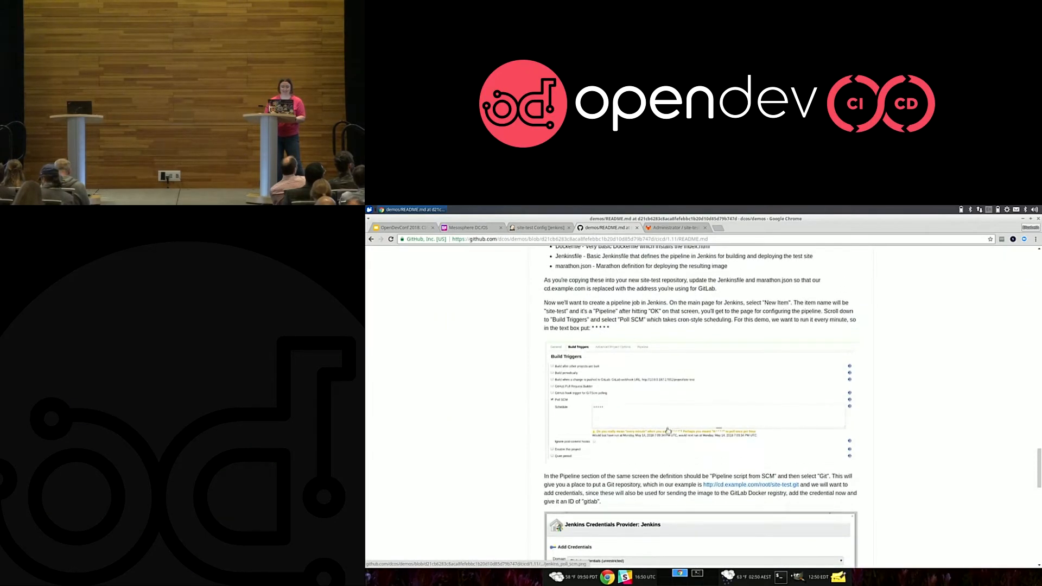
{"action": "left_click", "coordinate": [538, 228]}
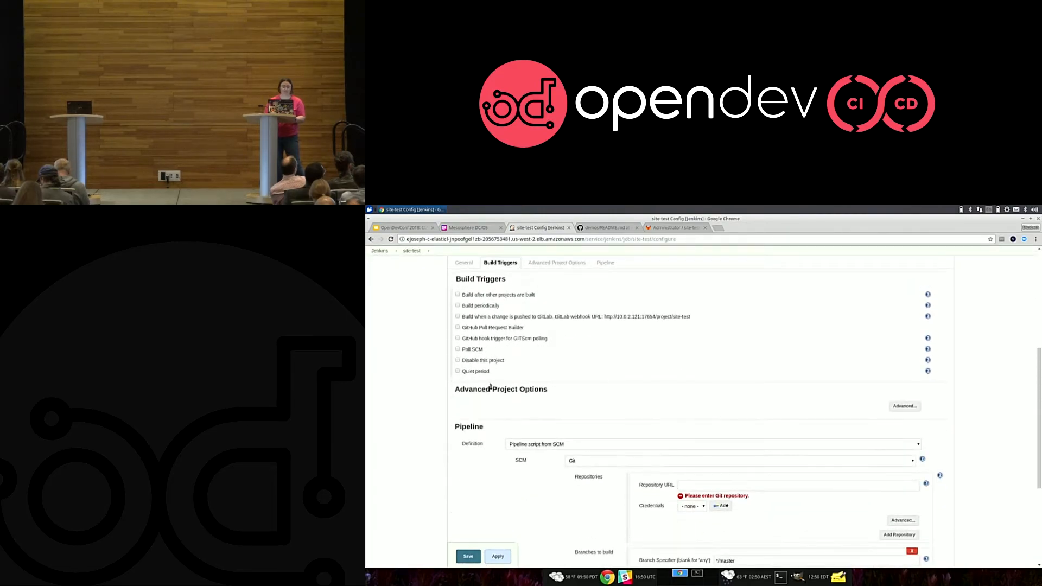
{"action": "left_click", "coordinate": [458, 348]}
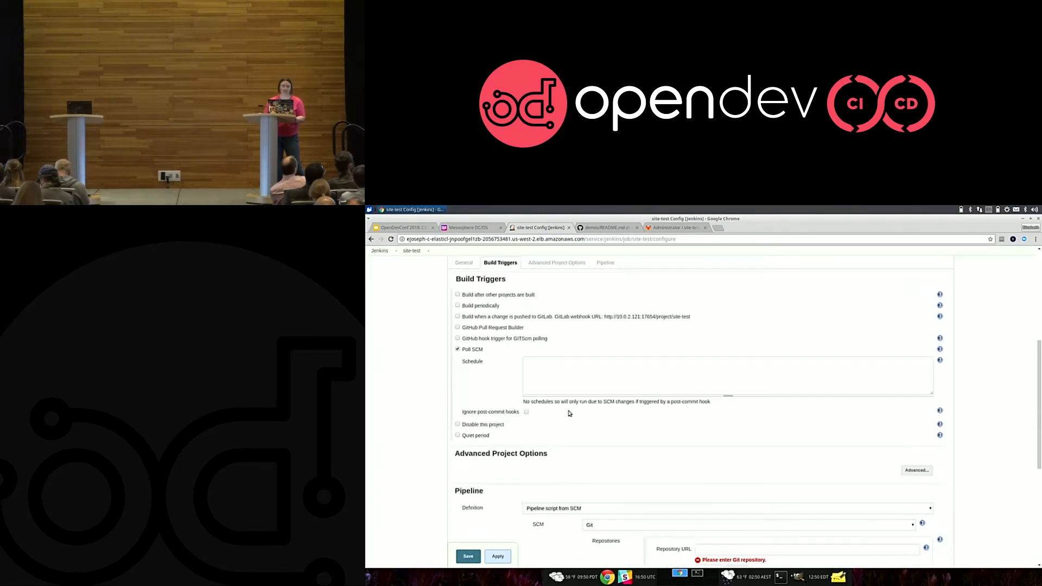
{"action": "type", "text": "* * * *"}
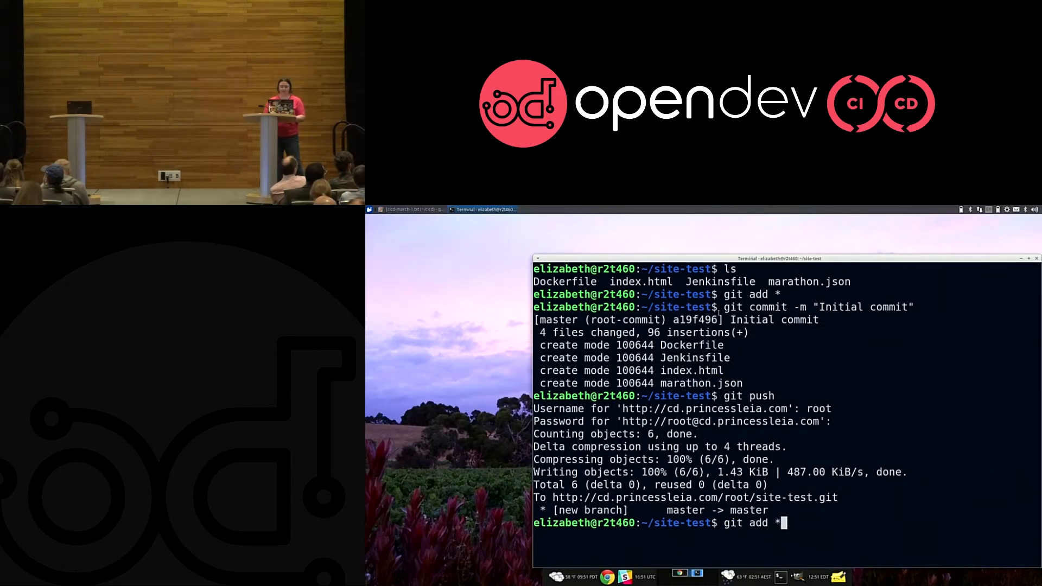
{"action": "type", "text": "cd site-test"}
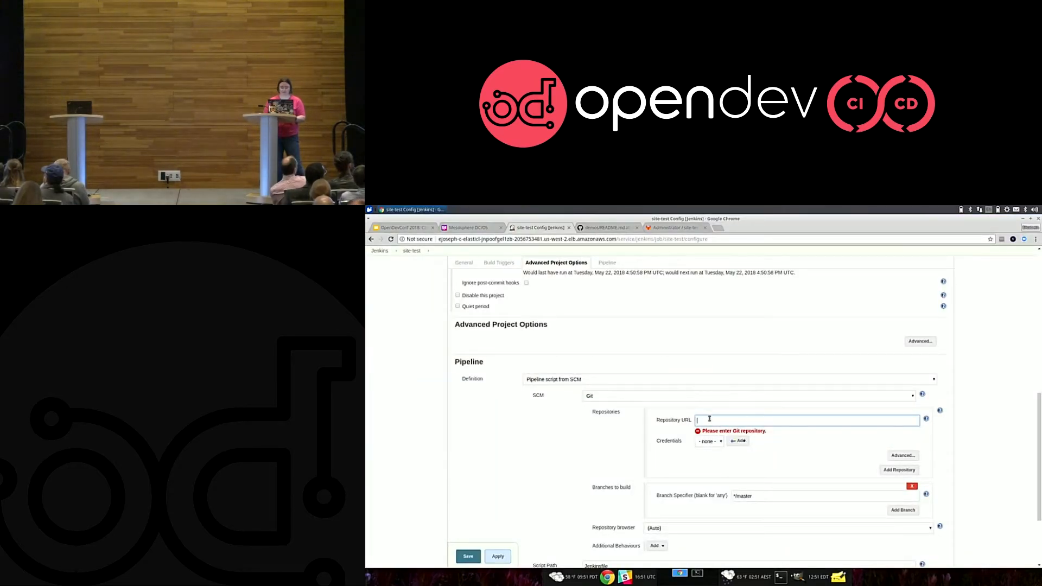
{"action": "left_click", "coordinate": [710, 442]}
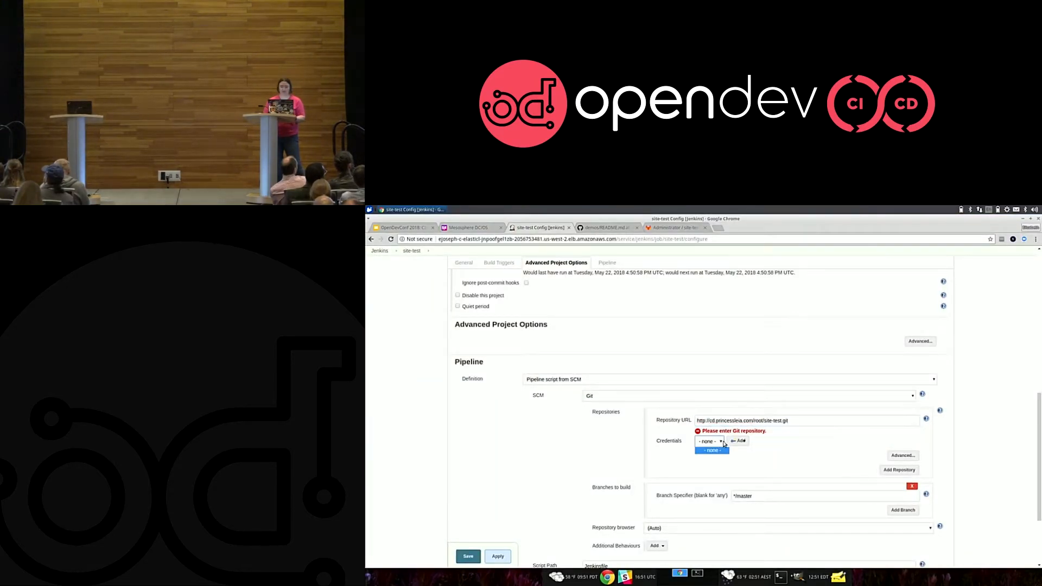
{"action": "left_click", "coordinate": [740, 442]}
{"action": "type", "text": "root"}
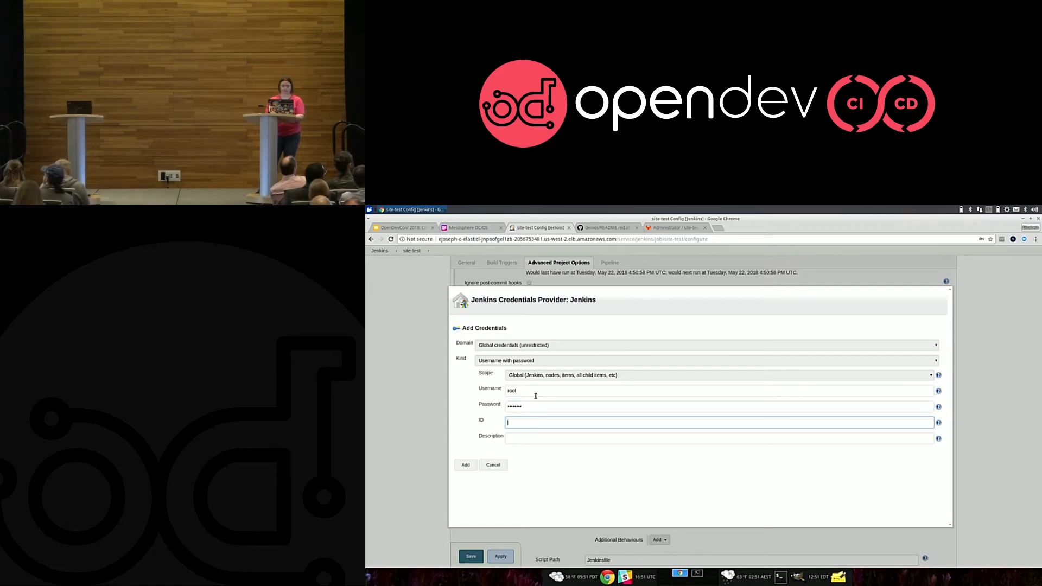
{"action": "type", "text": "gt"}
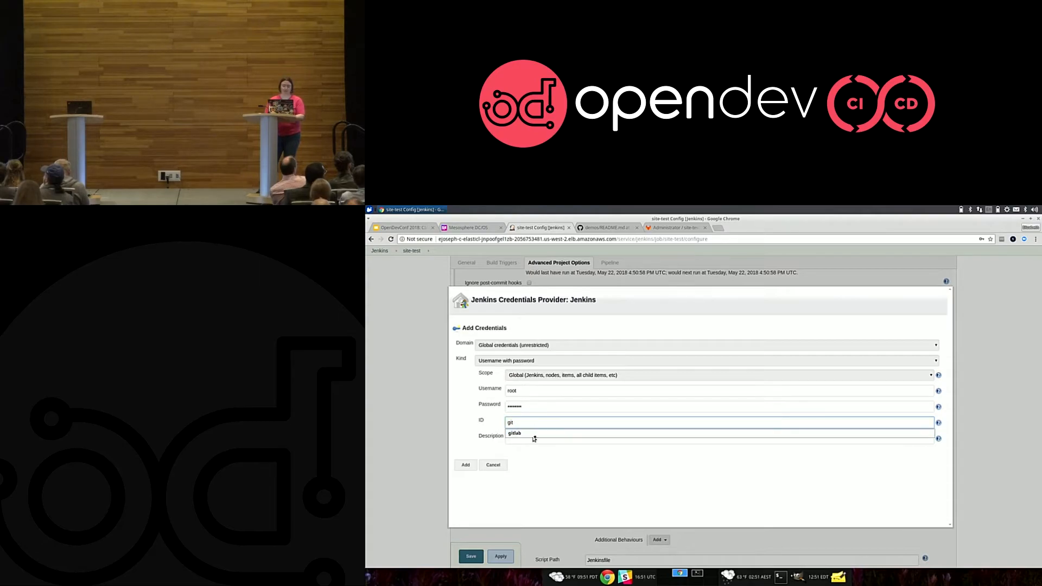
{"action": "left_click", "coordinate": [465, 463]}
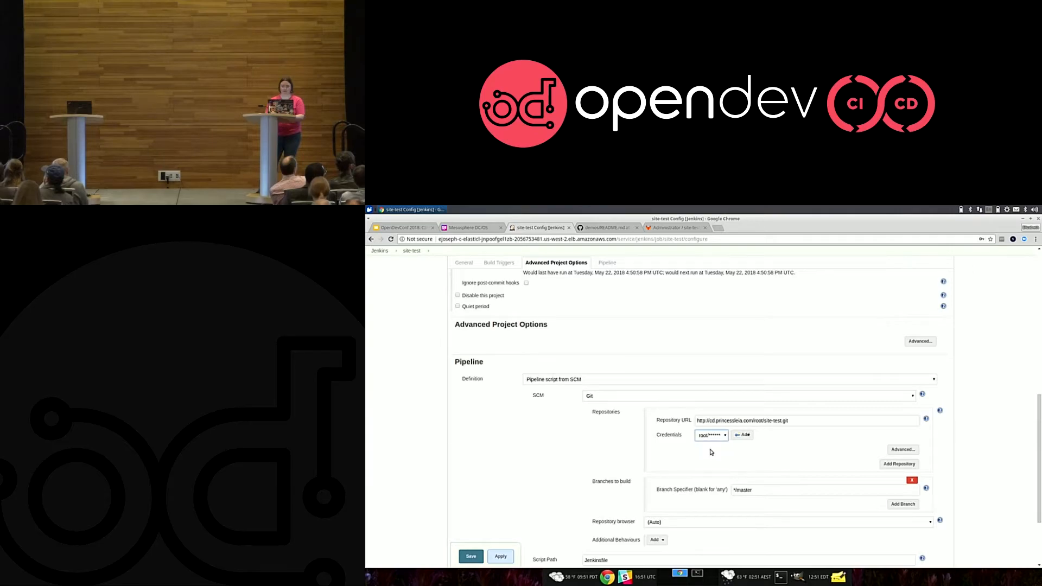
{"action": "scroll", "scroll_direction": "down", "scroll_amount": 3}
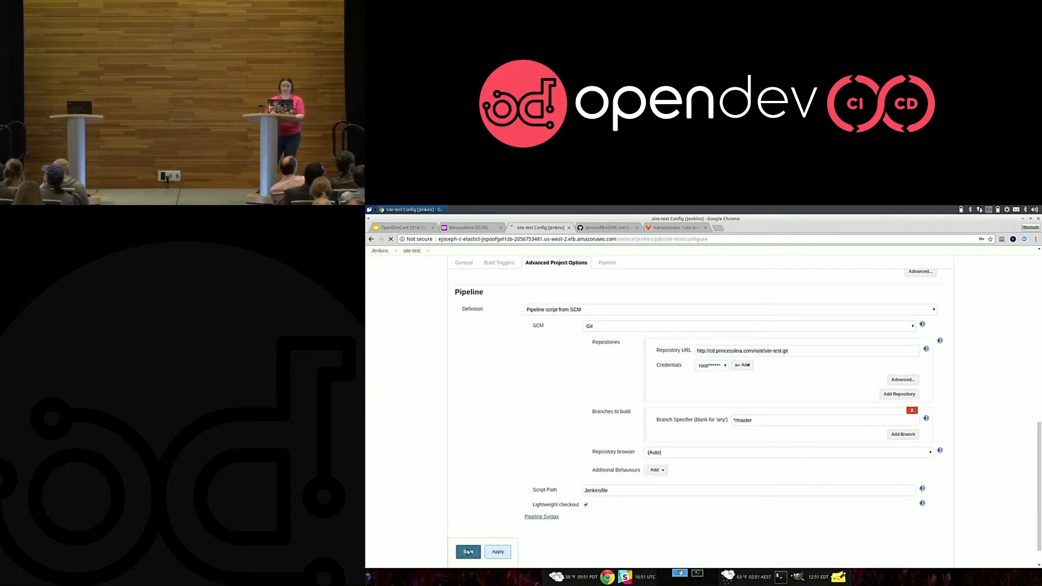
Save the pipeline configuration, decline Chrome's password prompt, and reload the job page.
{"action": "left_click", "coordinate": [467, 552]}
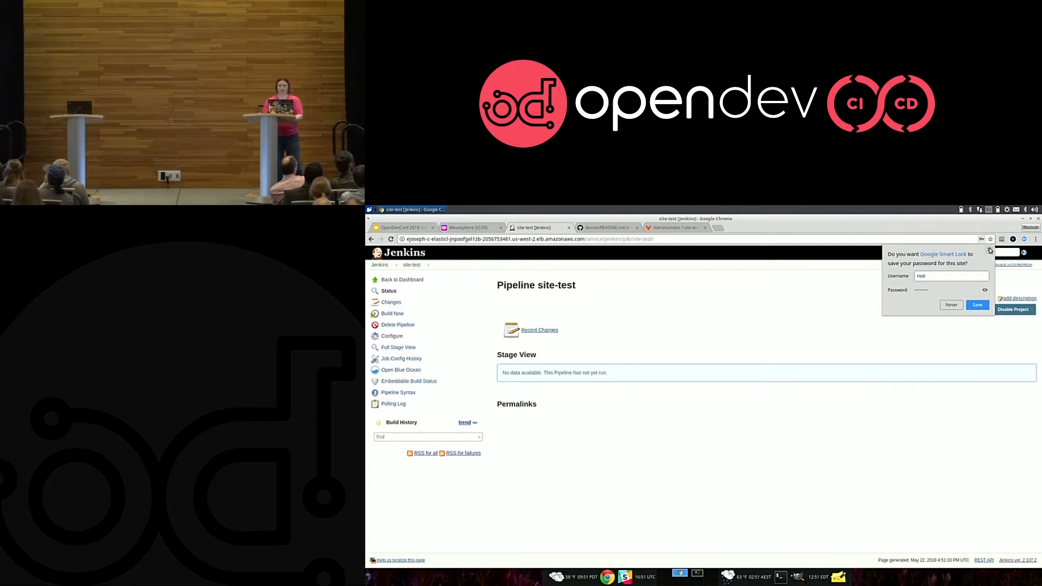
{"action": "left_click", "coordinate": [990, 250]}
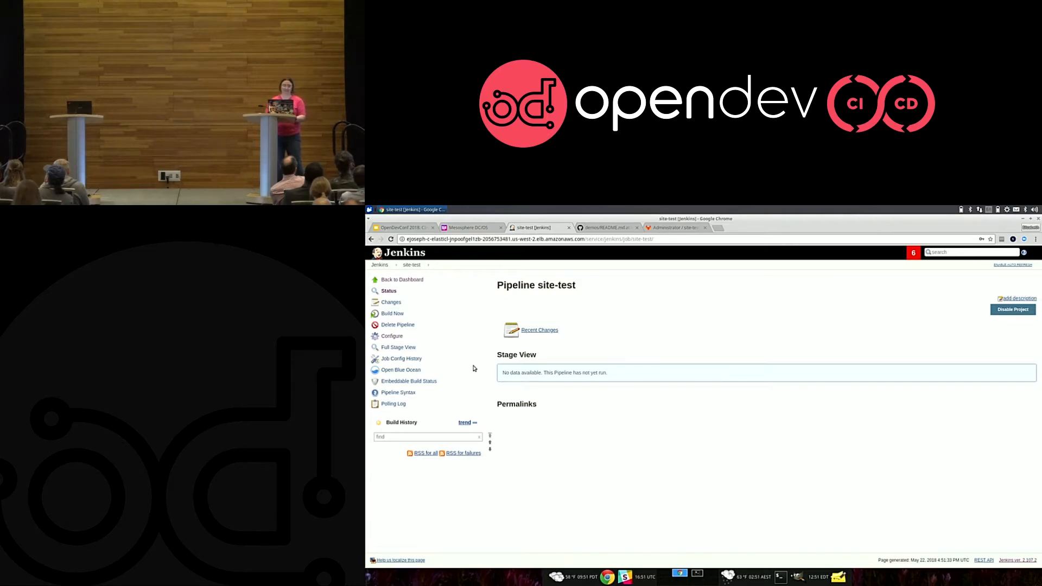
{"action": "mouse_move", "coordinate": [393, 239]}
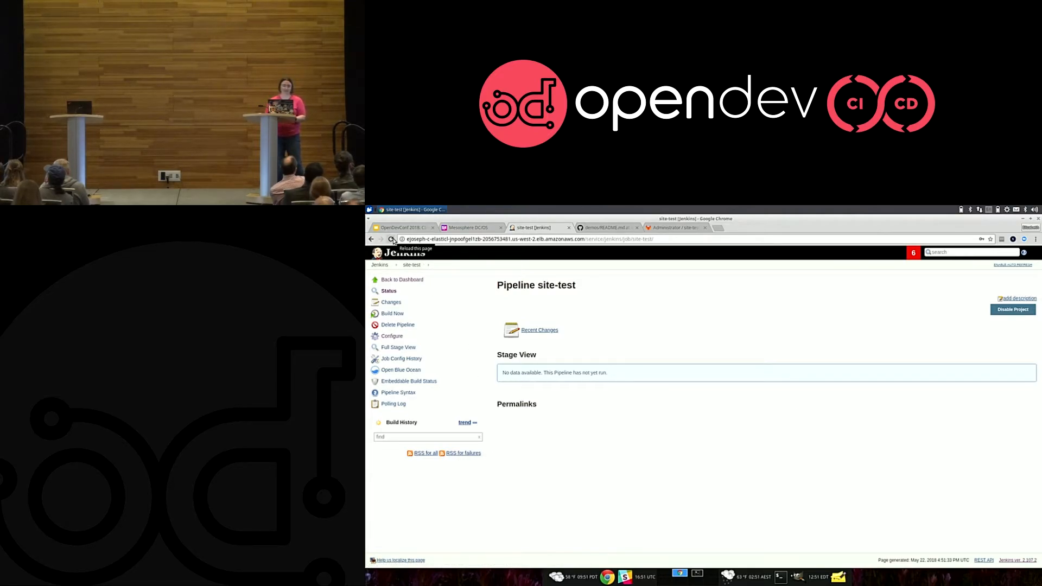
{"action": "left_click", "coordinate": [393, 239]}
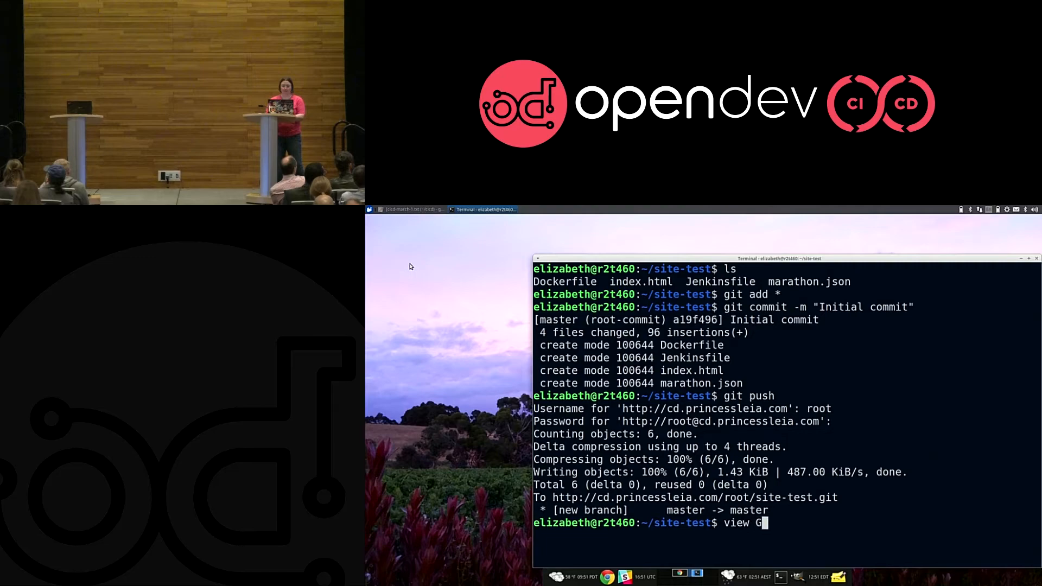
View the Jenkinsfile read-only in vim and read through its pipeline stages.
{"action": "type", "text": "enkinsfile"}
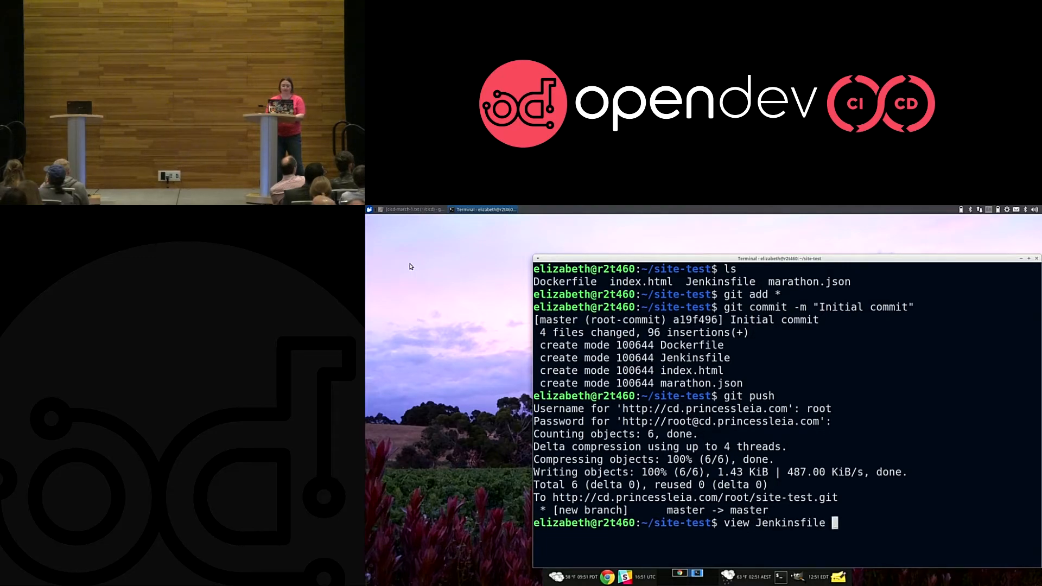
{"action": "key", "text": "Return"}
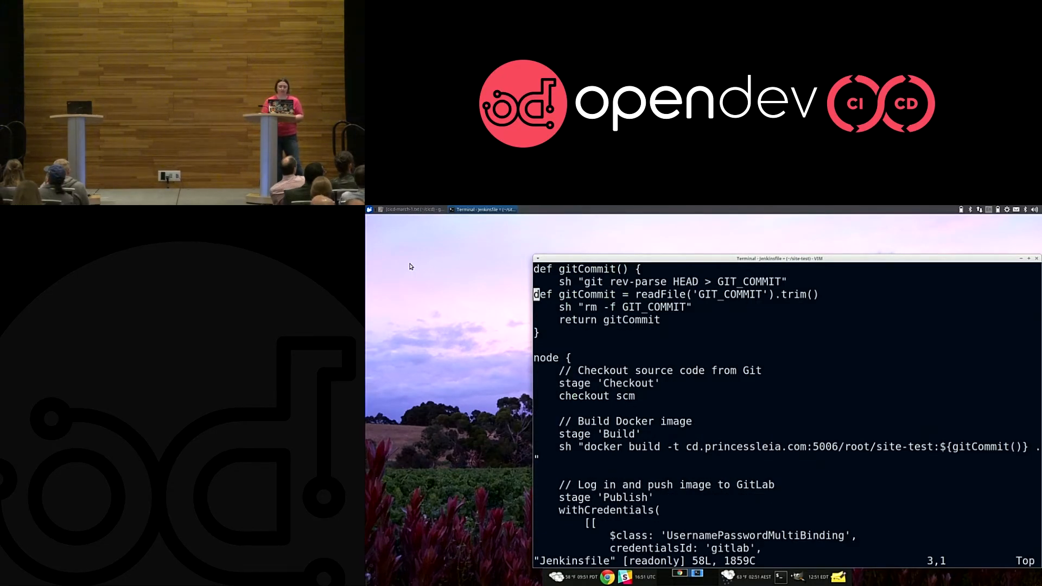
{"action": "scroll", "scroll_direction": "down", "scroll_amount": 3}
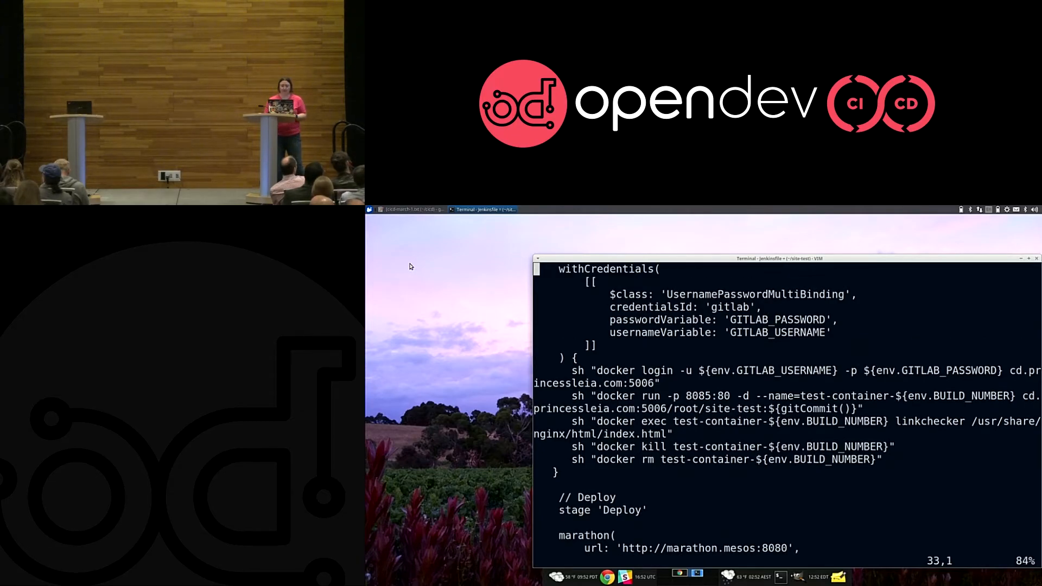
{"action": "scroll", "scroll_direction": "up", "scroll_amount": 3}
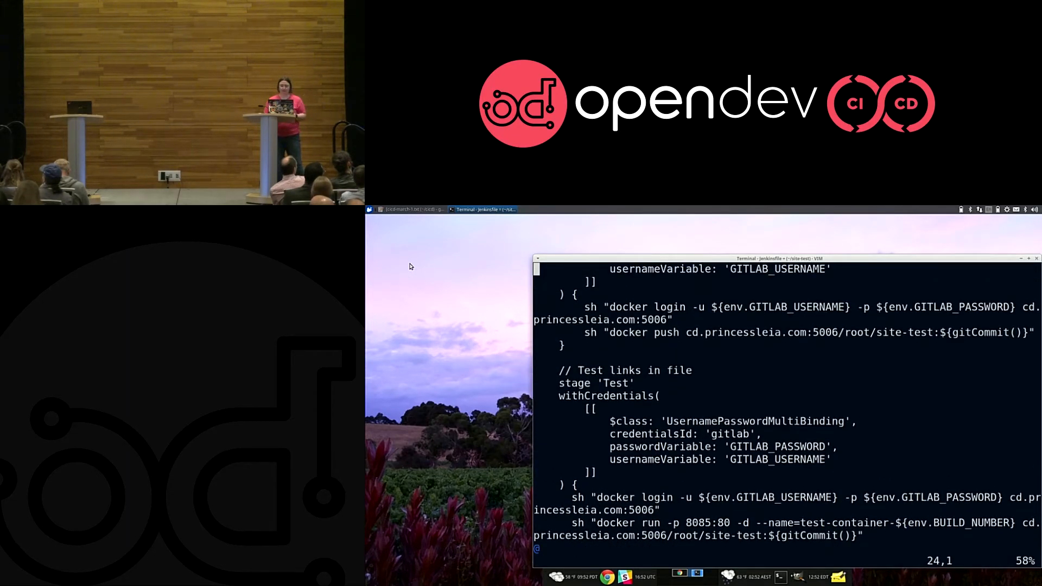
{"action": "scroll", "scroll_direction": "up", "scroll_amount": 3}
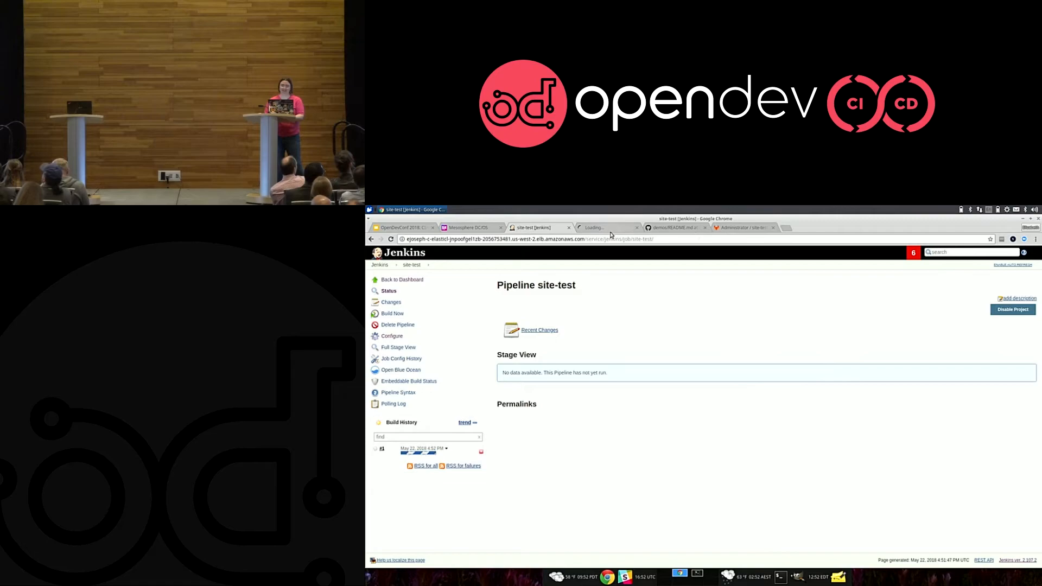
Open build #1's console output and zoom the page in via Chrome's menu.
{"action": "left_click", "coordinate": [384, 448]}
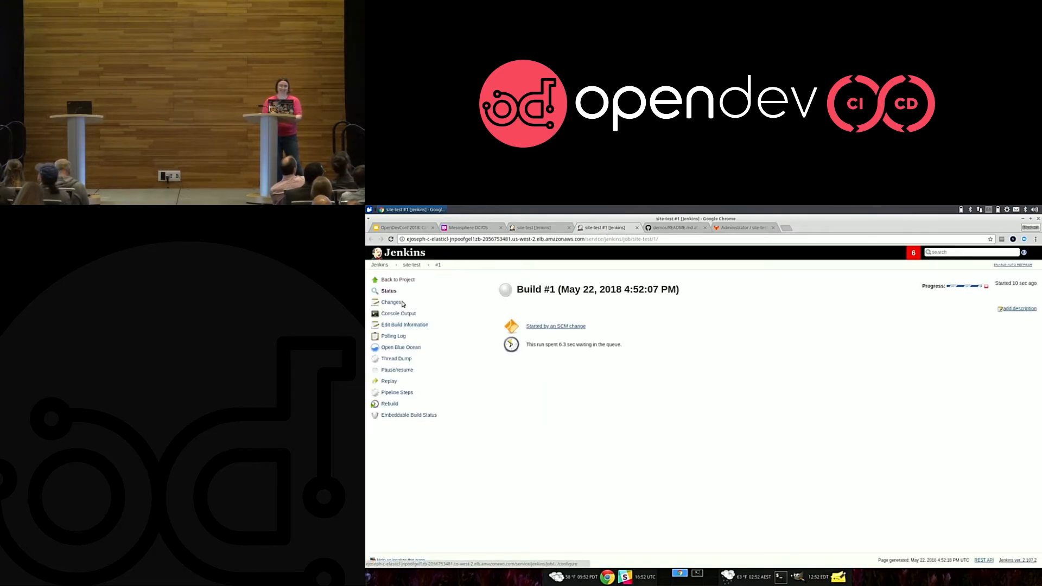
{"action": "left_click", "coordinate": [398, 313]}
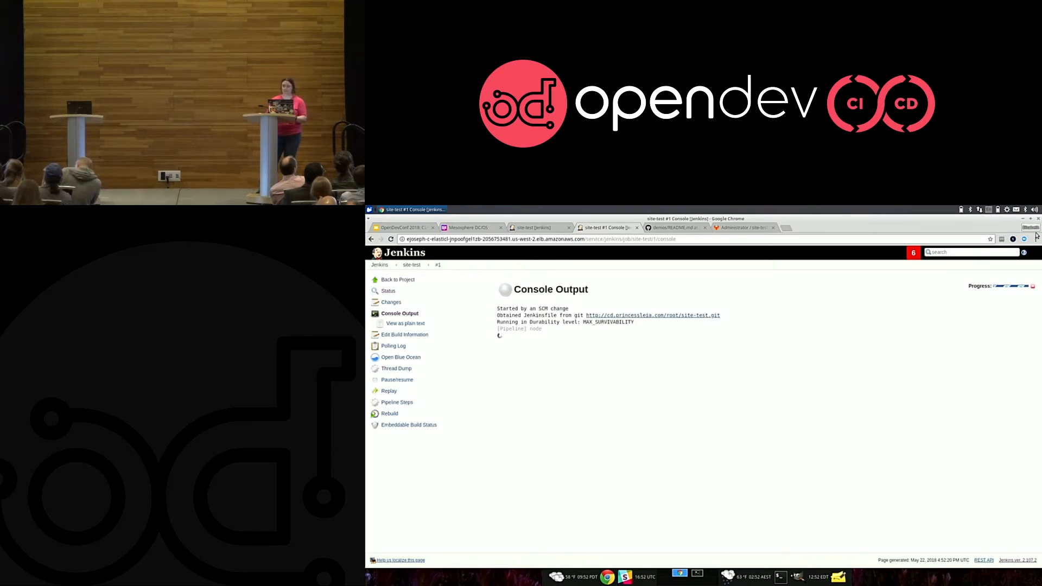
{"action": "left_click", "coordinate": [1035, 238]}
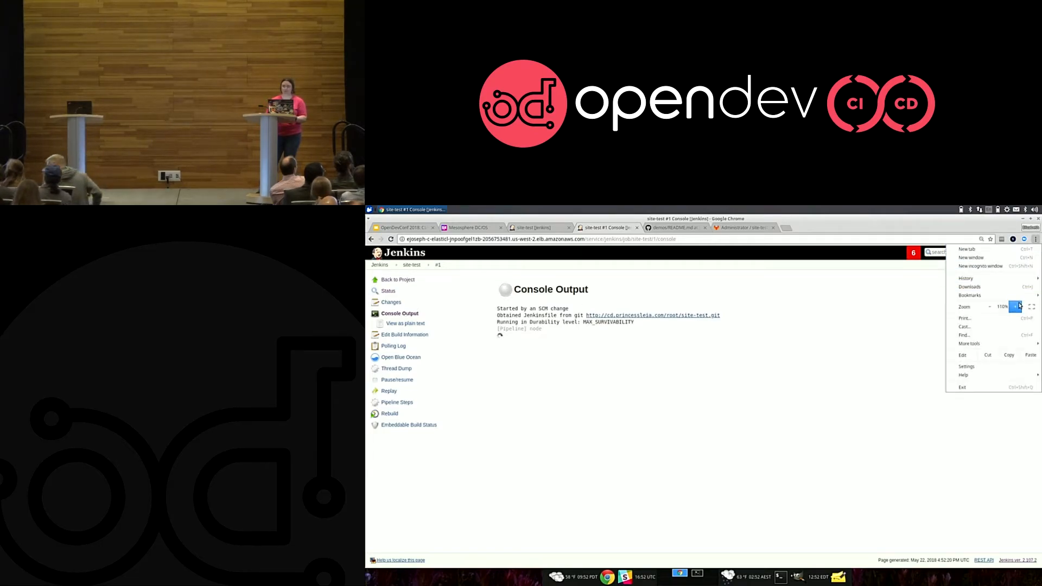
{"action": "left_click", "coordinate": [1017, 307]}
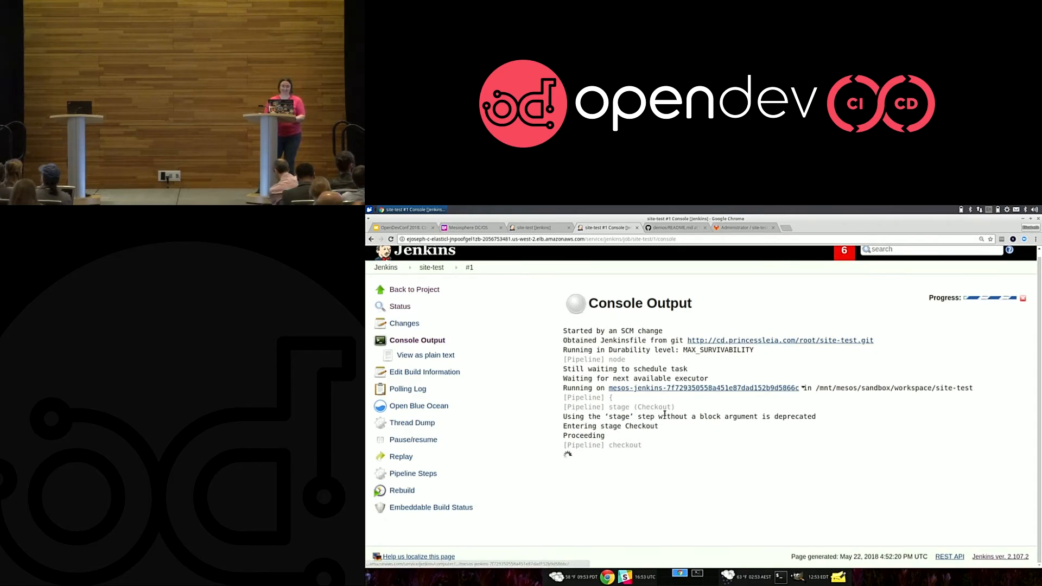
{"action": "mouse_move", "coordinate": [539, 227]}
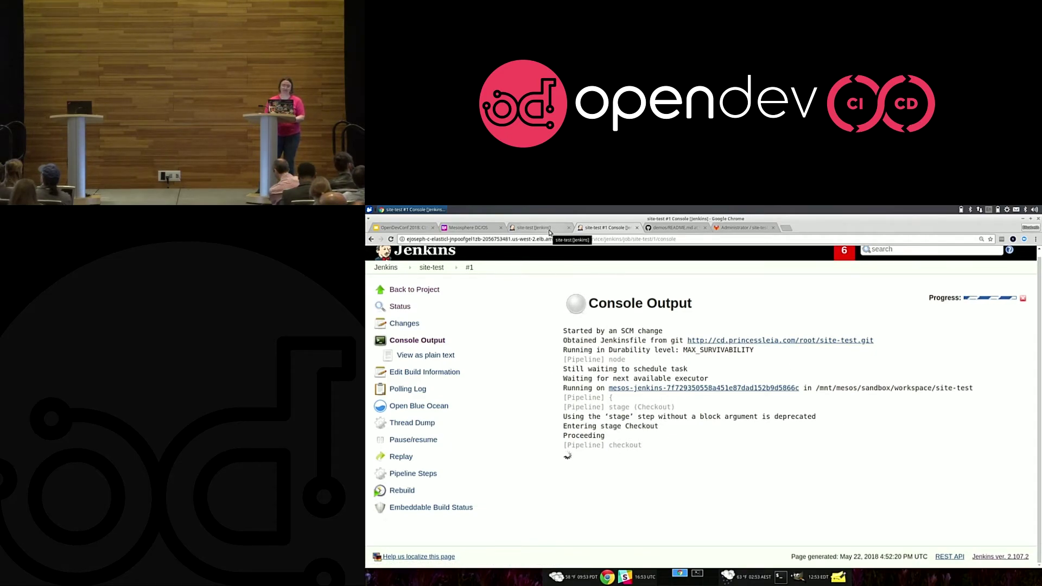
{"action": "mouse_move", "coordinate": [431, 268]}
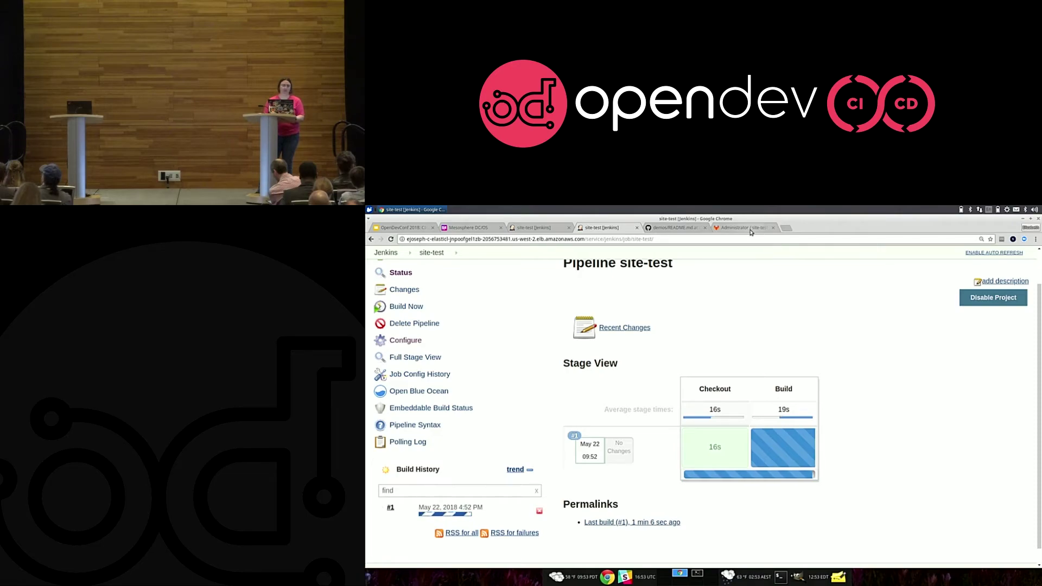
{"action": "mouse_move", "coordinate": [745, 227]}
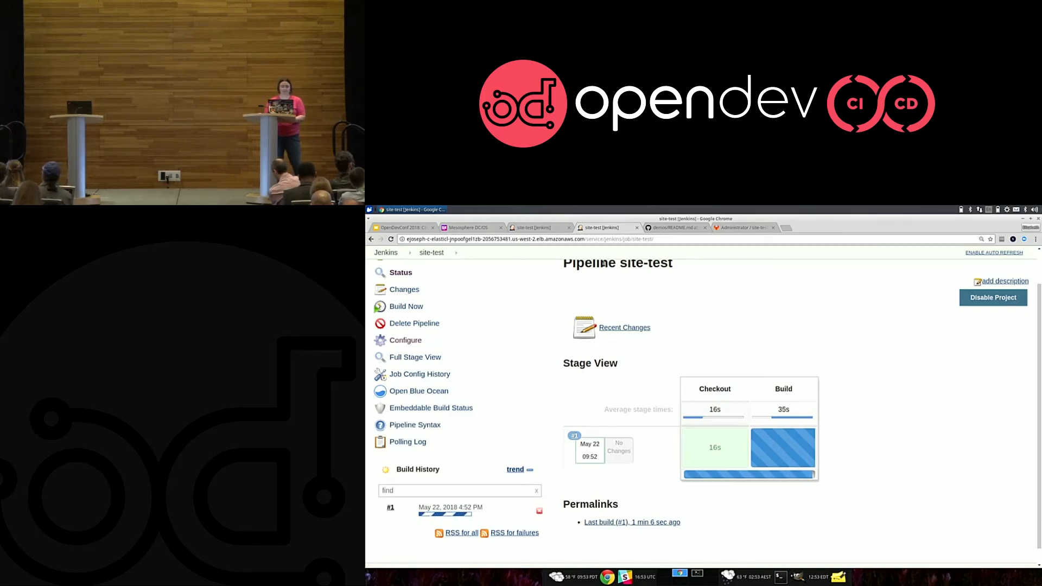
{"action": "mouse_move", "coordinate": [539, 227]}
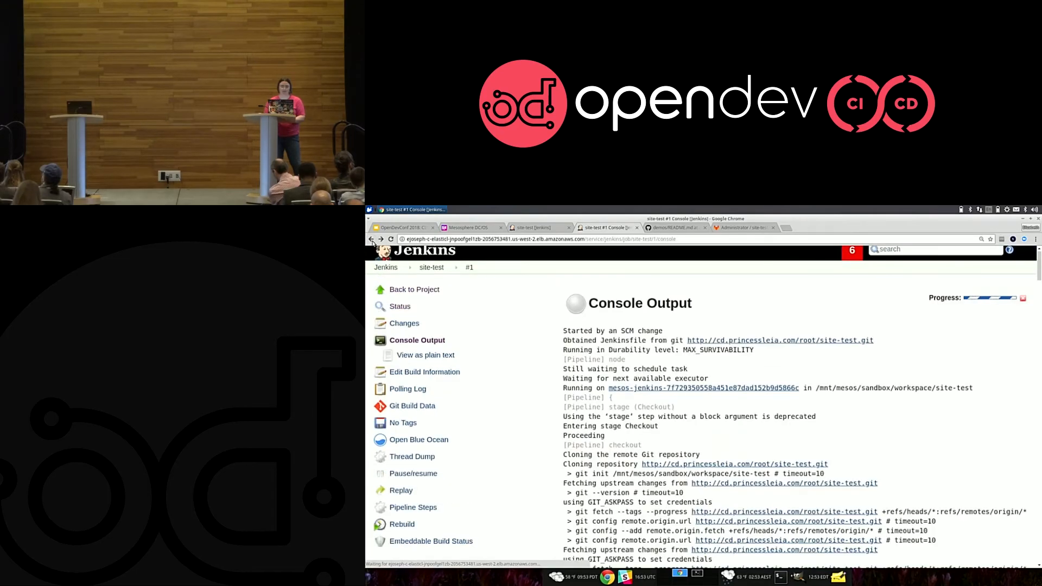
Scroll through build #1's console log, then switch to the GitLab container registry.
{"action": "scroll", "scroll_direction": "down", "scroll_amount": 3}
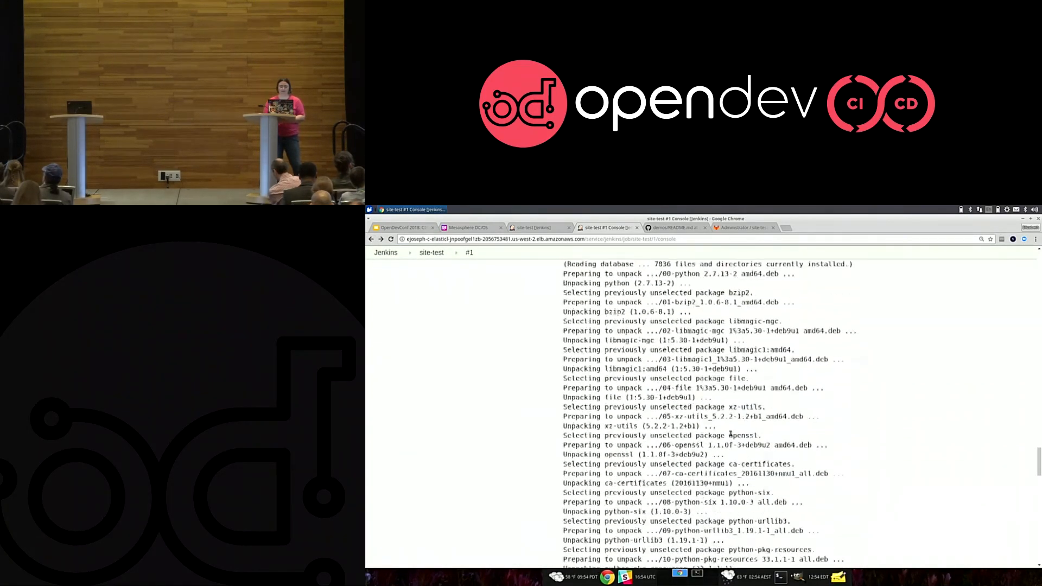
{"action": "scroll", "scroll_direction": "down", "scroll_amount": 3}
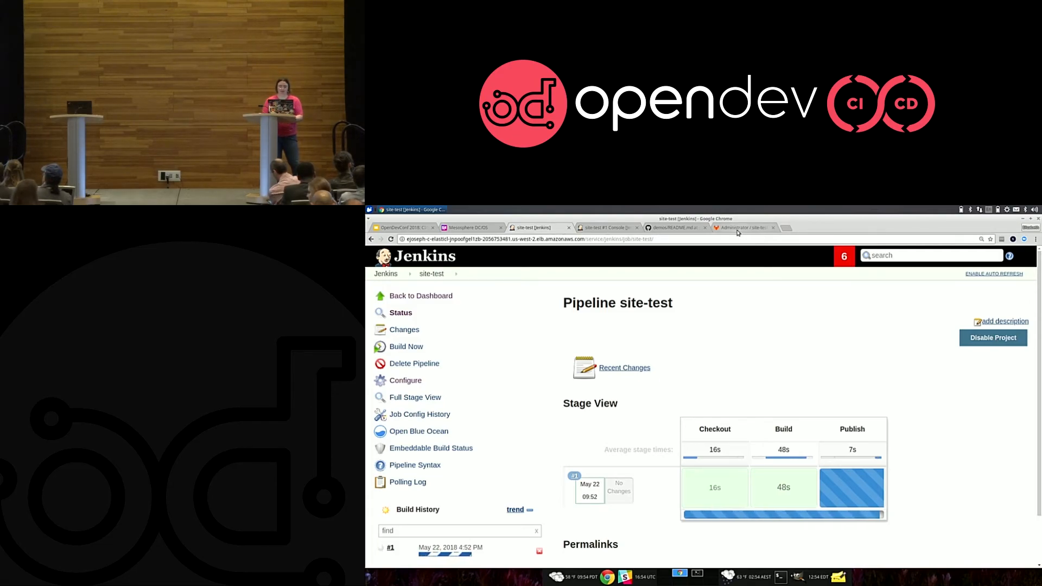
{"action": "left_click", "coordinate": [739, 227]}
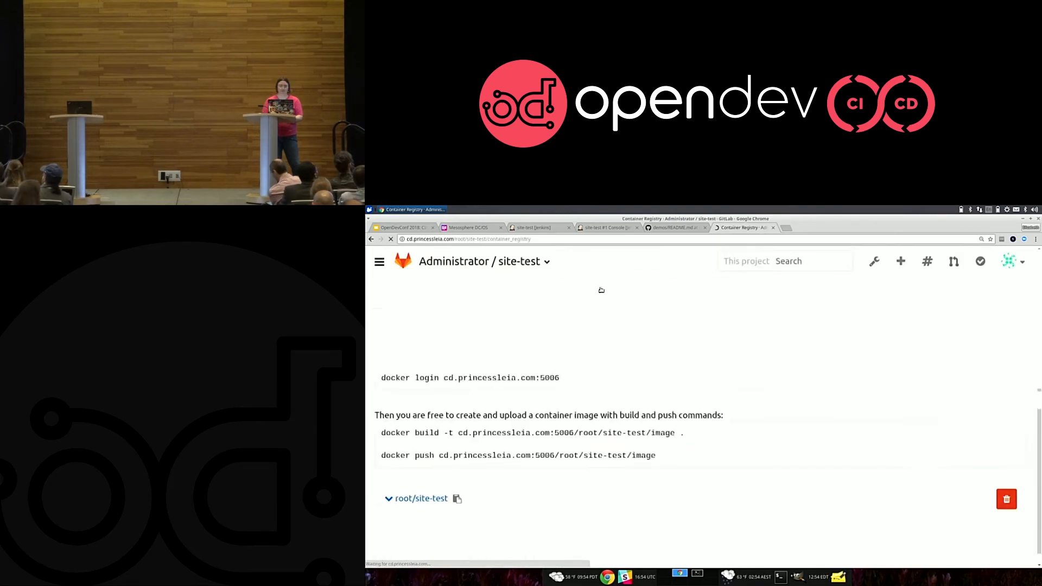
Expand root/site-test to see its tags, then check the push log and stage view in Jenkins.
{"action": "left_click", "coordinate": [416, 499]}
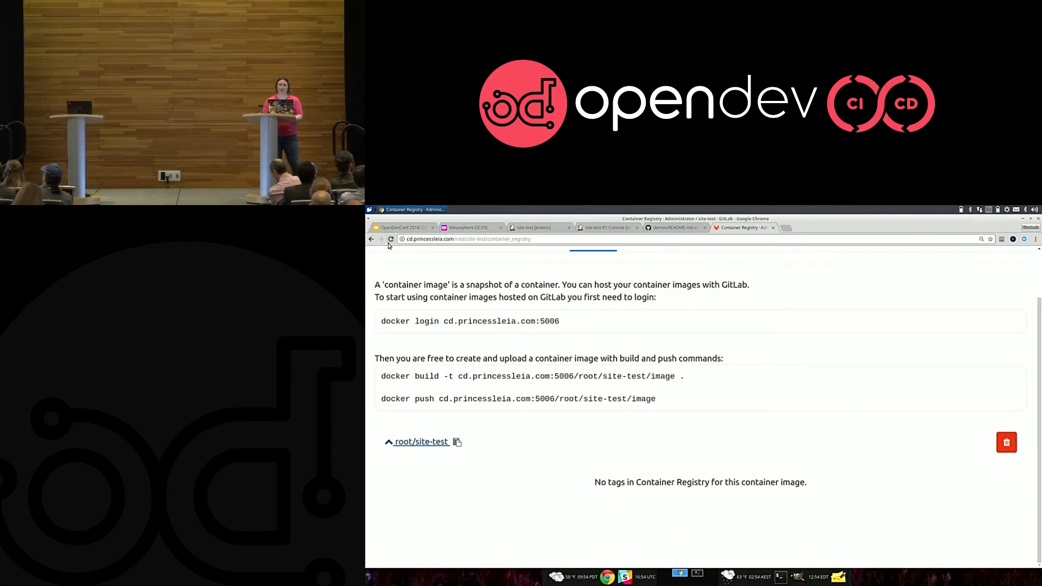
{"action": "scroll", "scroll_direction": "up", "scroll_amount": 3}
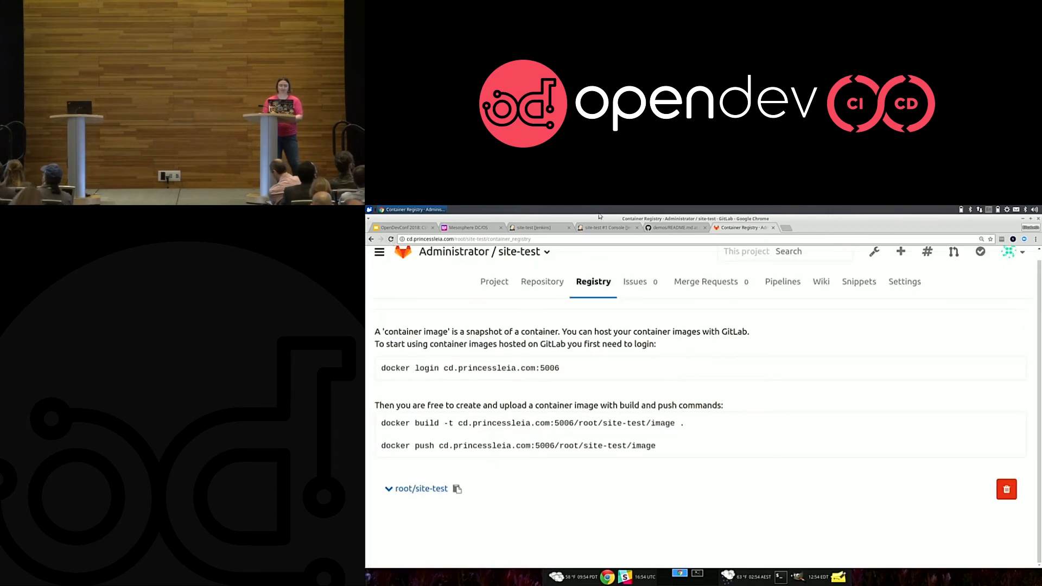
{"action": "left_click", "coordinate": [539, 227]}
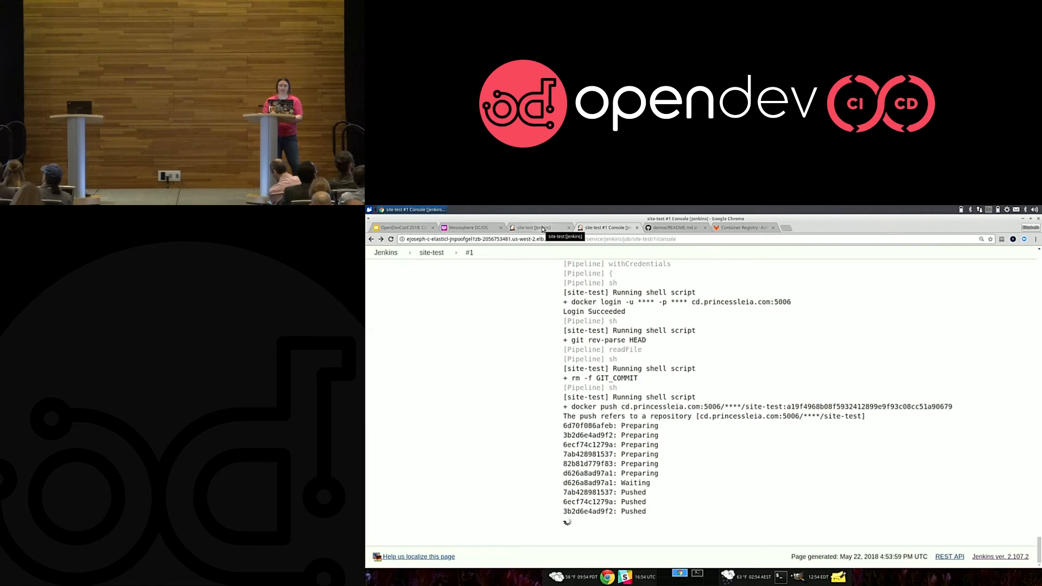
{"action": "left_click", "coordinate": [538, 227]}
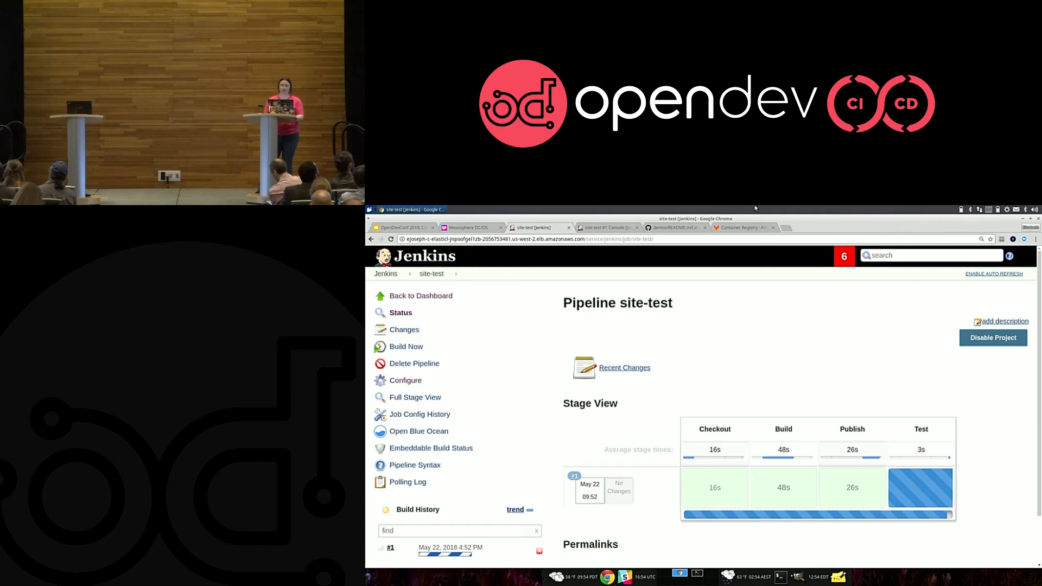
Confirm the 66.3 MB image tag in the registry and the finished console output and Deploy stage in Jenkins.
{"action": "left_click", "coordinate": [740, 227]}
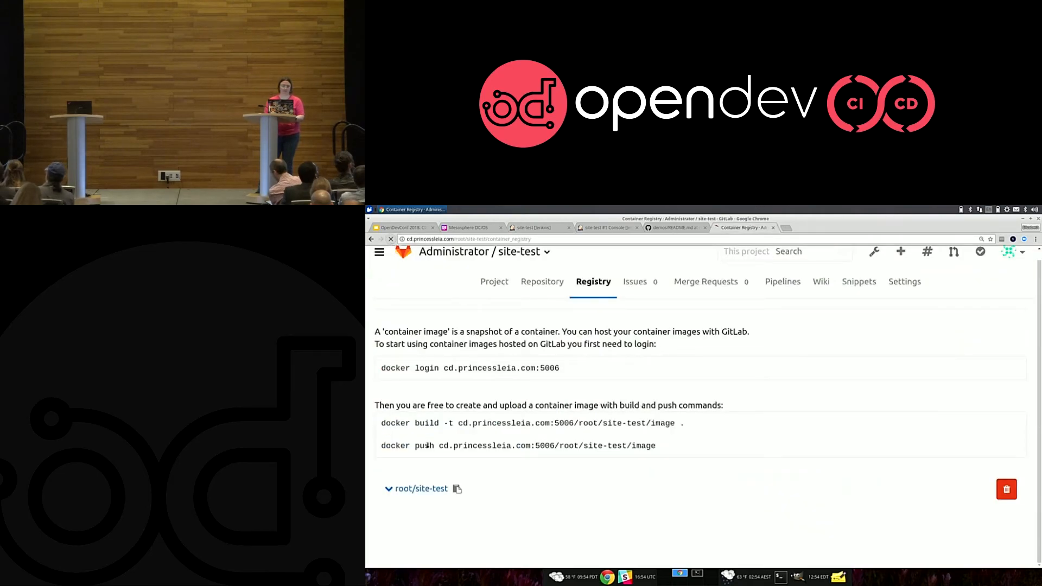
{"action": "left_click", "coordinate": [420, 488]}
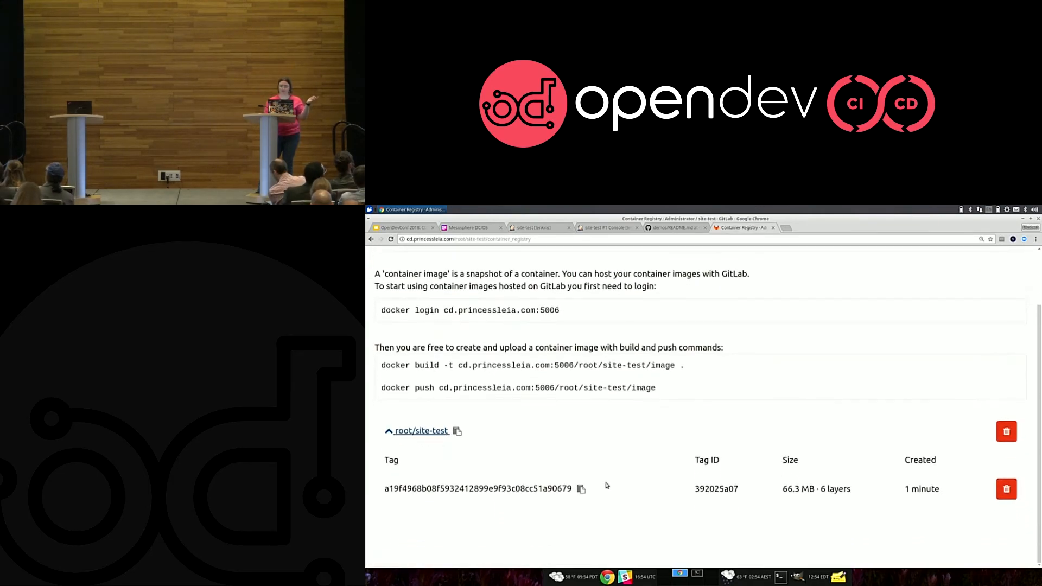
{"action": "mouse_move", "coordinate": [558, 407]}
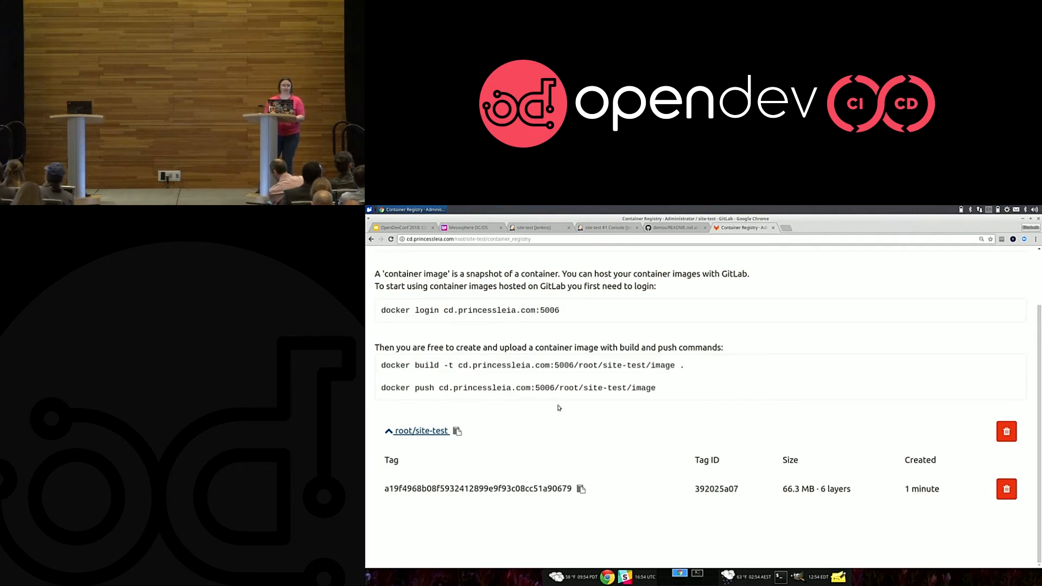
{"action": "left_click", "coordinate": [539, 228]}
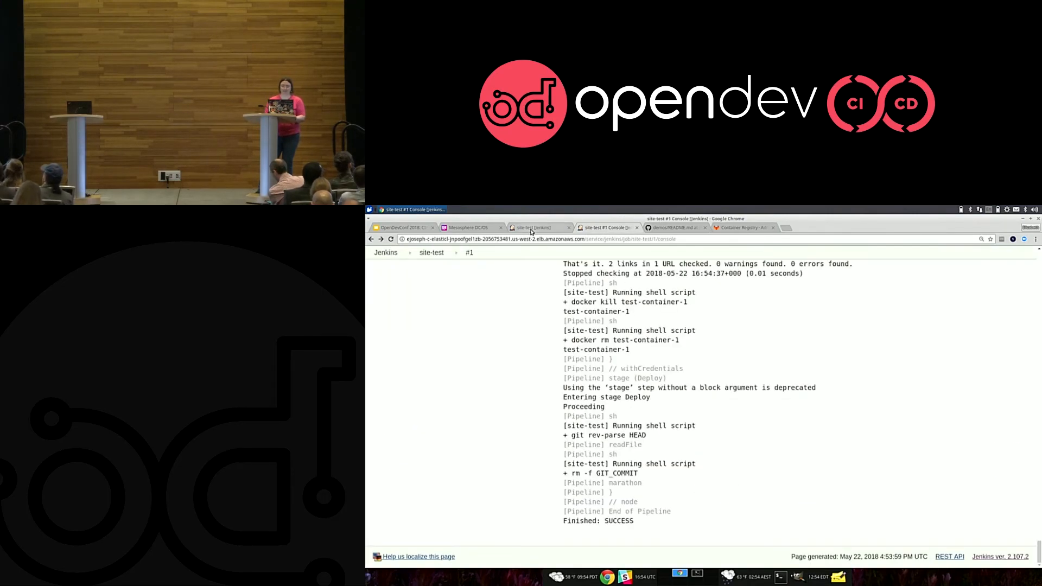
{"action": "left_click", "coordinate": [539, 227]}
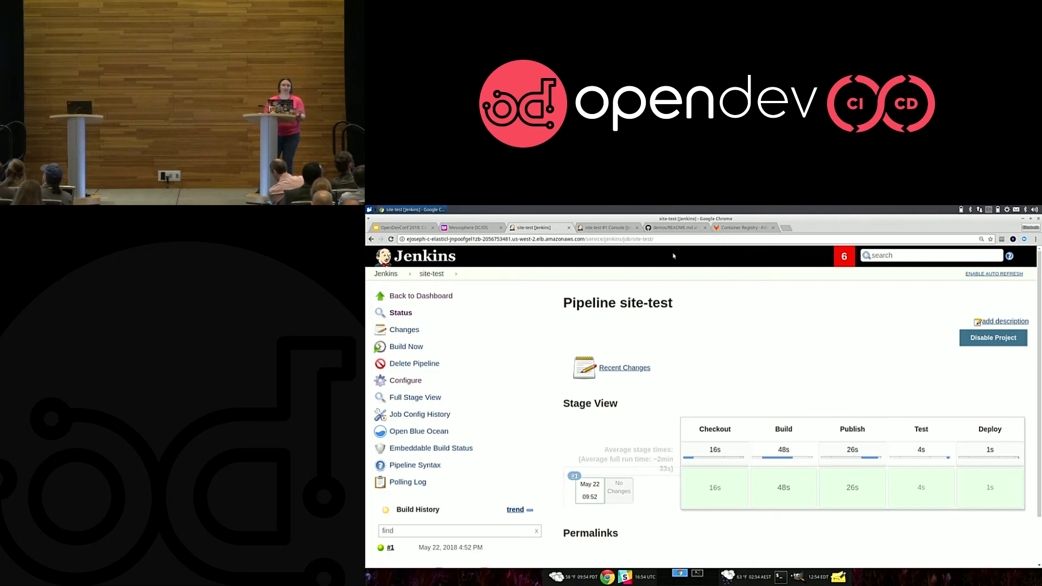
Verify site-test is Running in the DC/OS services list and open its endpoint web page.
{"action": "left_click", "coordinate": [470, 227]}
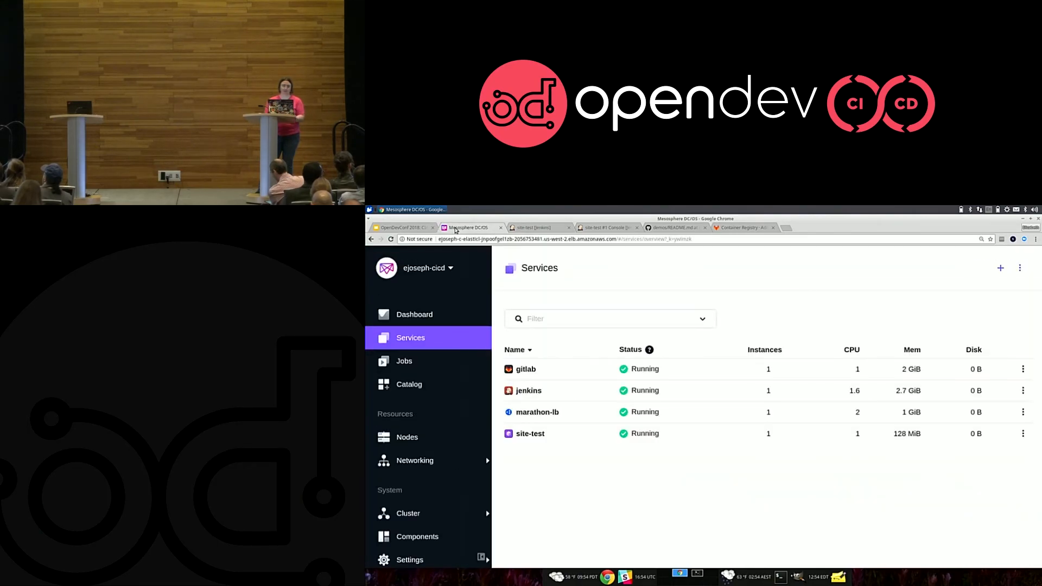
{"action": "mouse_move", "coordinate": [557, 433]}
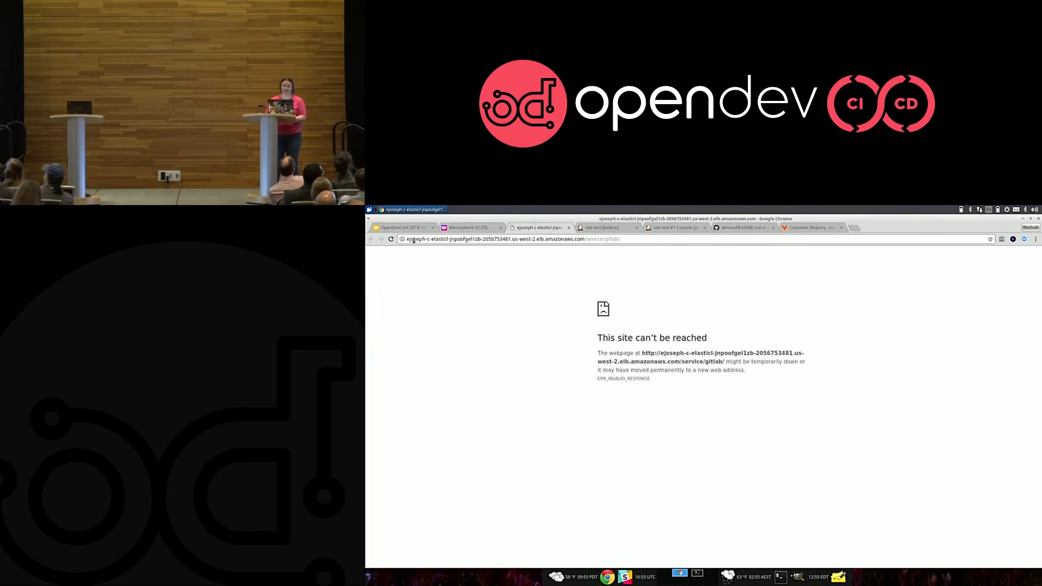
{"action": "mouse_move", "coordinate": [606, 253]}
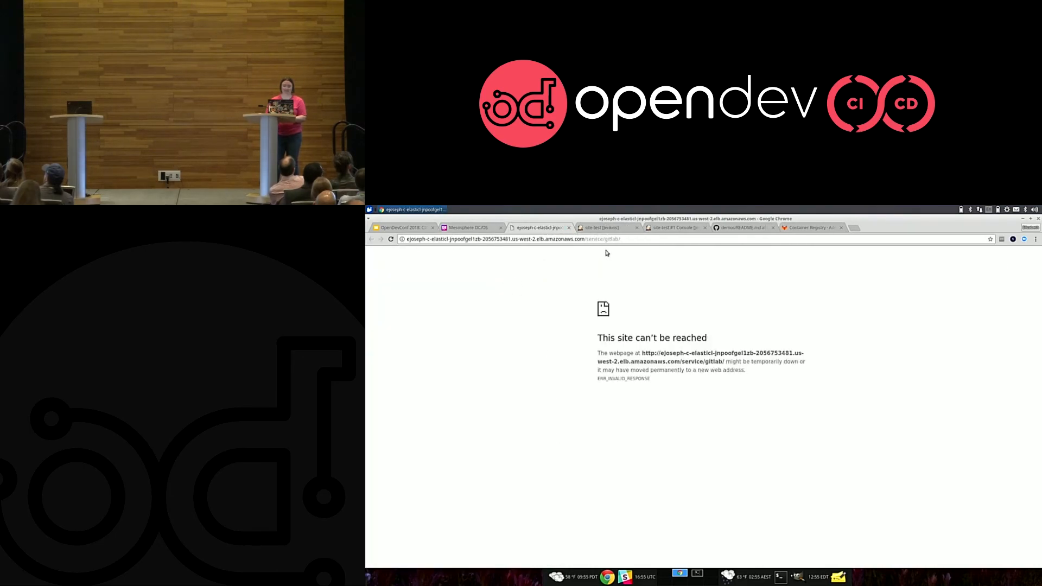
{"action": "left_click", "coordinate": [470, 227]}
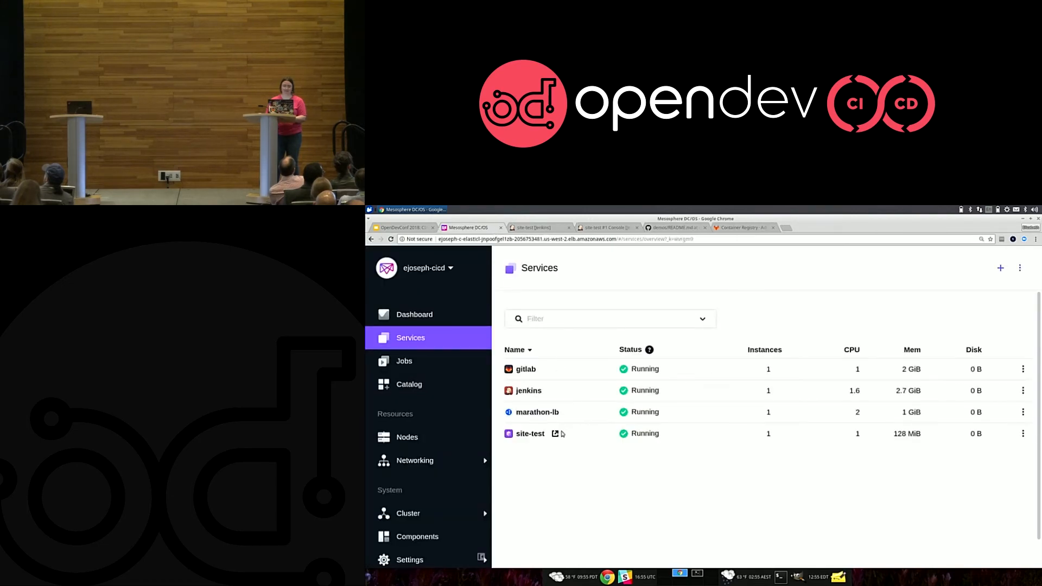
{"action": "left_click", "coordinate": [550, 433]}
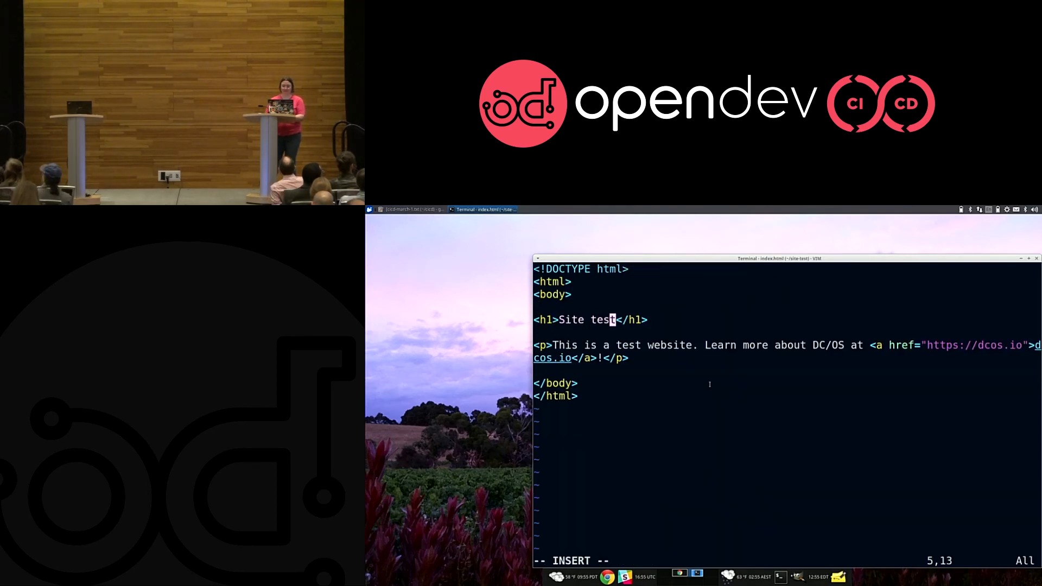
Change the index.html heading to 'Hi OpenDevConf' in vim and commit it with message "change index".
{"action": "type", "text": "Hi"}
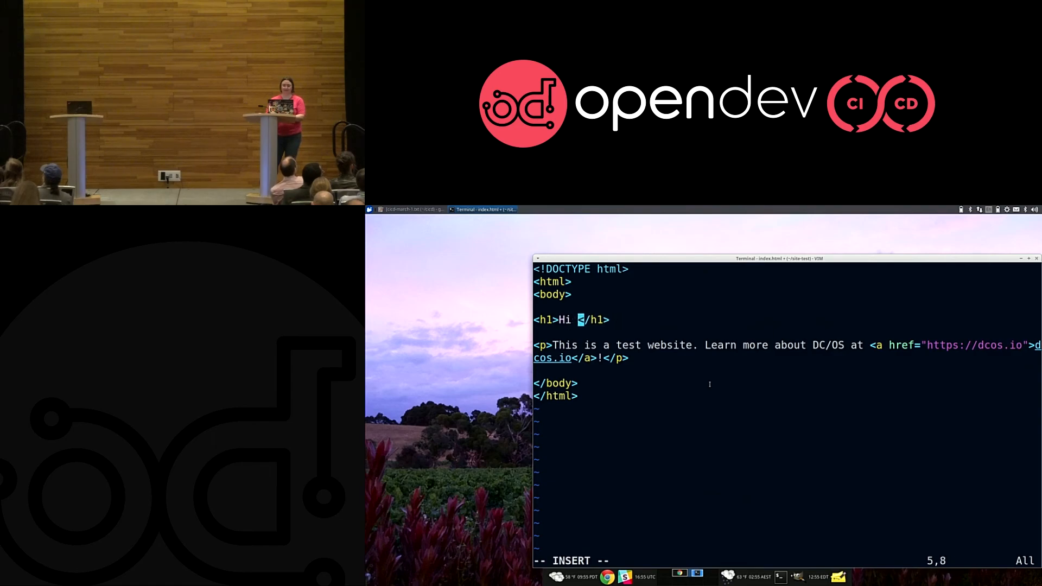
{"action": "type", "text": "OpenDevConf"}
{"action": "type", "text": "git commit -a"}
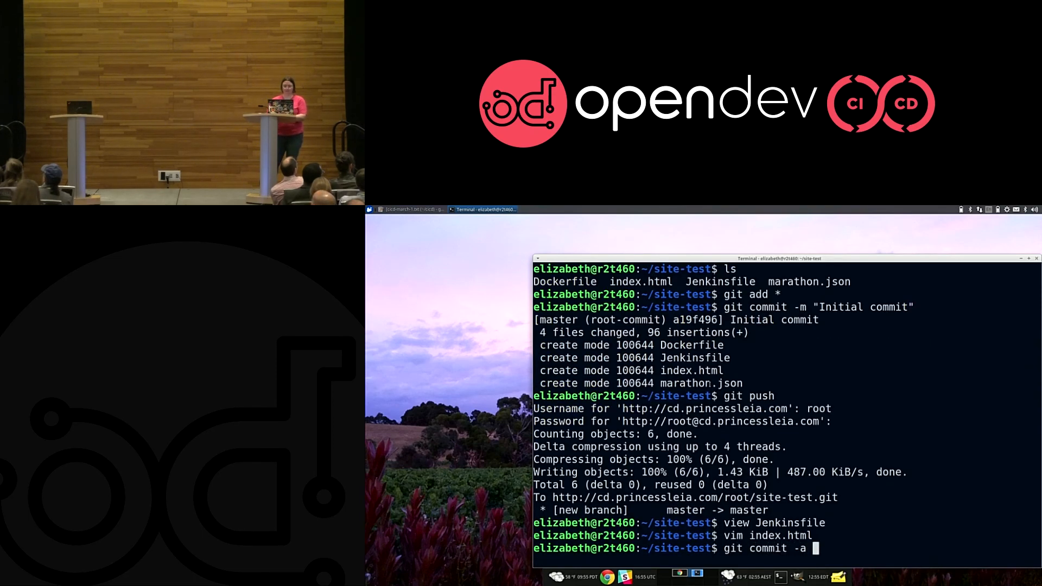
{"action": "type", "text": "\"change index"}
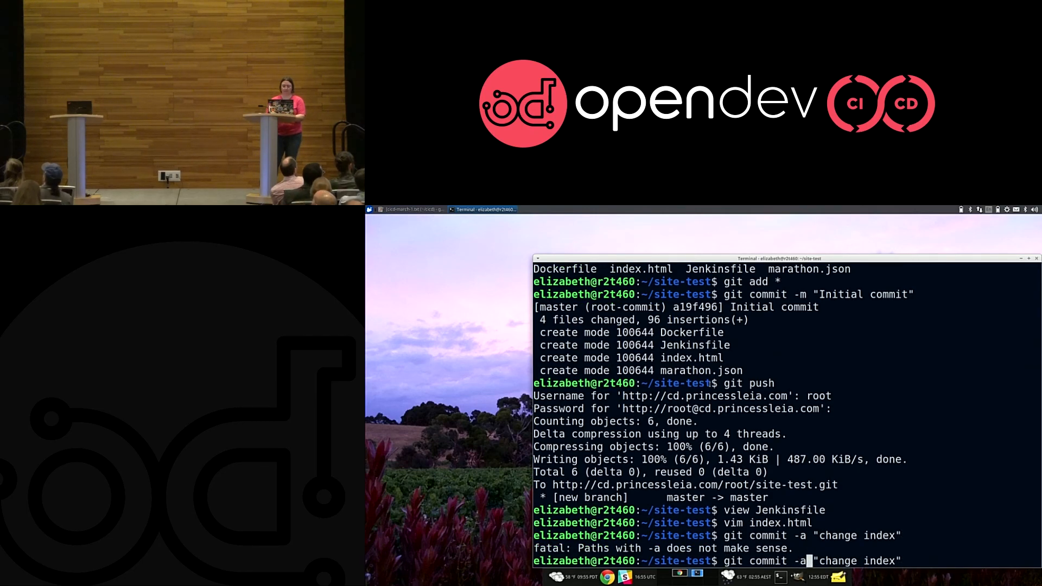
{"action": "key", "text": "Return"}
{"action": "type", "text": "git add *"}
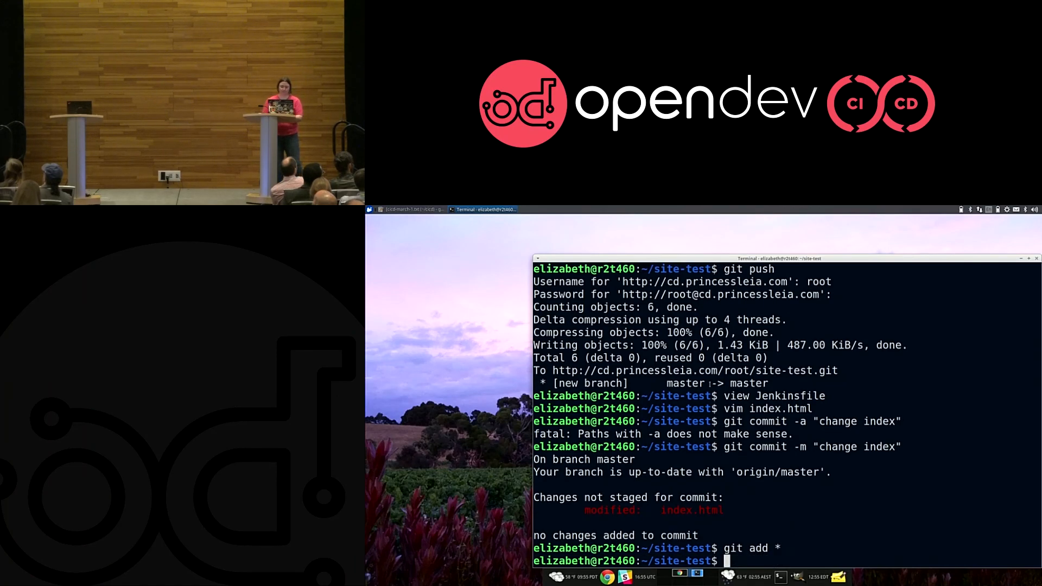
{"action": "type", "text": "git commit -m \"change index\""}
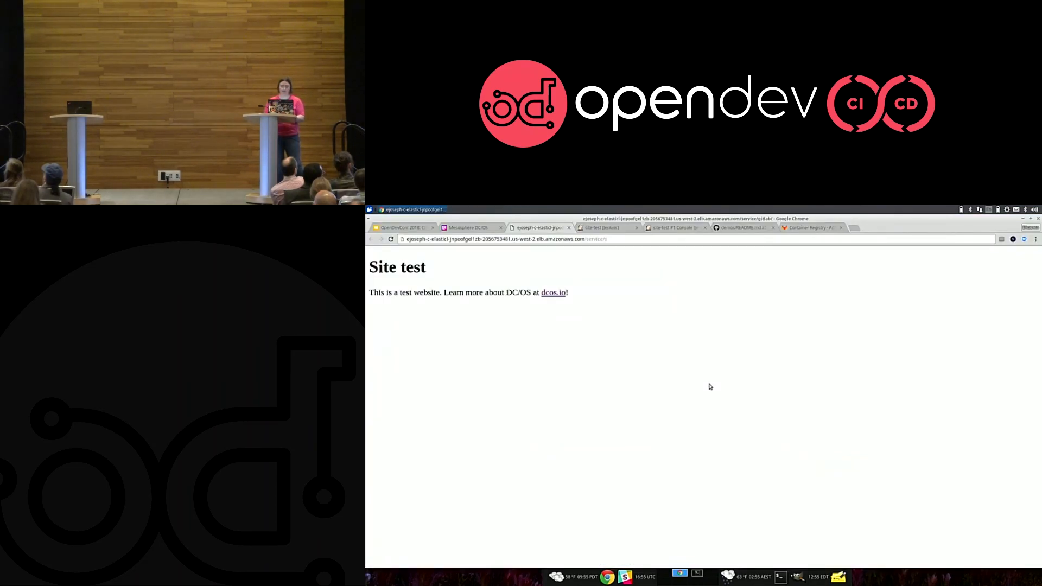
{"action": "left_click", "coordinate": [605, 227]}
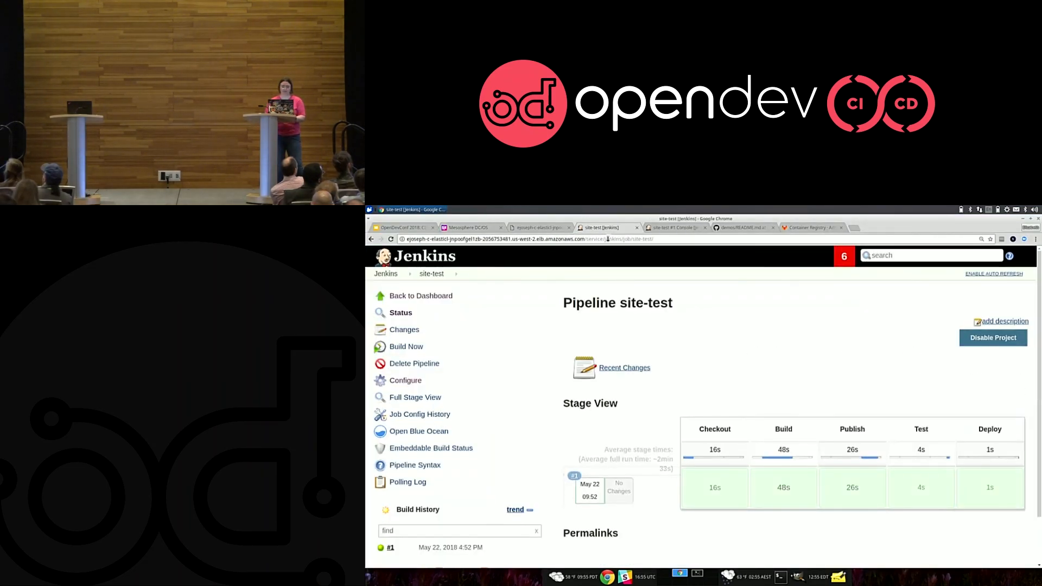